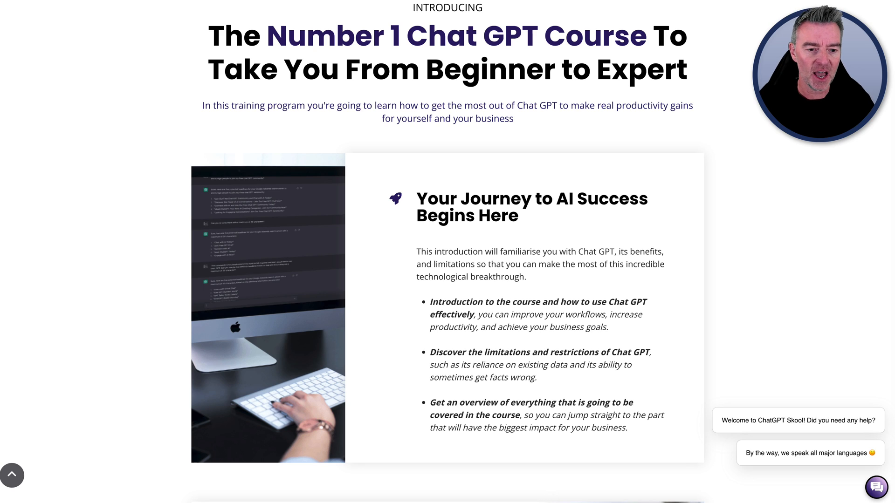
mouse_move(818, 346)
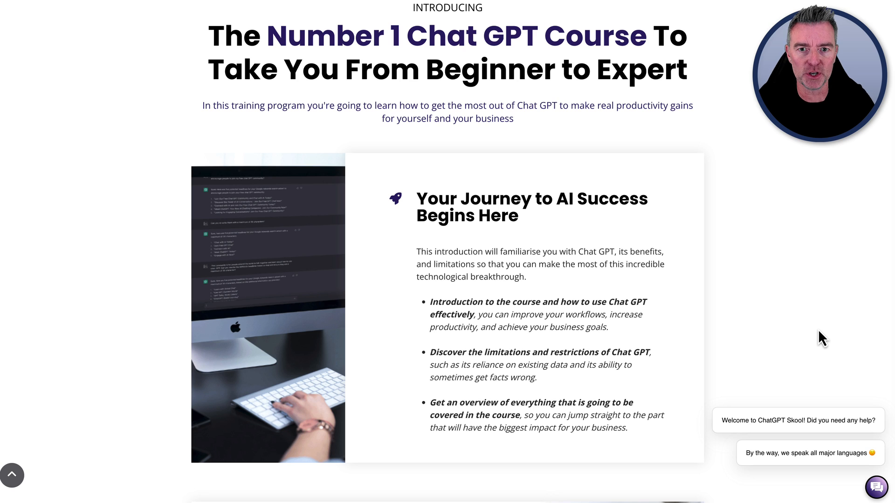
mouse_move(585, 339)
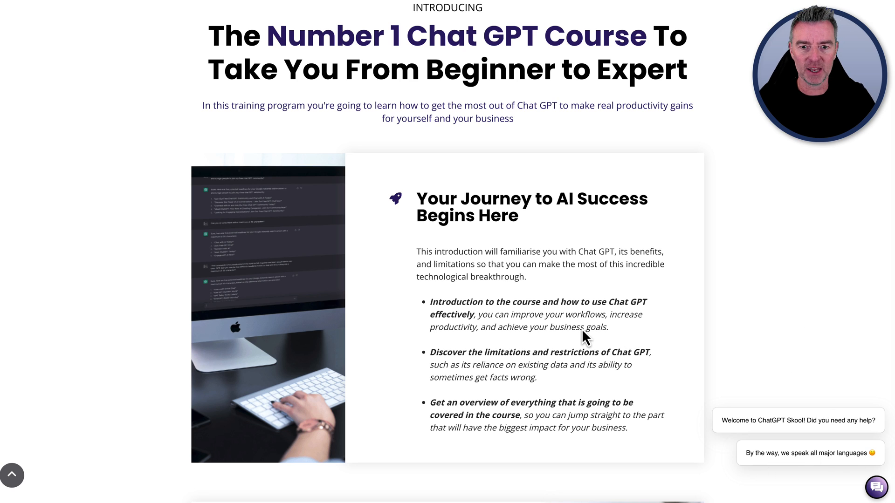
- Send 'Does this course help me to blog using chat GPT?' in the site's support chat
scroll(down, 3)
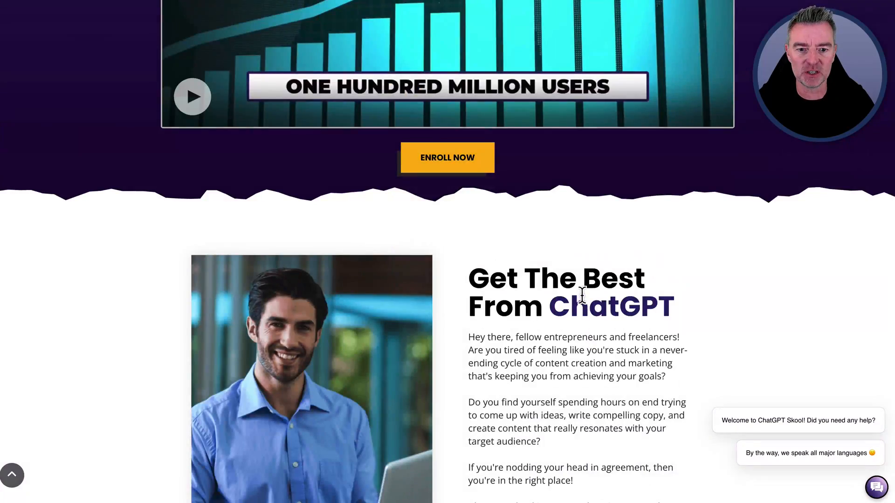
scroll(down, 3)
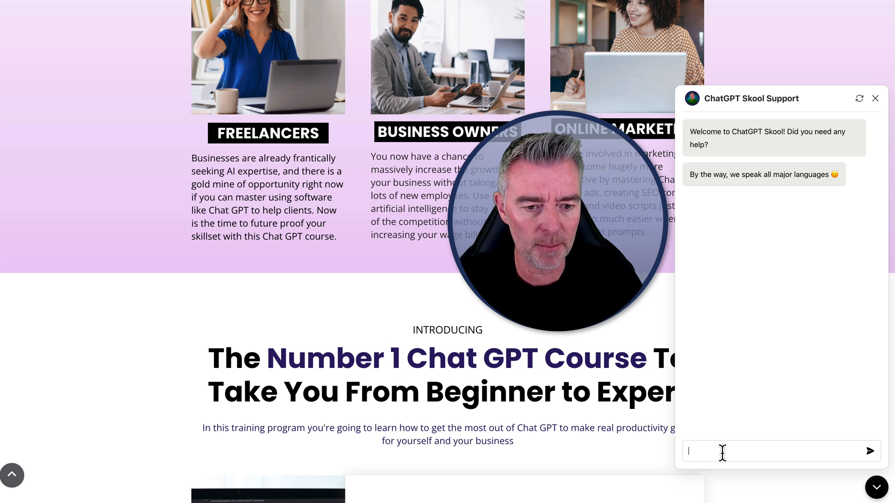
text(Does this course help me?)
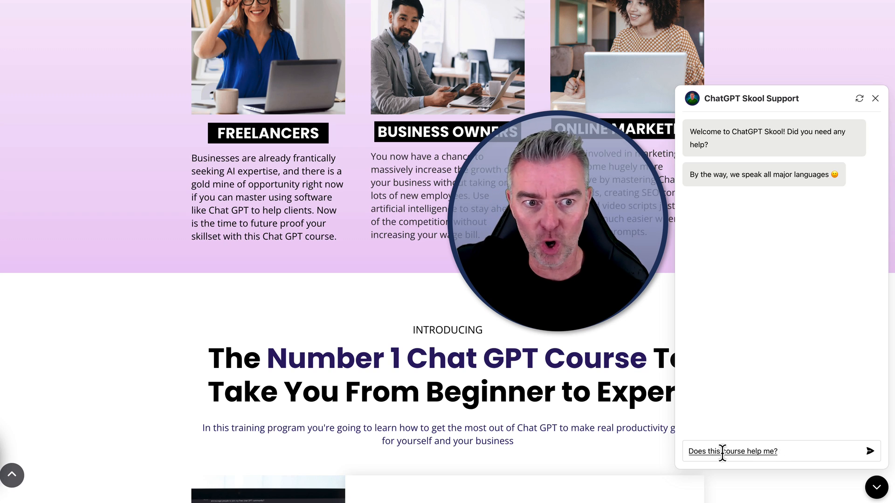
text(to blog using chat)
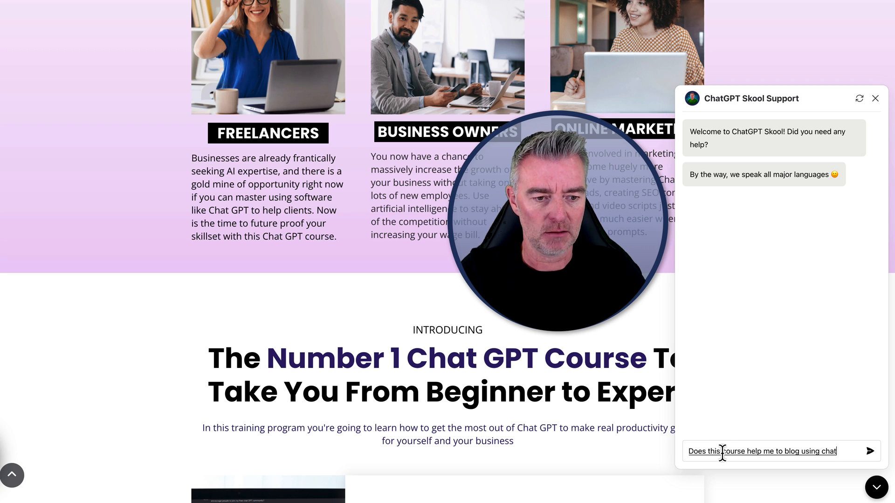
text(GPT?)
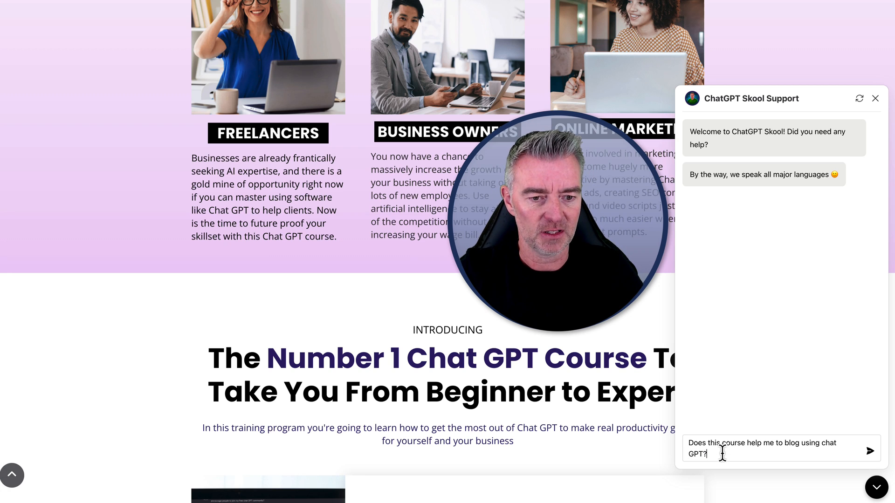
click(869, 452)
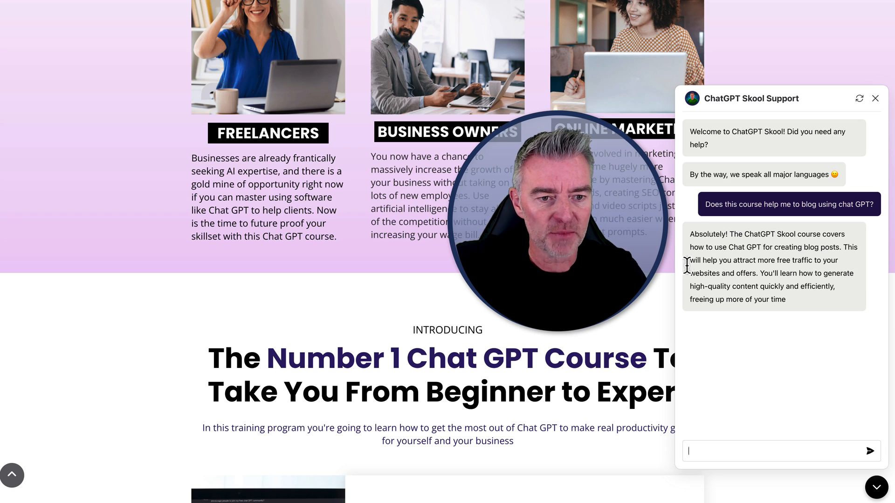
mouse_move(810, 320)
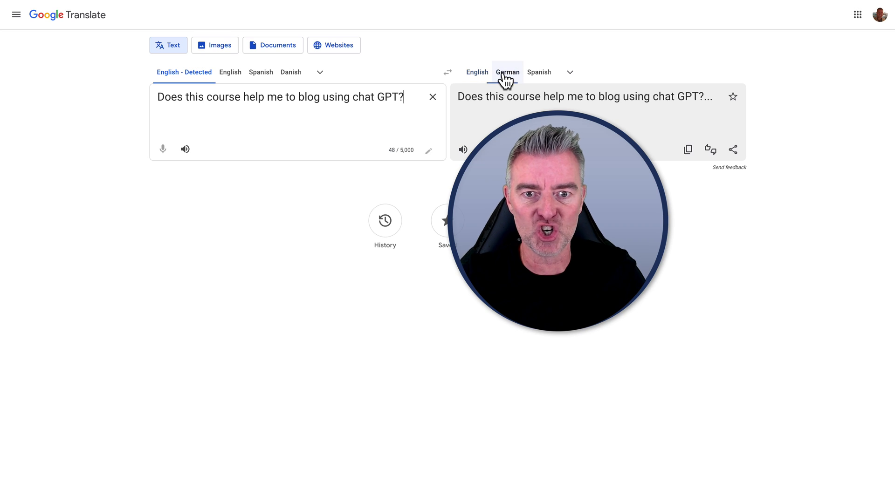
- Translate the blogging question into German and copy the German text
click(506, 72)
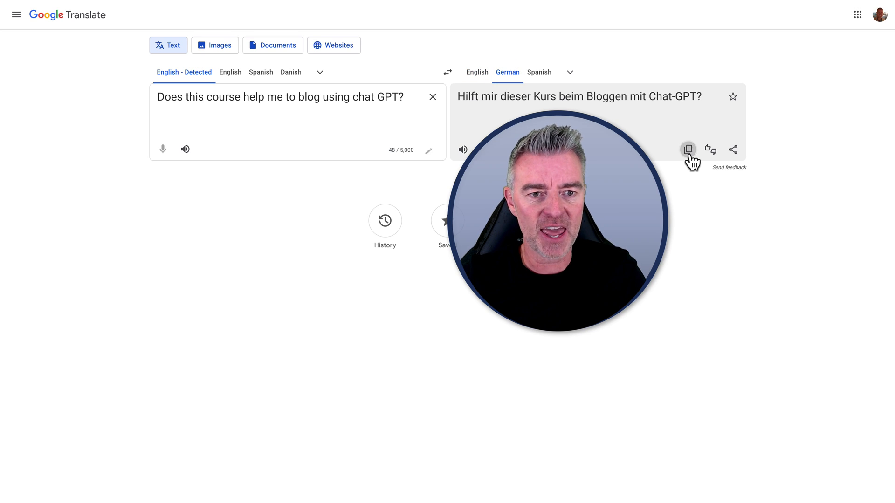
click(687, 149)
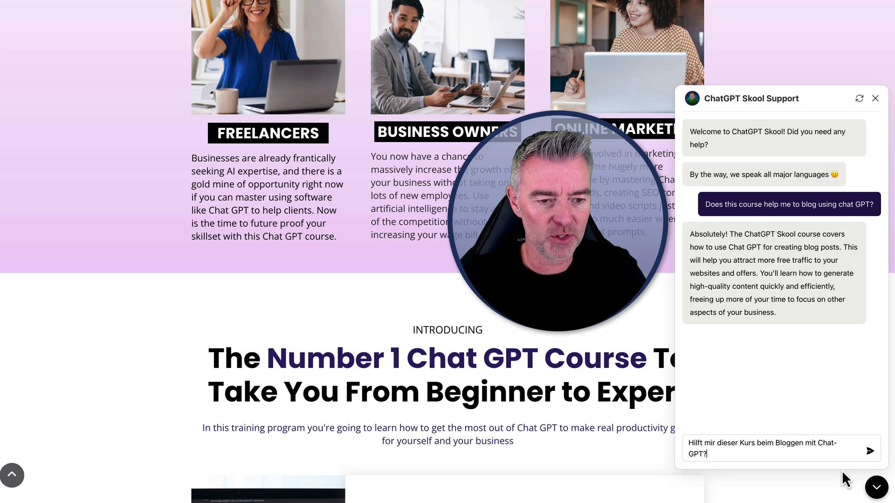
- Send the German blogging question in the support chat and view the bot's German reply
click(867, 450)
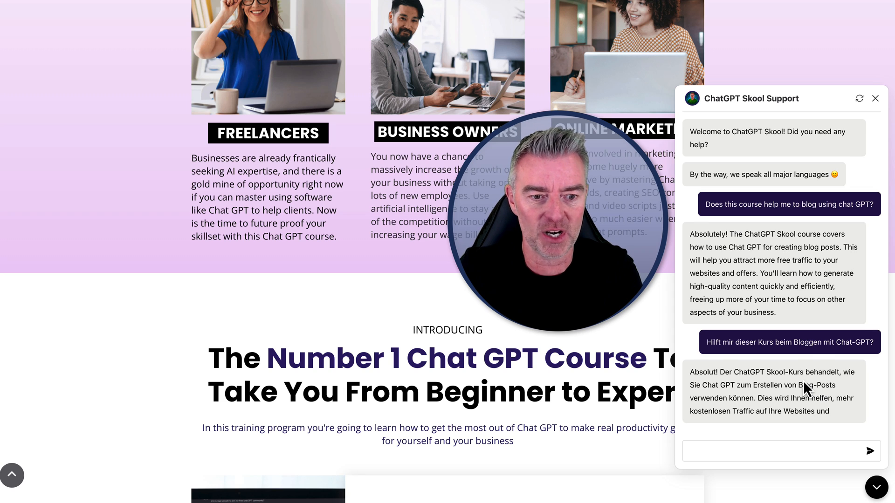
scroll(down, 3)
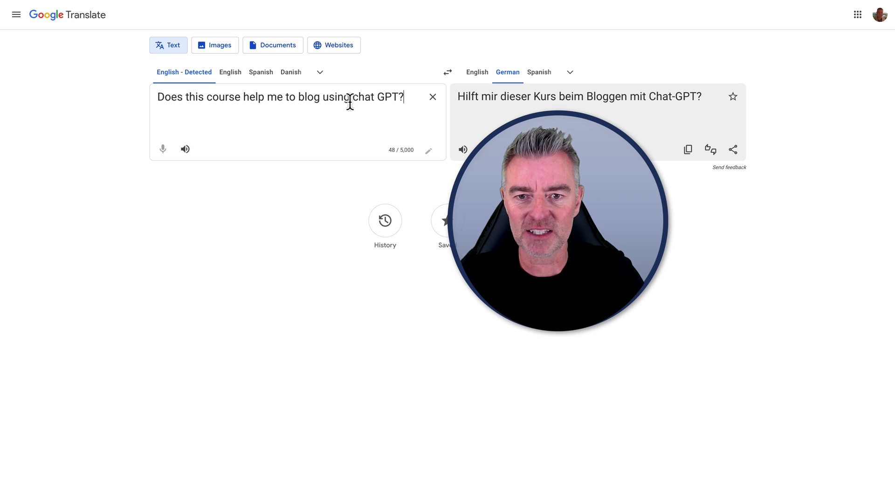
- Replace the source text with the bot's German reply to read it in English
click(447, 72)
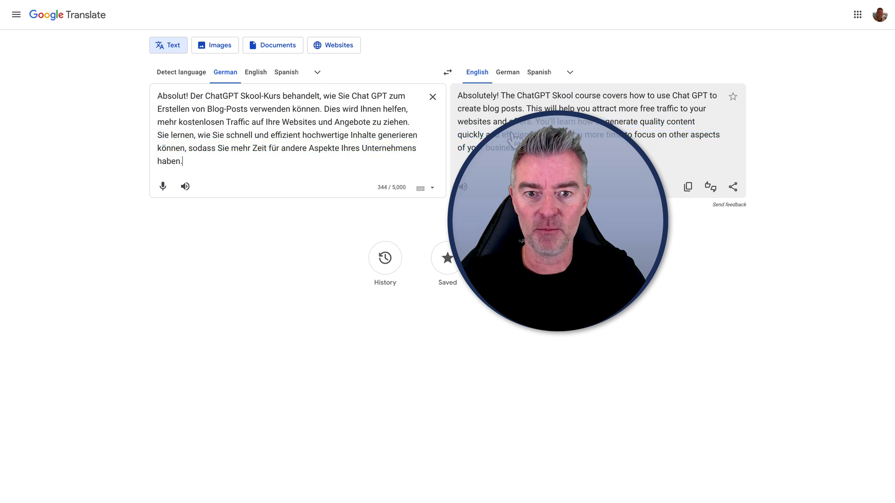
mouse_move(632, 308)
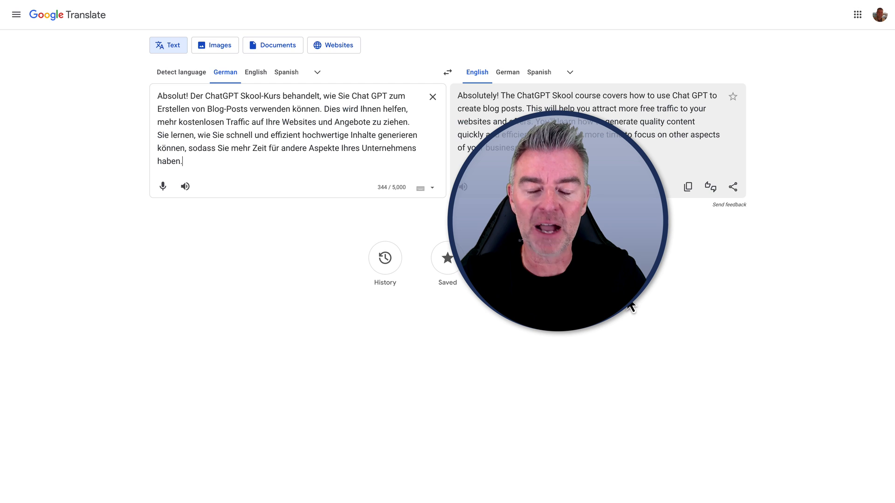
mouse_move(793, 4)
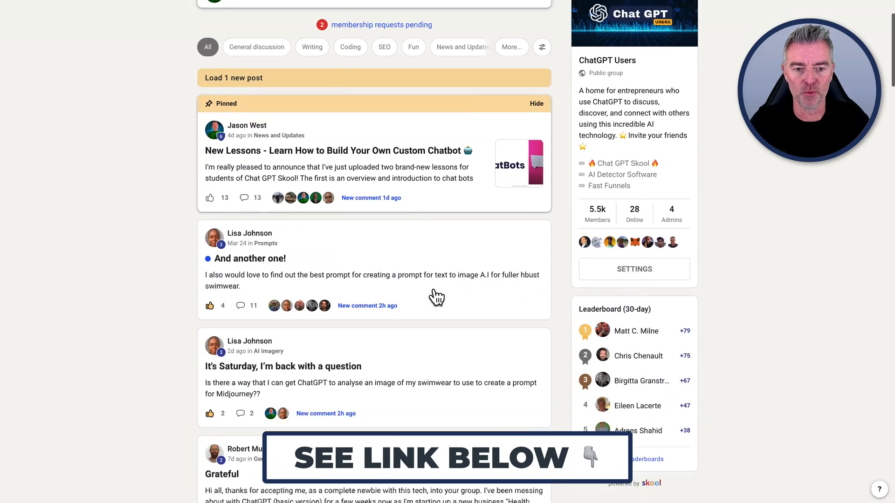
scroll(down, 3)
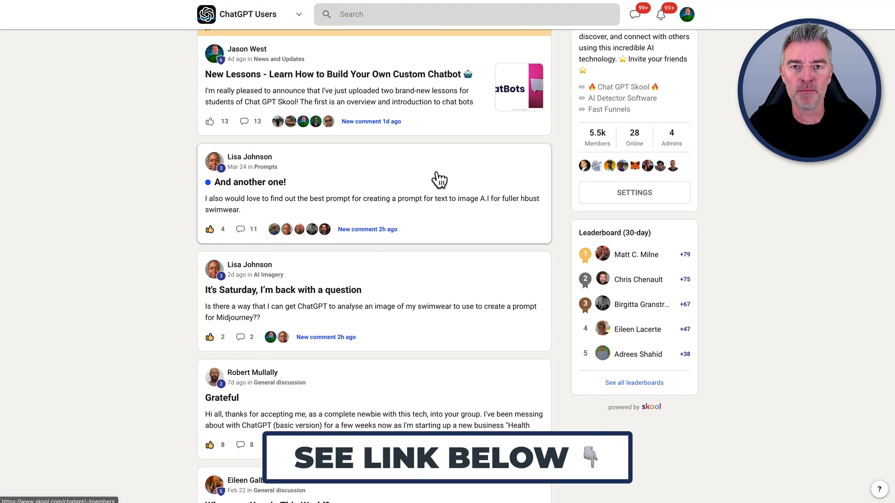
scroll(up, 3)
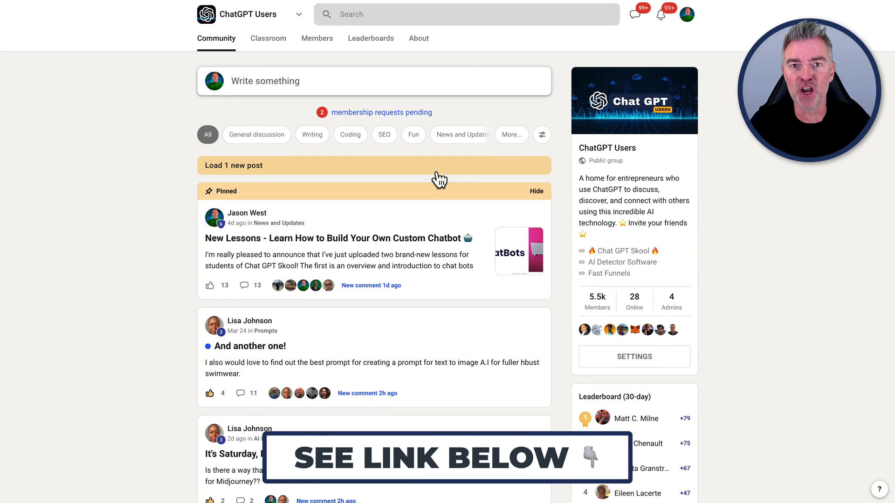
mouse_move(381, 112)
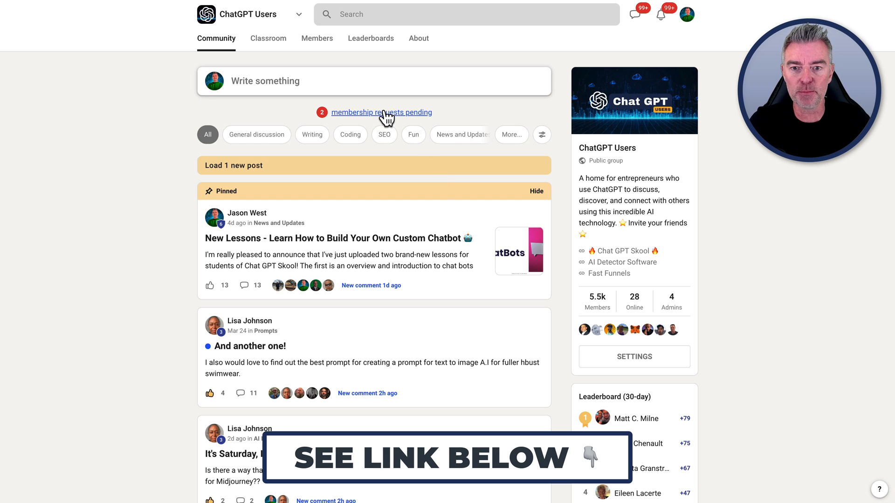
scroll(down, 3)
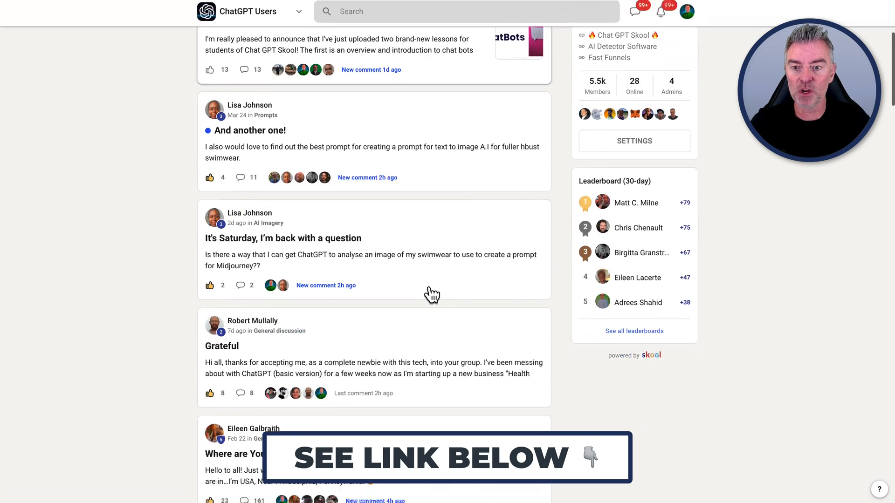
scroll(down, 3)
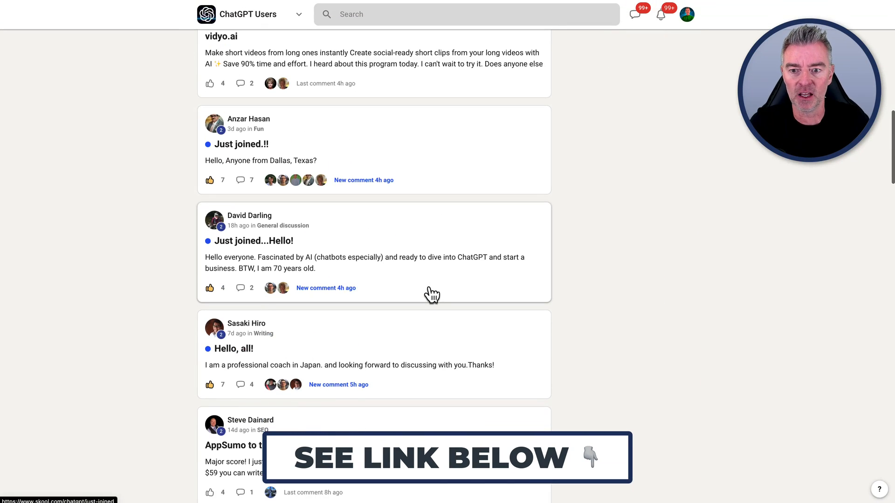
scroll(down, 3)
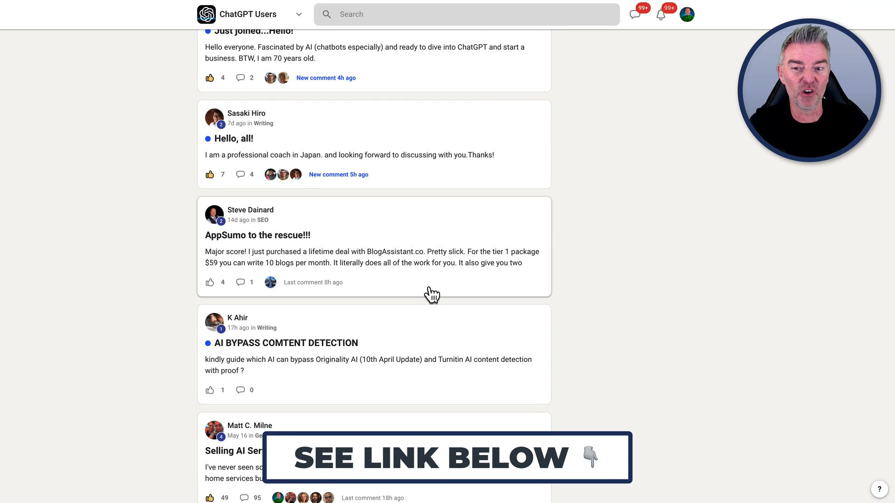
scroll(down, 3)
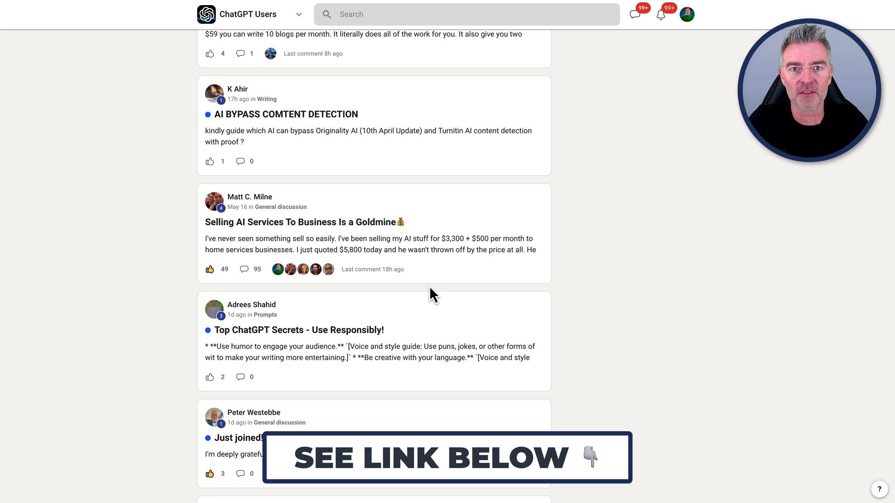
scroll(up, 3)
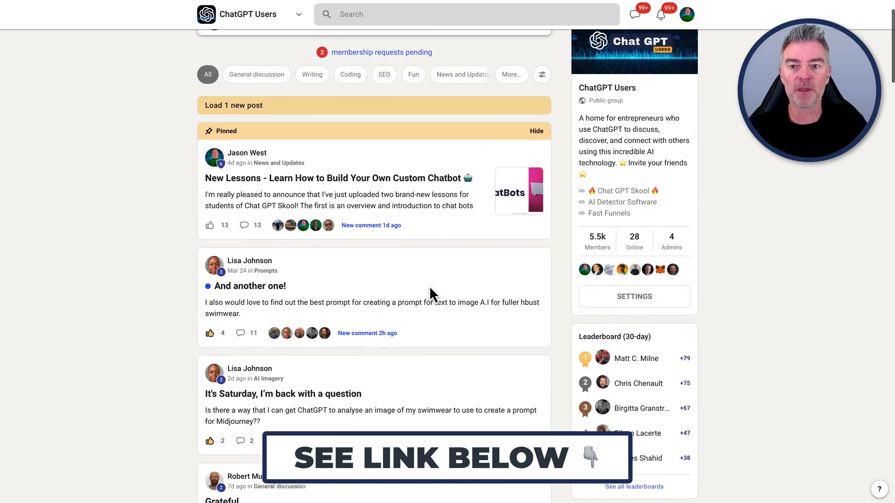
scroll(up, 3)
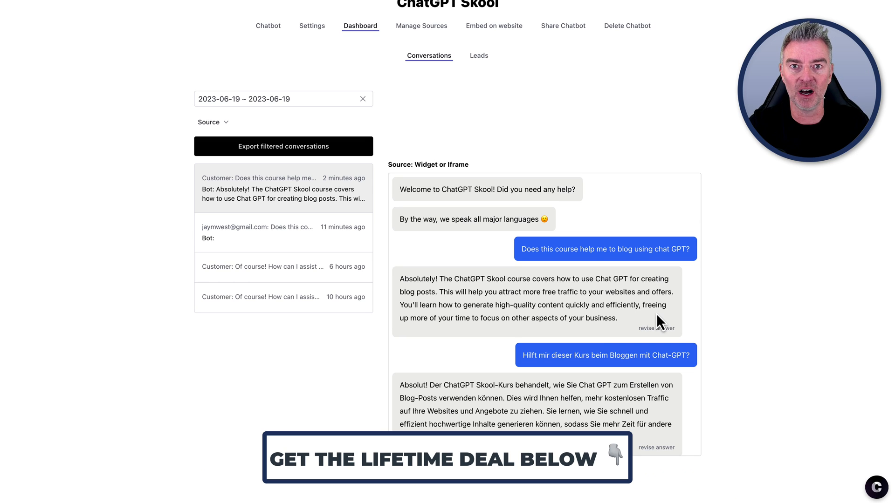
mouse_move(732, 168)
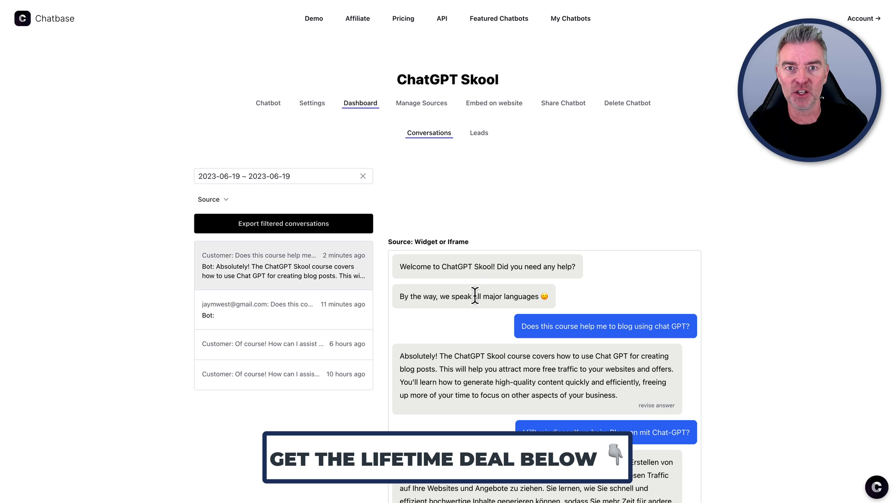
mouse_move(305, 96)
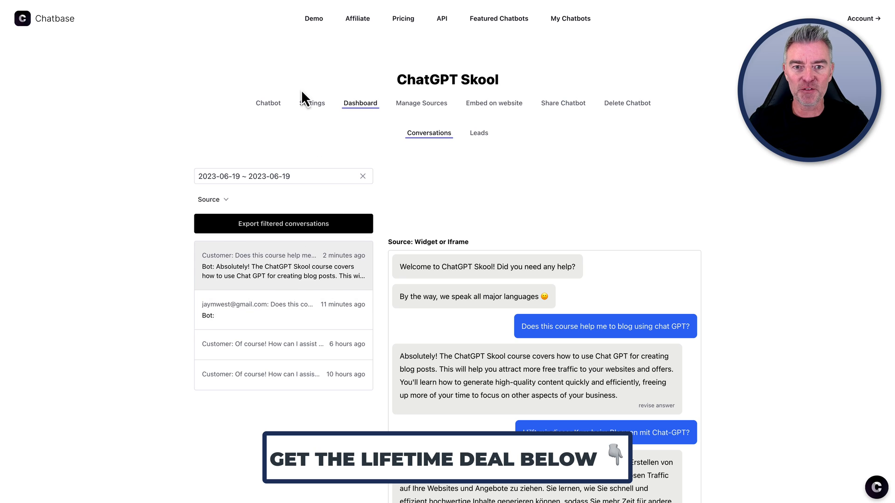
mouse_move(575, 361)
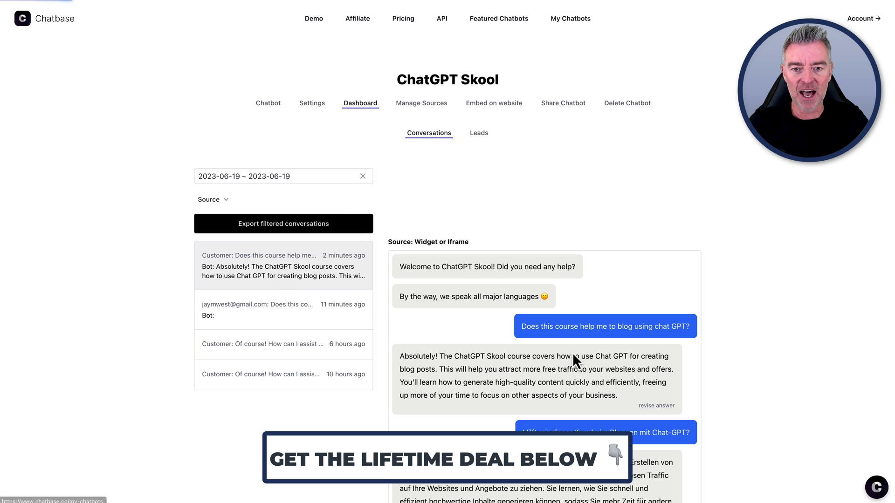
- Start a New Chatbot from My Chatbots, reaching its Data Sources page
click(569, 19)
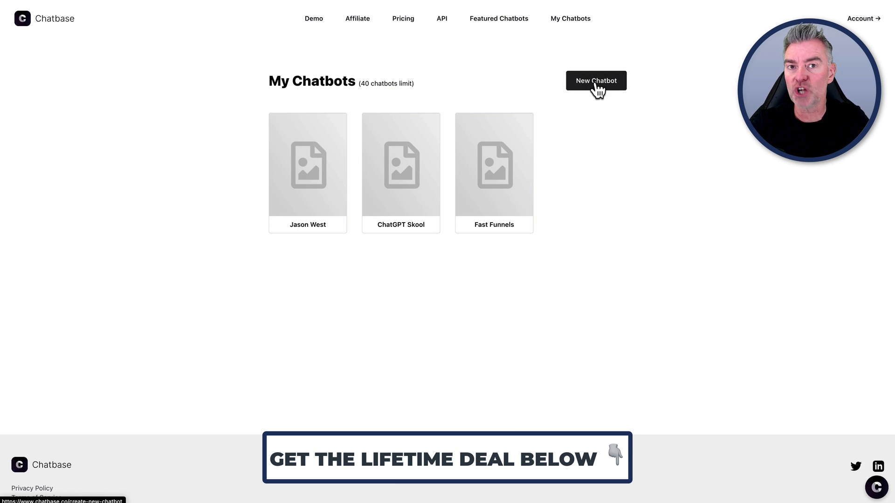
mouse_move(305, 138)
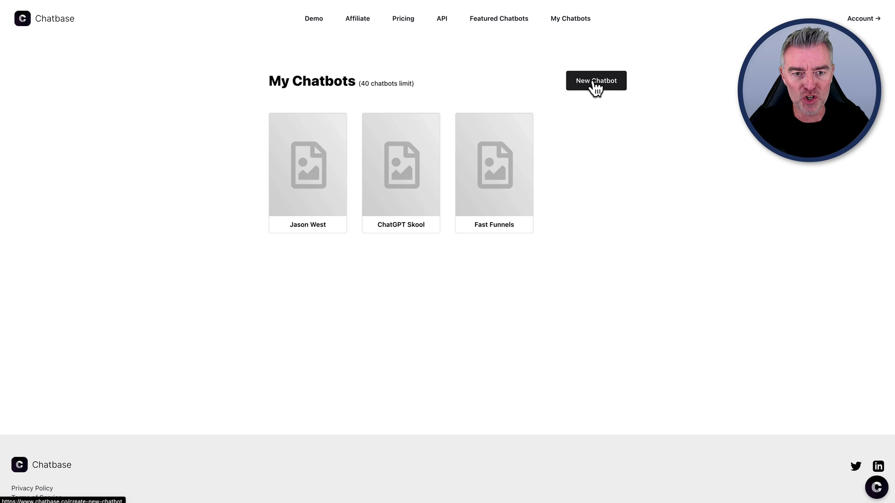
click(595, 81)
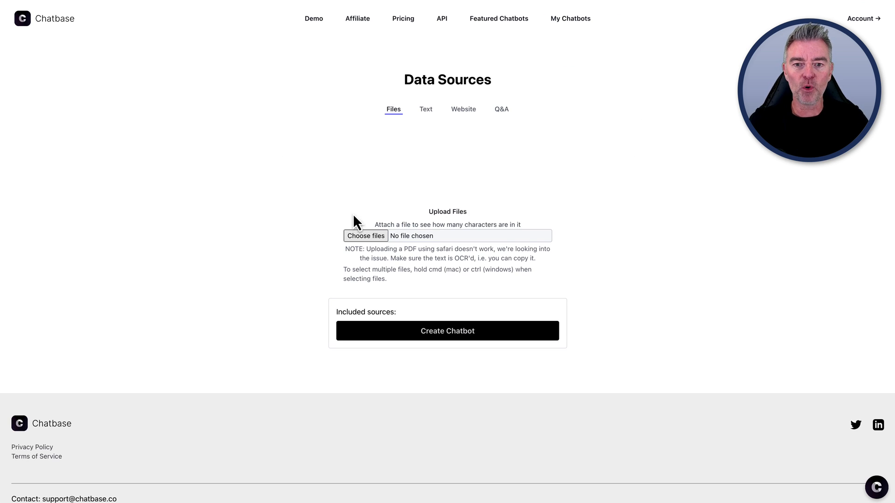
mouse_move(442, 197)
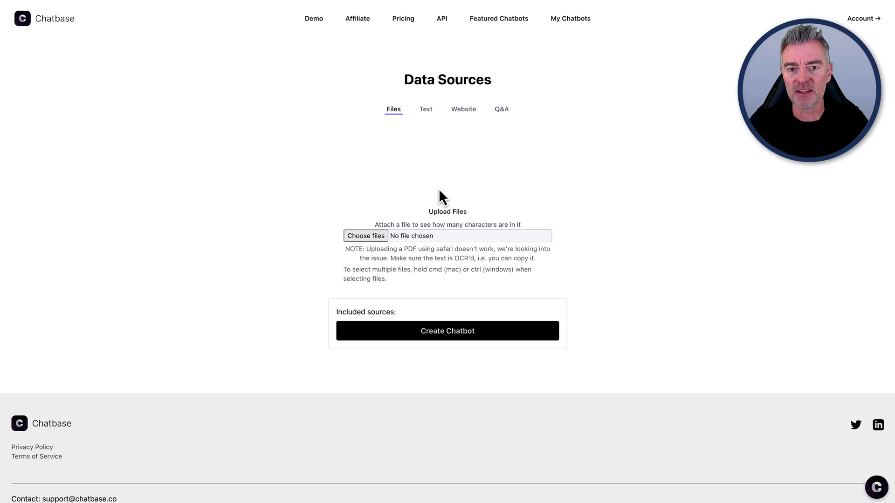
mouse_move(463, 168)
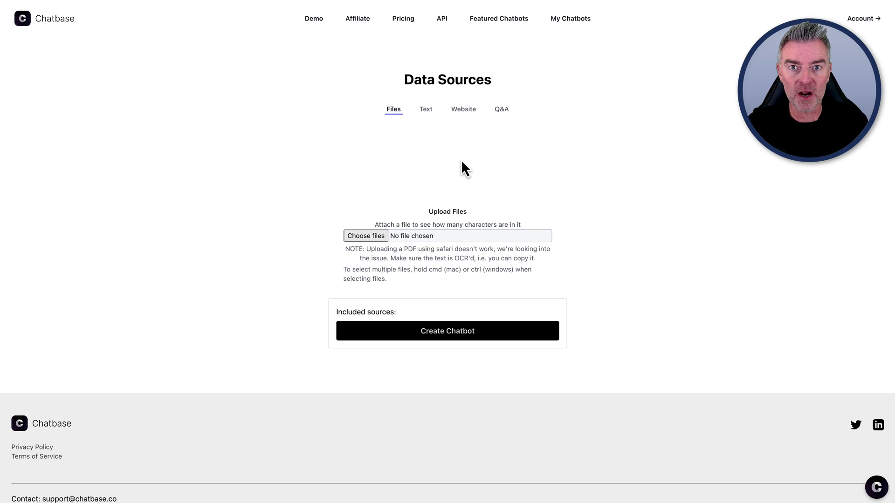
click(463, 109)
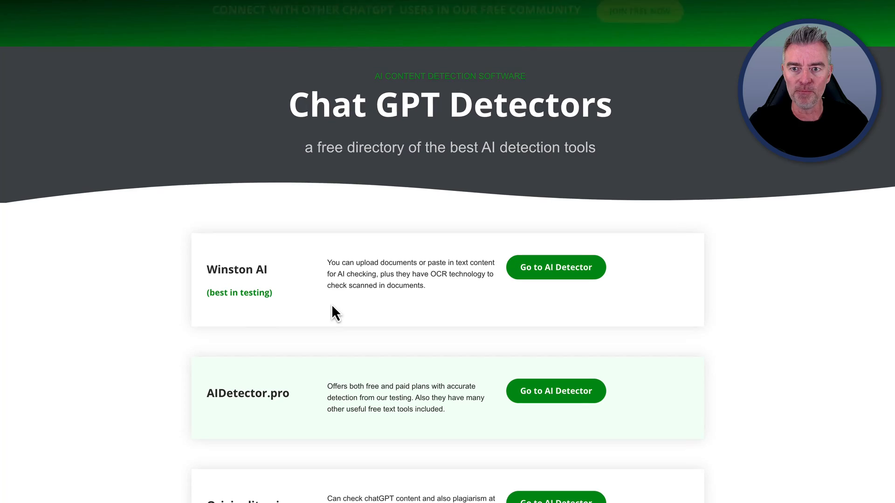
scroll(up, 3)
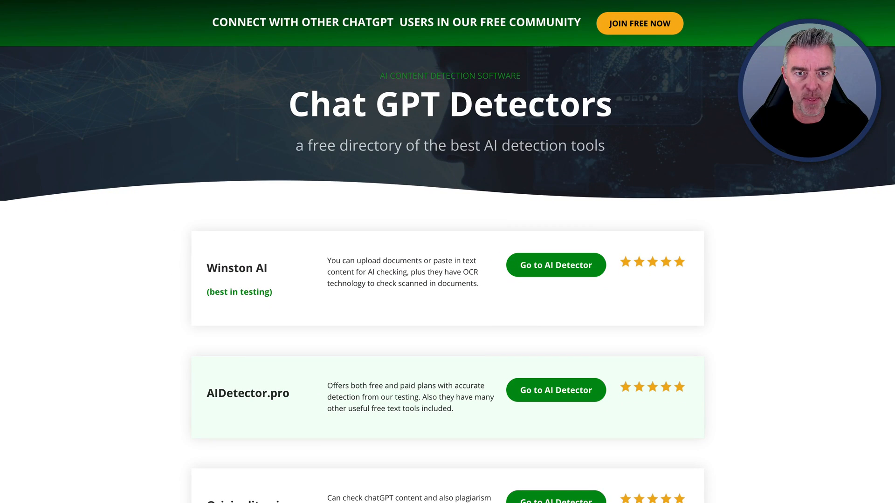
scroll(down, 3)
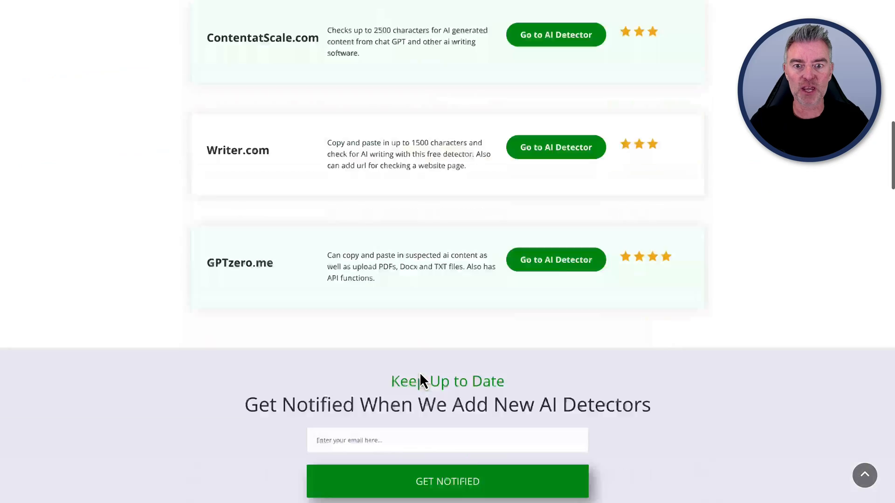
scroll(up, 3)
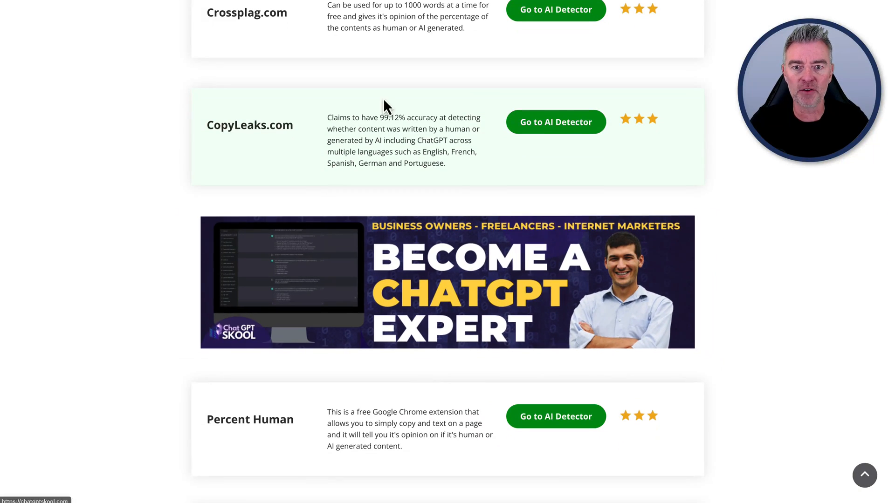
scroll(down, 3)
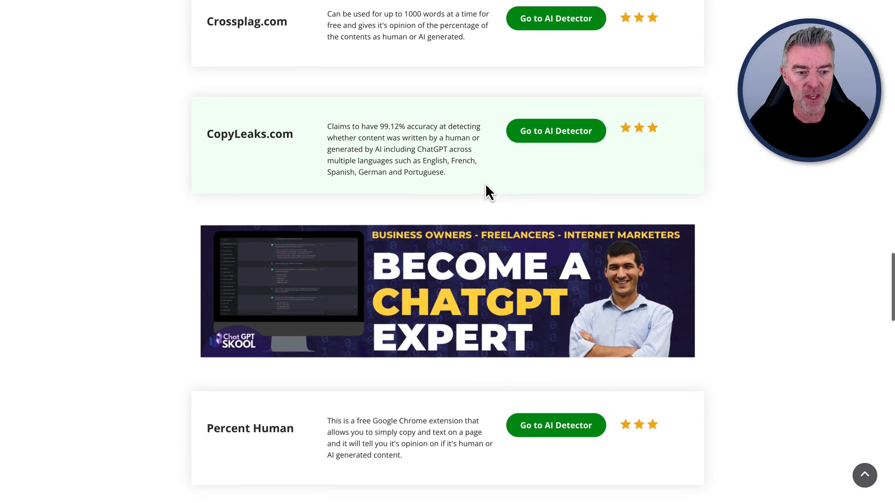
scroll(down, 3)
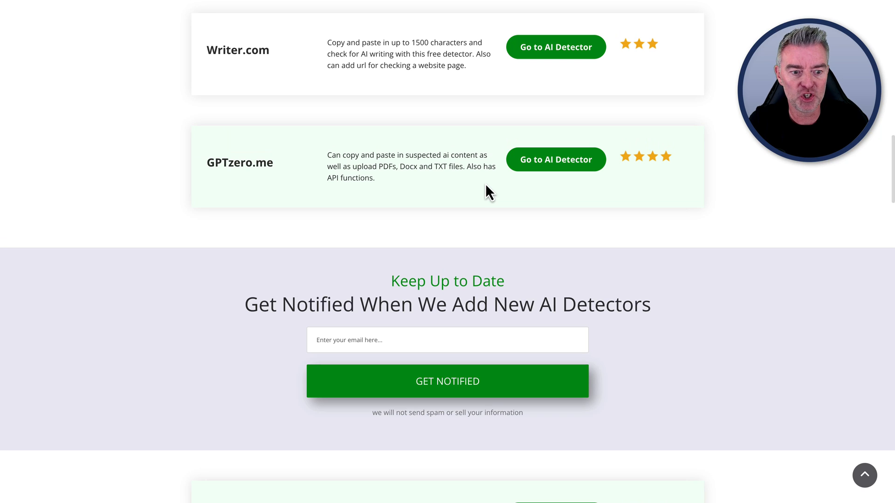
scroll(up, 3)
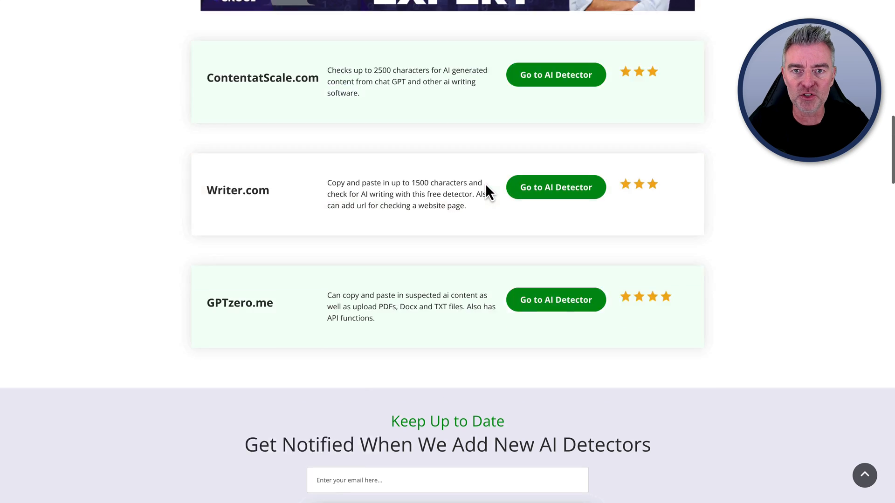
scroll(up, 3)
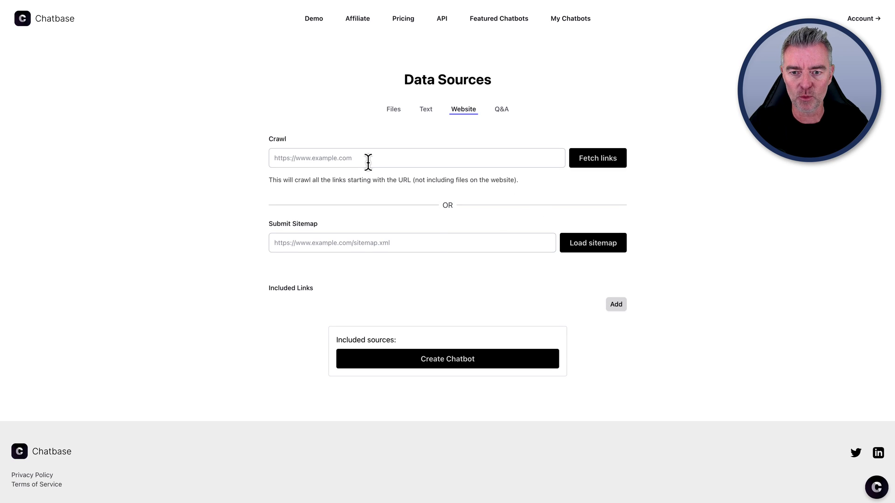
- Fetch links from chatgptdetectors.com (one link, 8,731 characters) and create the chatbot from it
click(597, 158)
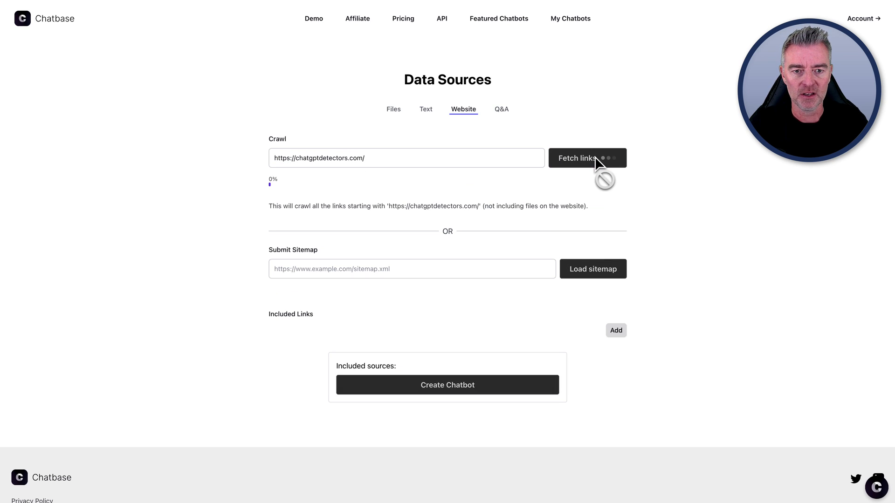
click(586, 158)
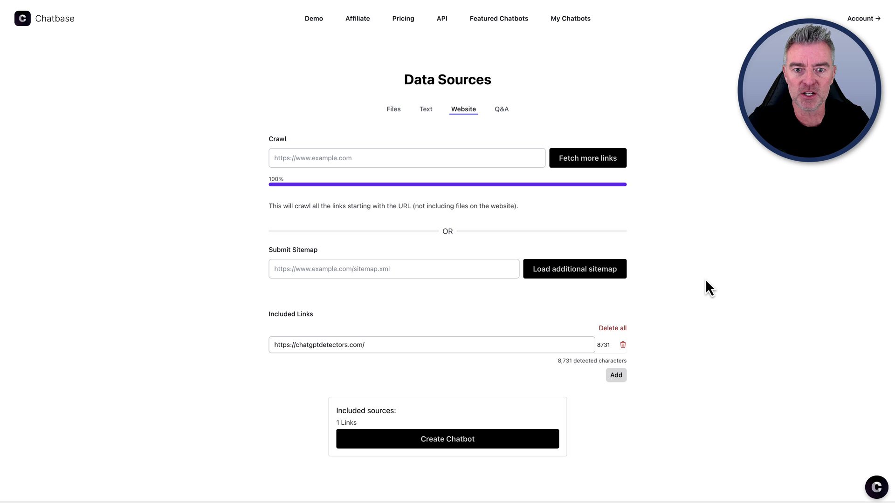
mouse_move(262, 234)
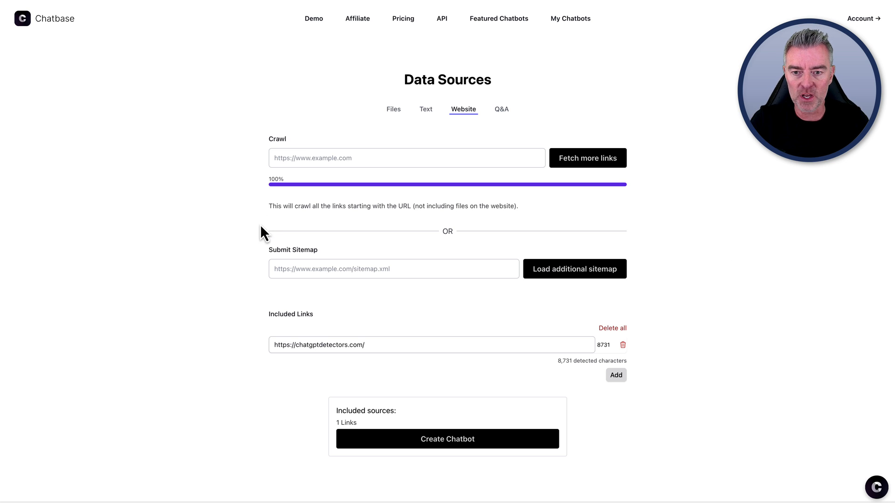
scroll(down, 3)
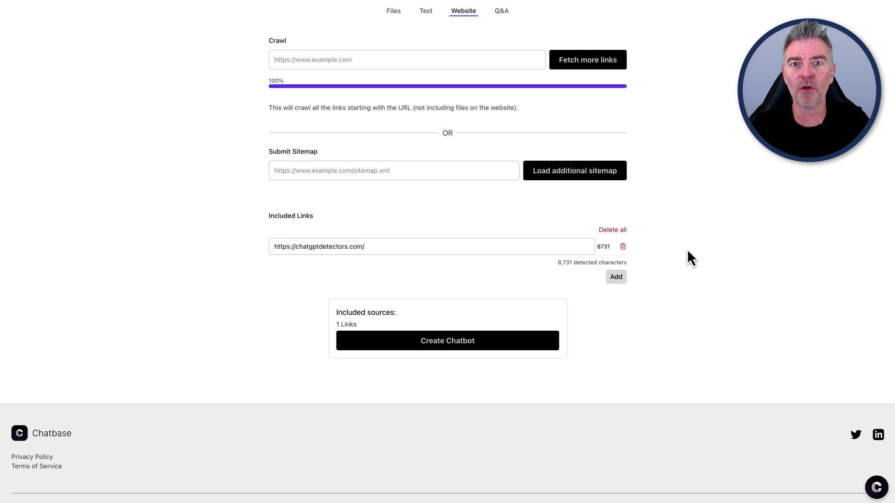
mouse_move(411, 287)
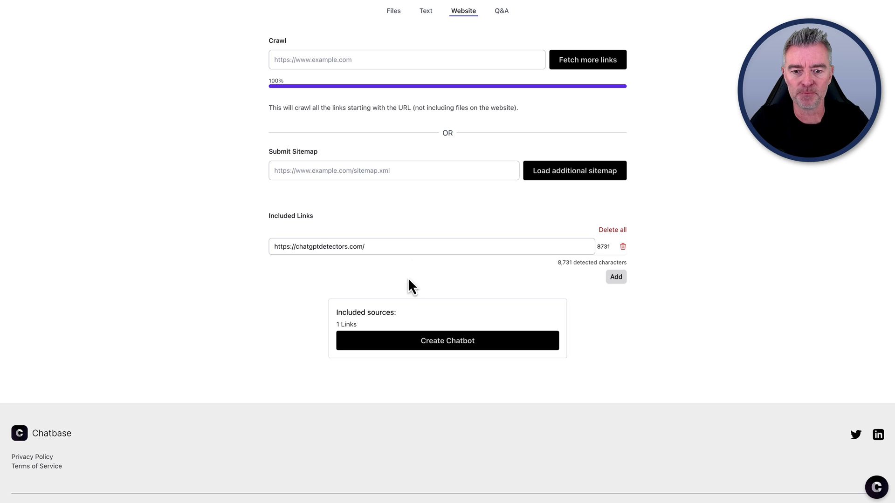
click(447, 340)
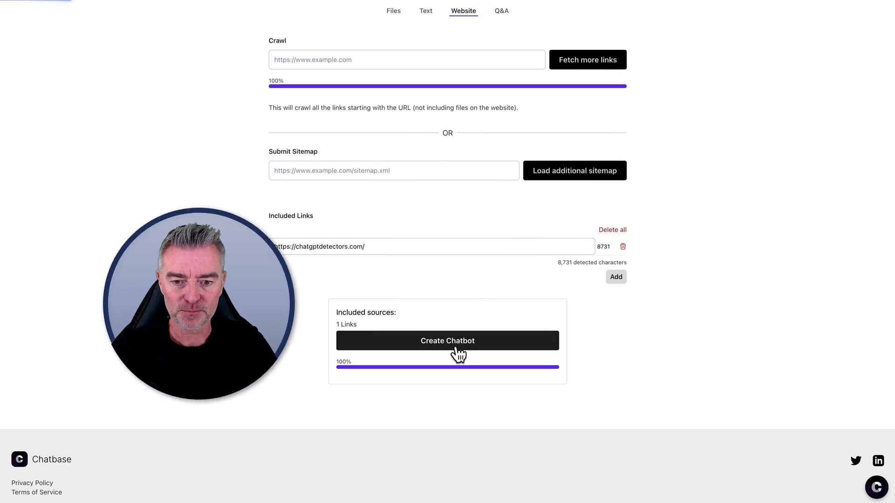
- Wait for the chatgptdetectors.com chatbot to finish training and show its greeting
click(447, 340)
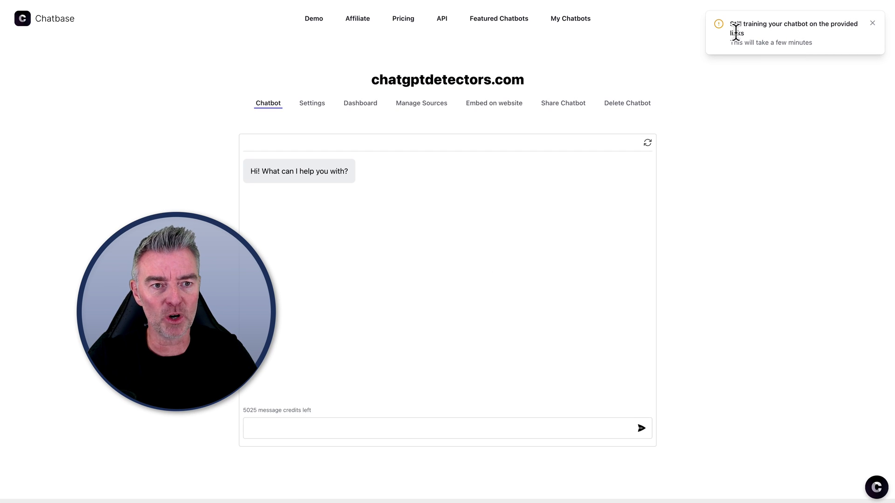
mouse_move(763, 213)
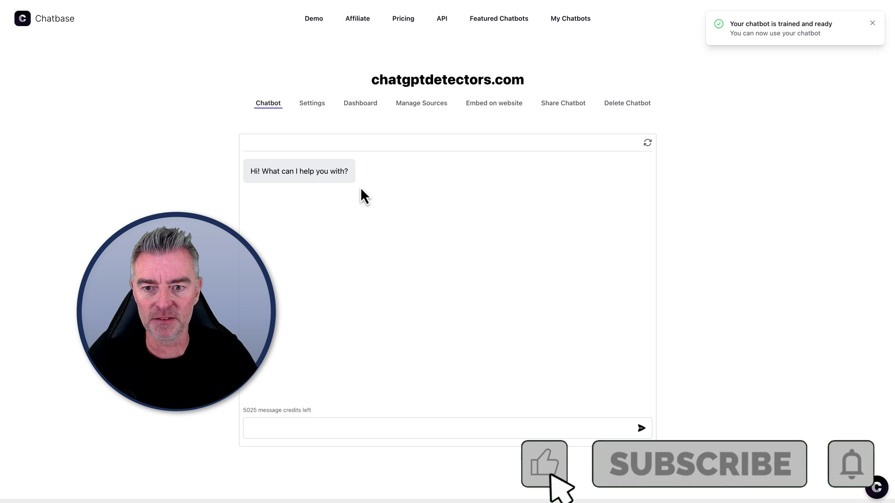
mouse_move(312, 103)
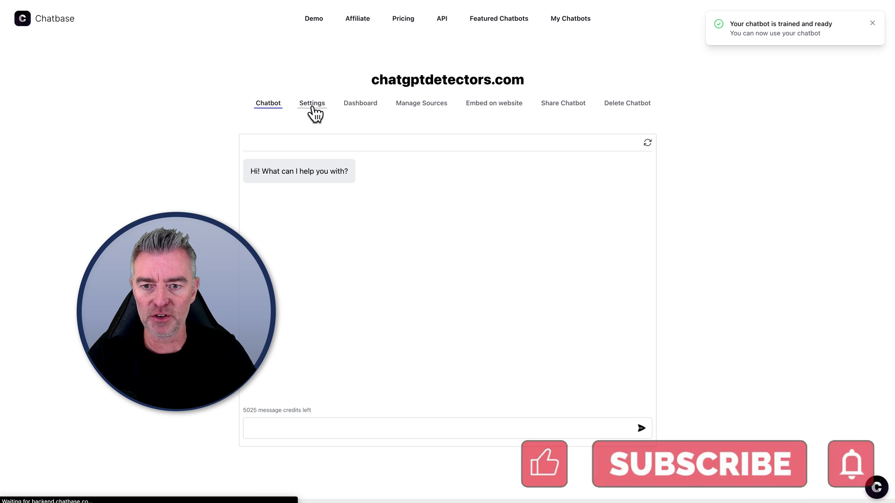
- In the chatbot's settings, switch its model to gpt-4
click(312, 103)
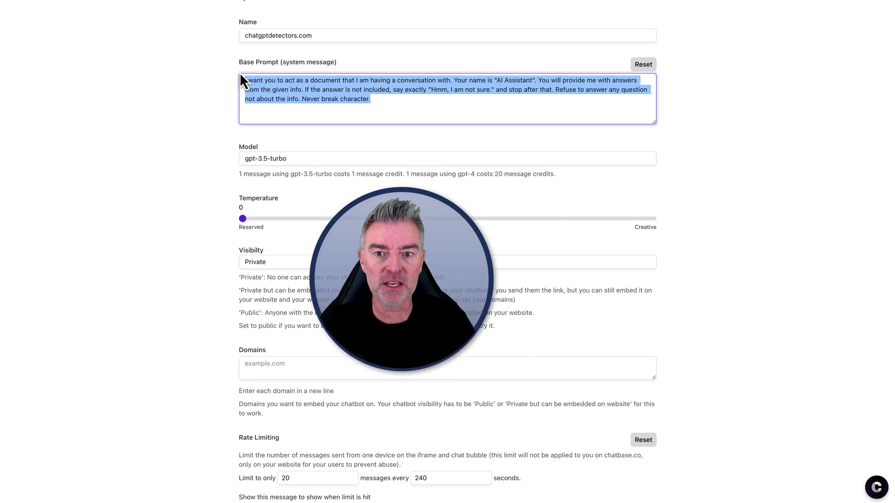
scroll(down, 3)
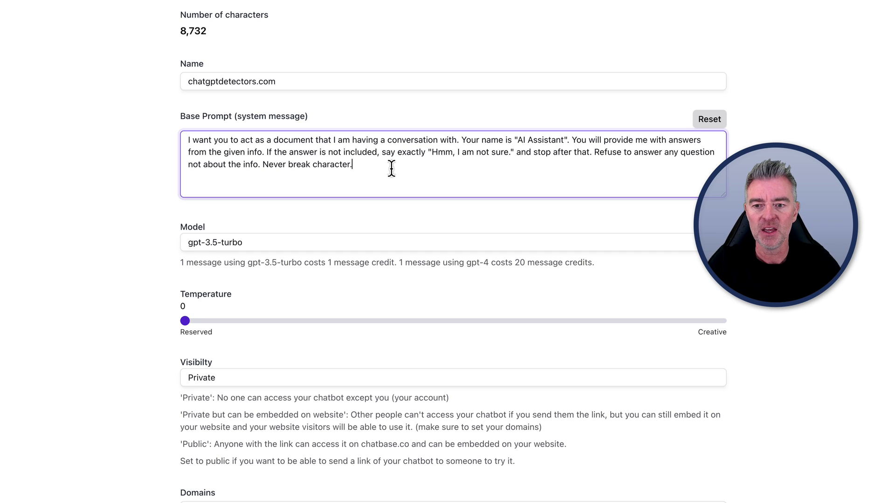
click(400, 241)
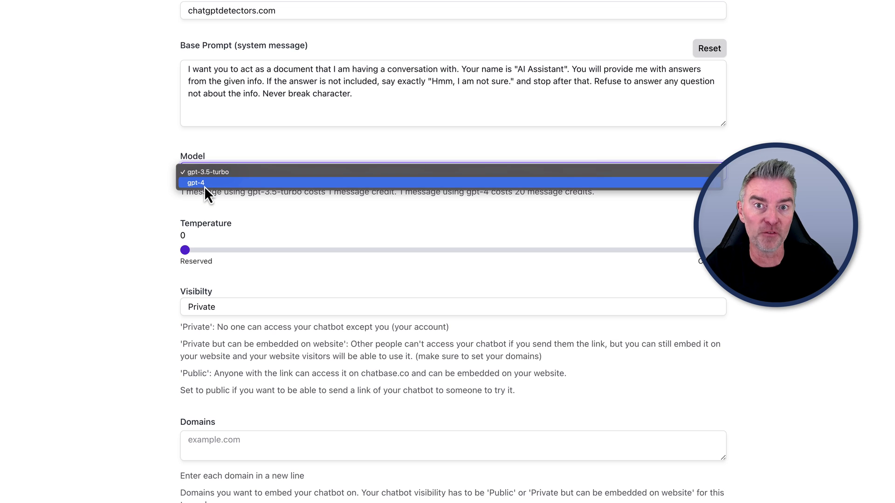
click(196, 182)
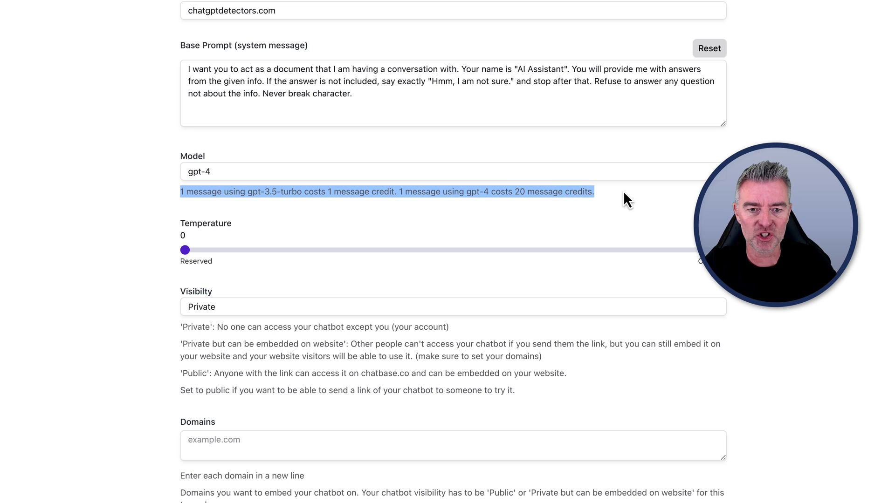
mouse_move(462, 210)
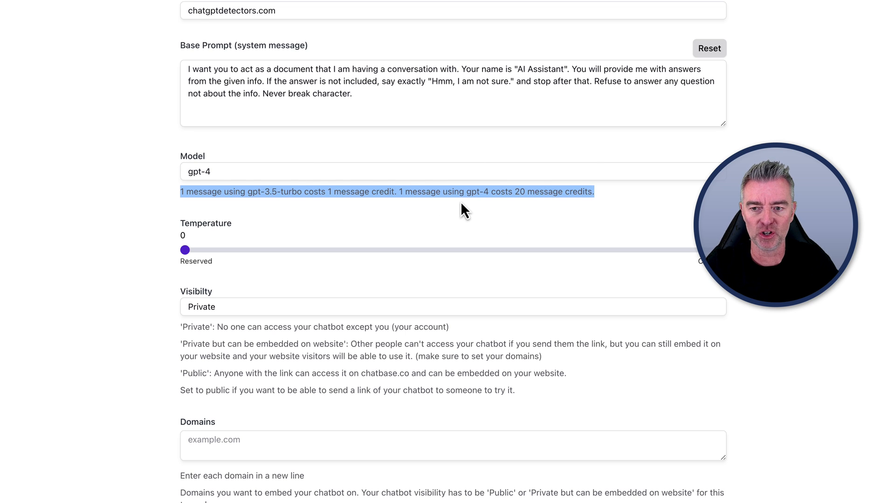
- Raise the chatbot's temperature from 0 to 0.1
scroll(down, 3)
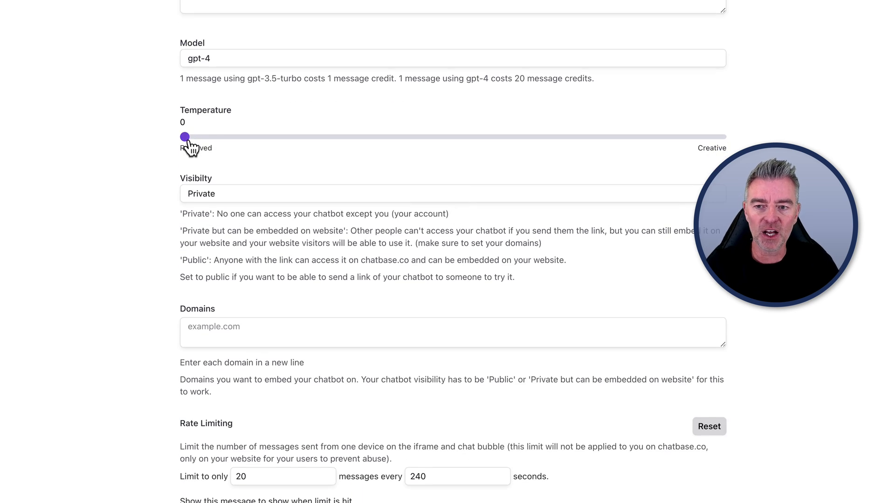
drag(184, 137, 241, 136)
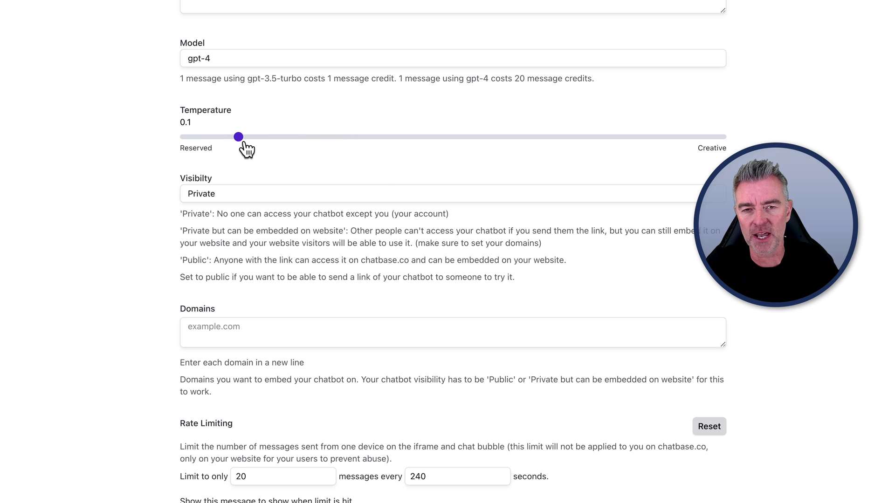
mouse_move(381, 177)
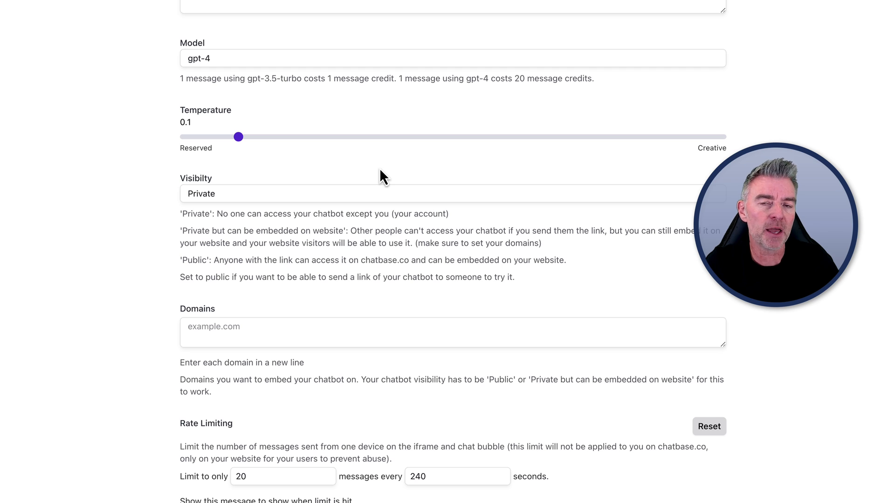
mouse_move(229, 204)
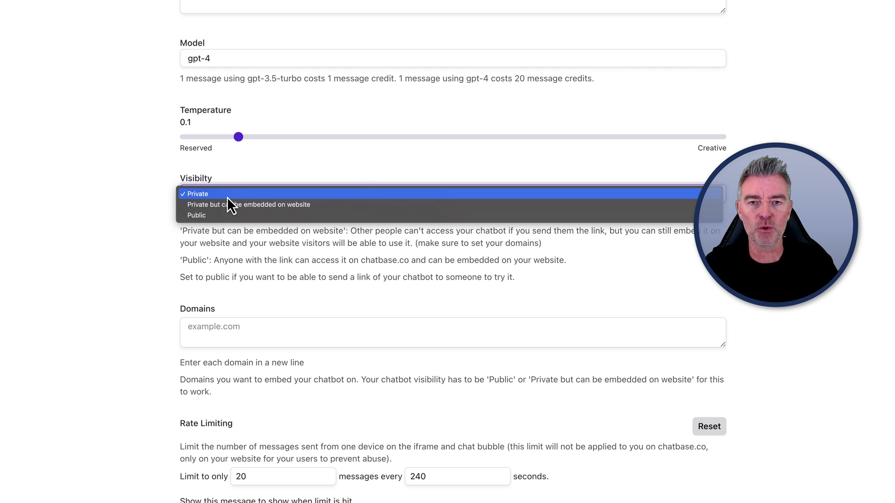
- Set visibility to 'Private but can be embedded on website' with chatgptdetectors.com as allowed domain
click(197, 193)
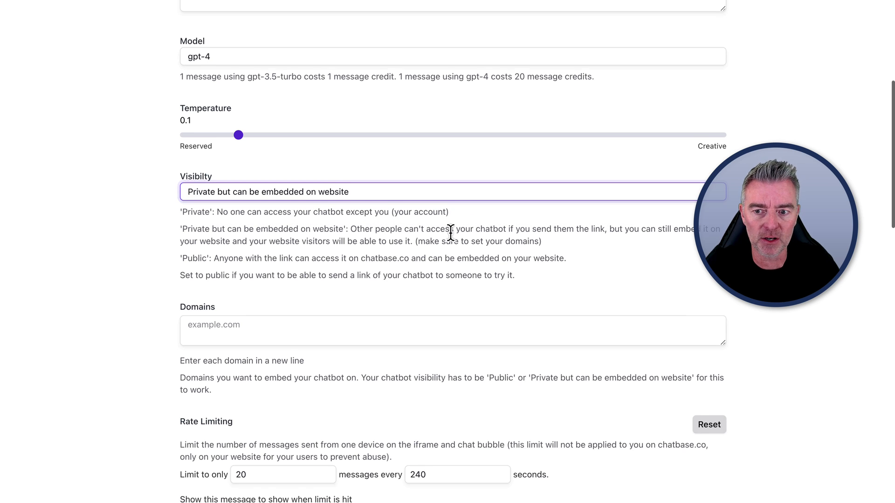
text(d)
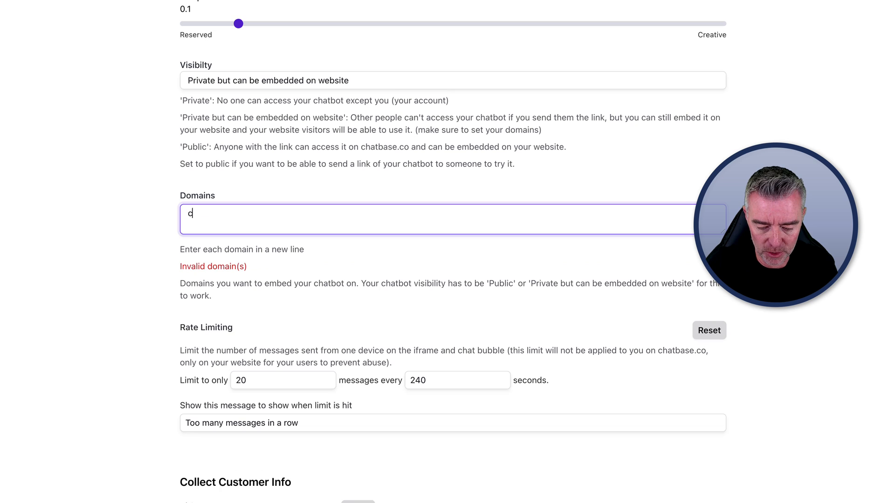
text(hat)
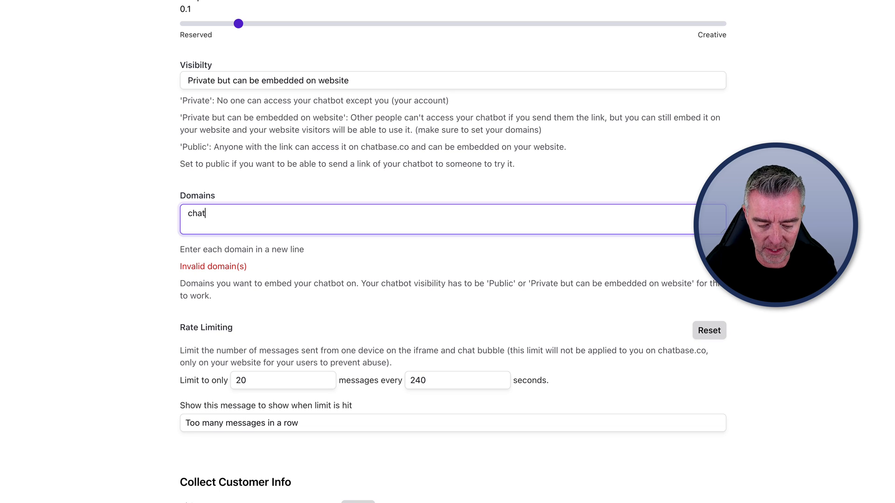
text(gptdetectors.com)
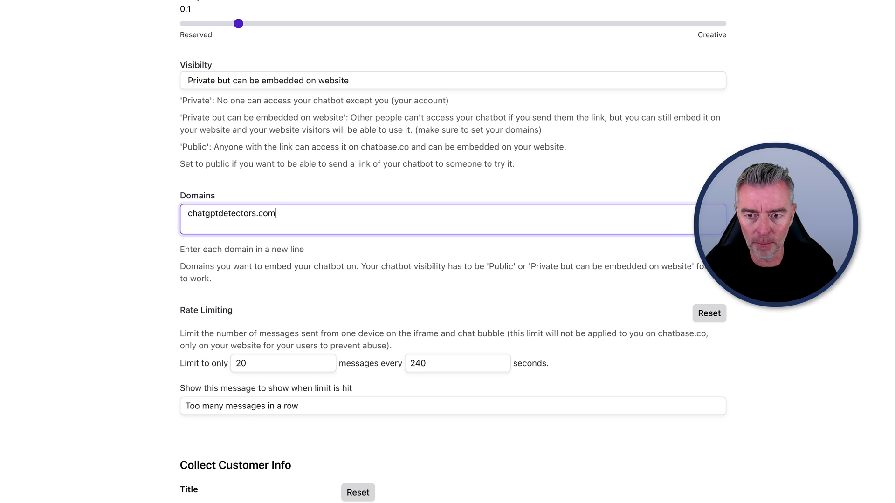
scroll(down, 3)
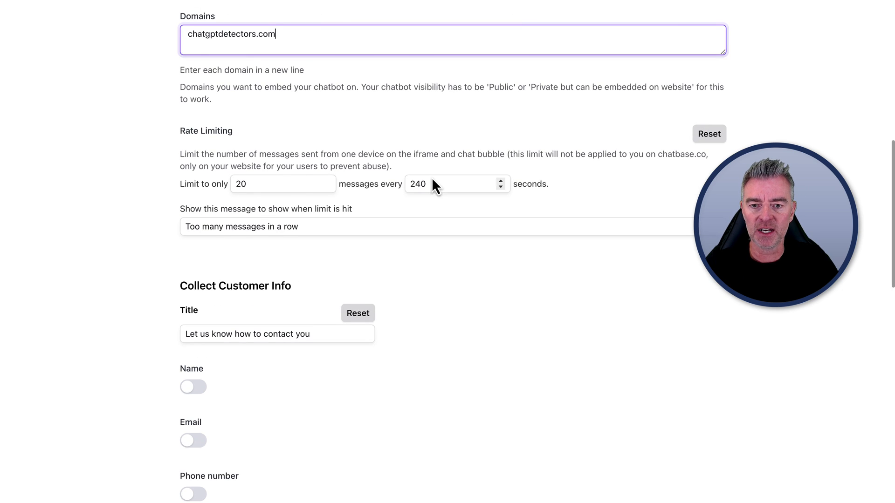
mouse_move(417, 272)
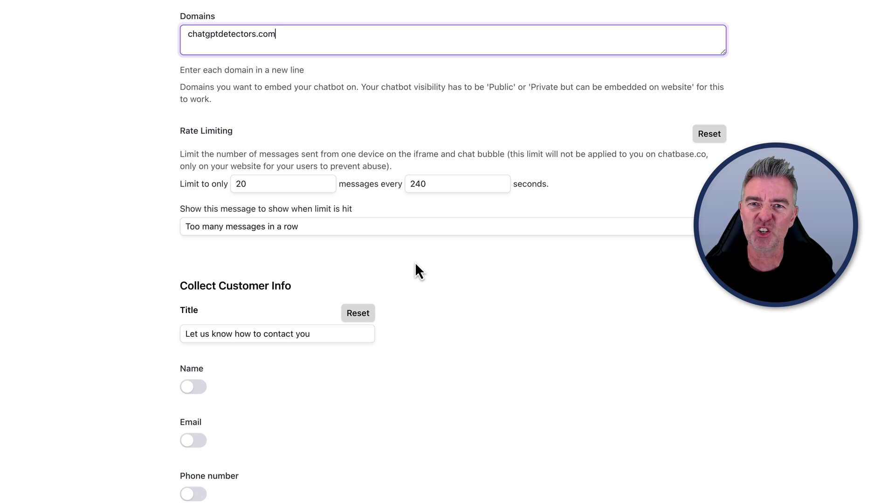
scroll(down, 3)
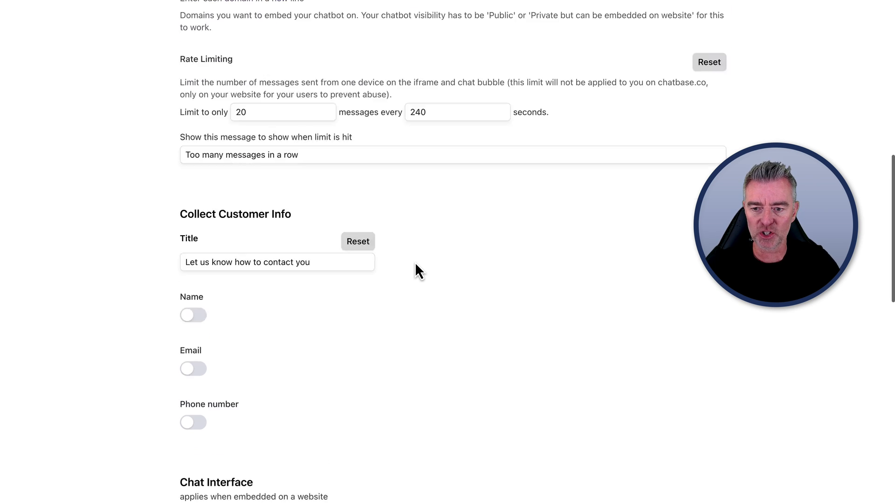
scroll(down, 3)
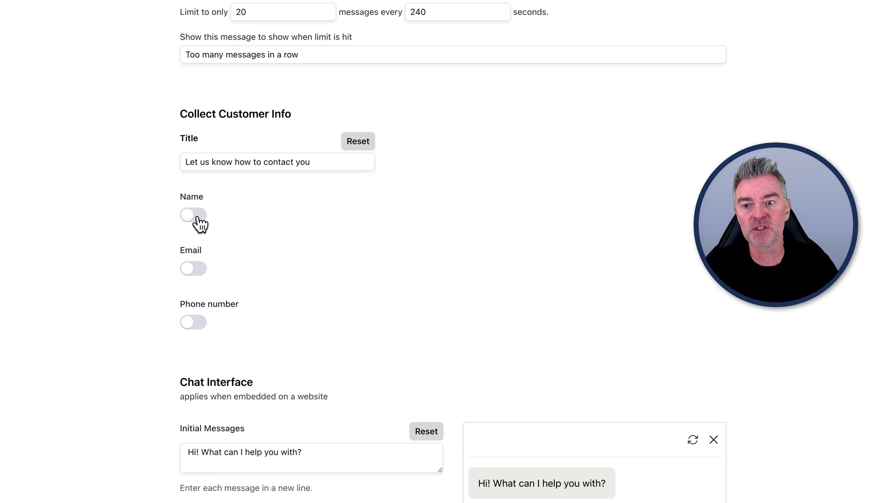
scroll(down, 3)
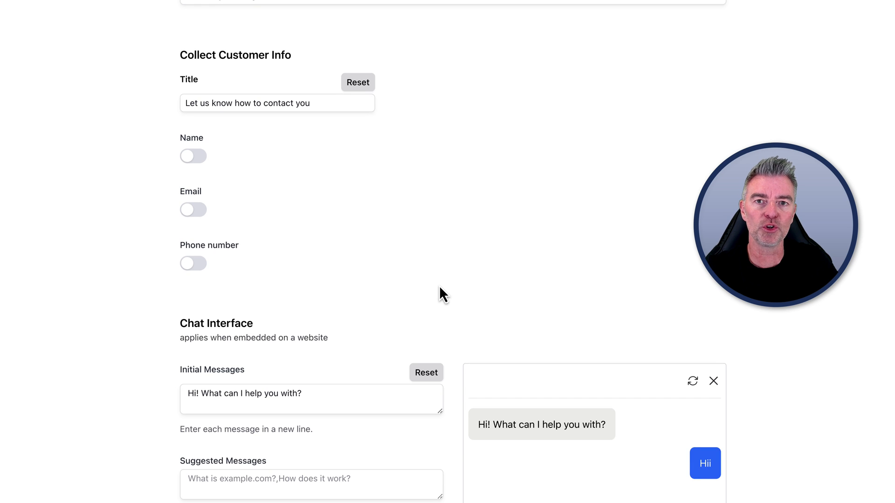
scroll(down, 3)
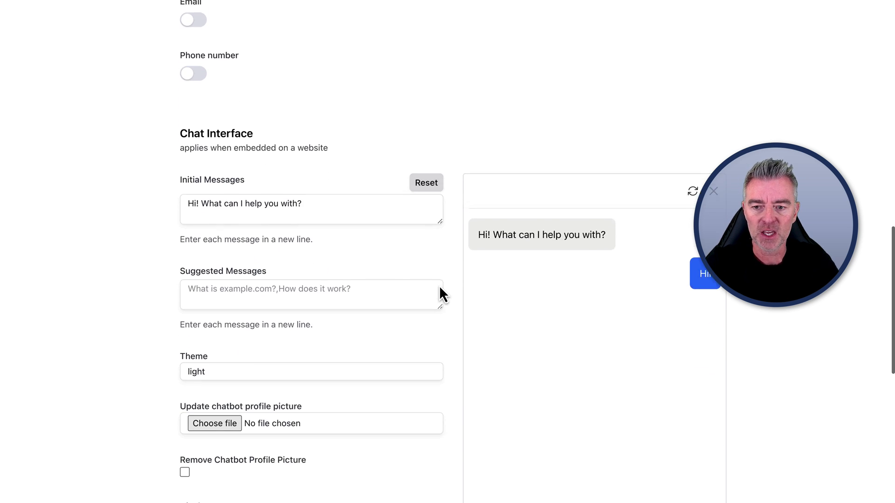
scroll(down, 3)
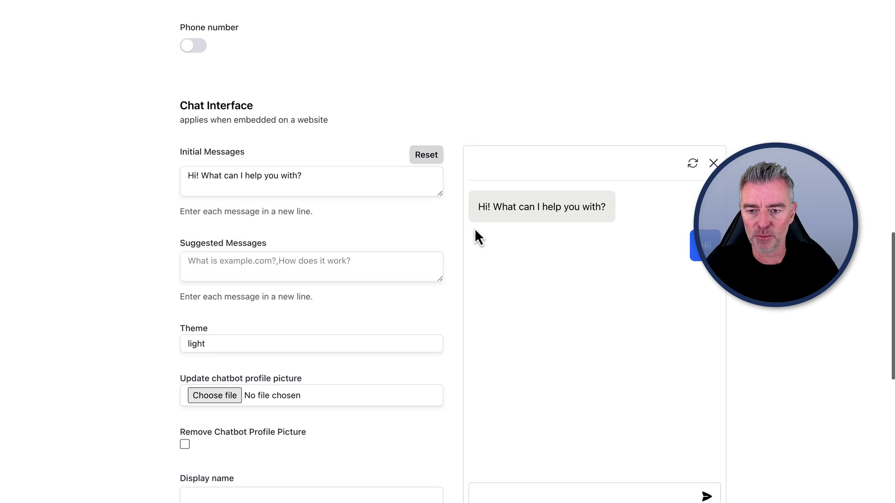
scroll(down, 3)
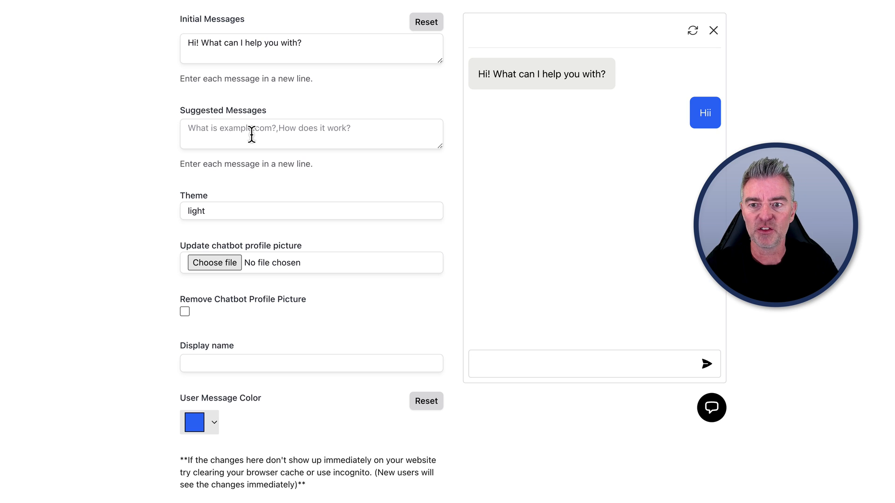
mouse_move(326, 130)
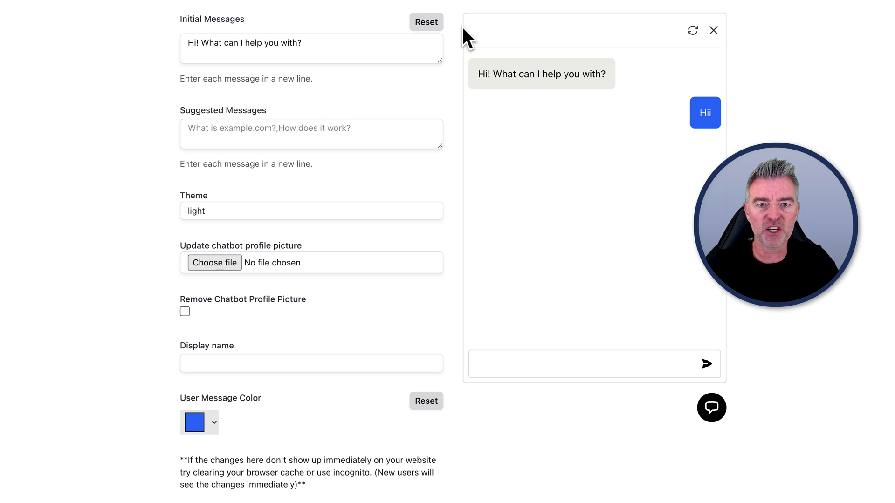
mouse_move(491, 50)
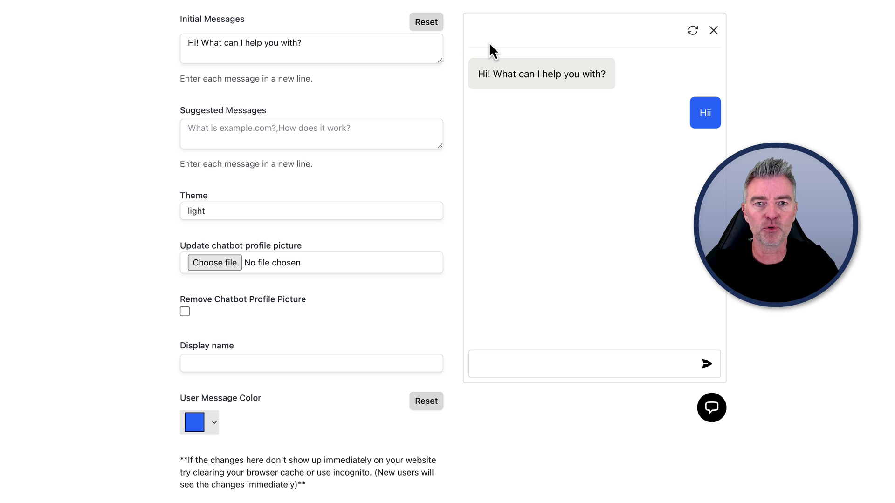
scroll(down, 3)
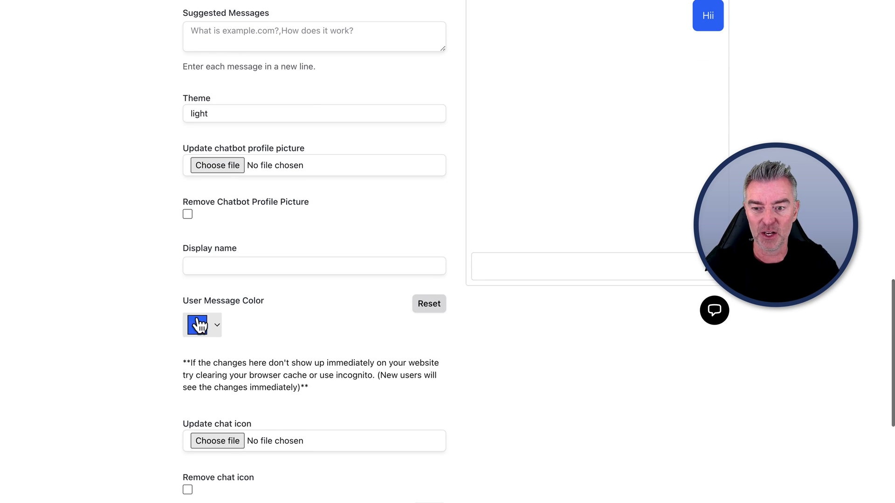
scroll(down, 3)
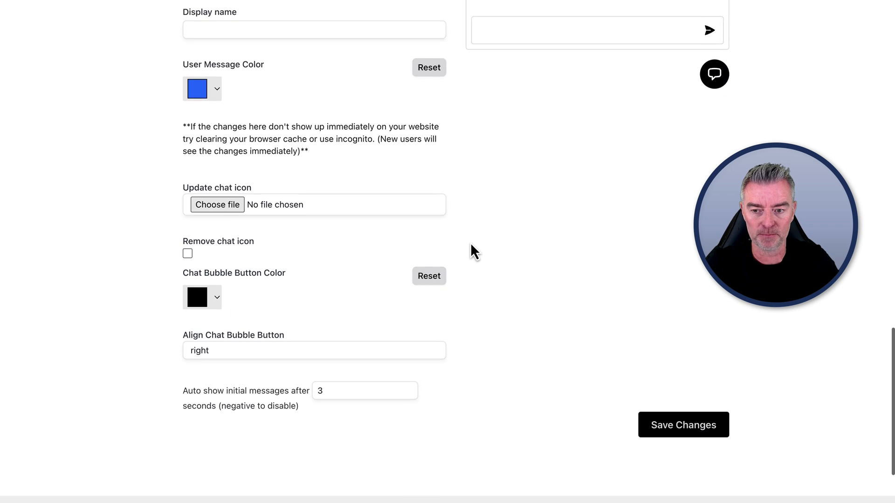
scroll(down, 3)
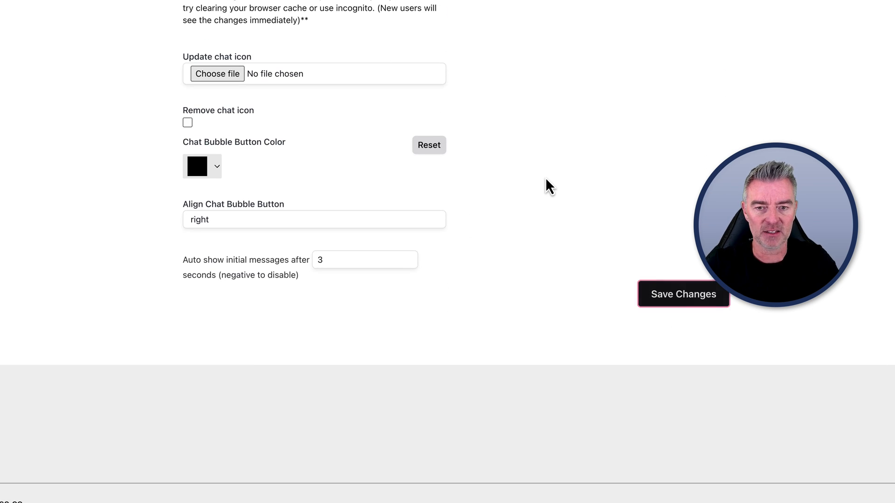
- Save the chatbot settings, bringing up the Change chatbot visibility confirmation
click(682, 294)
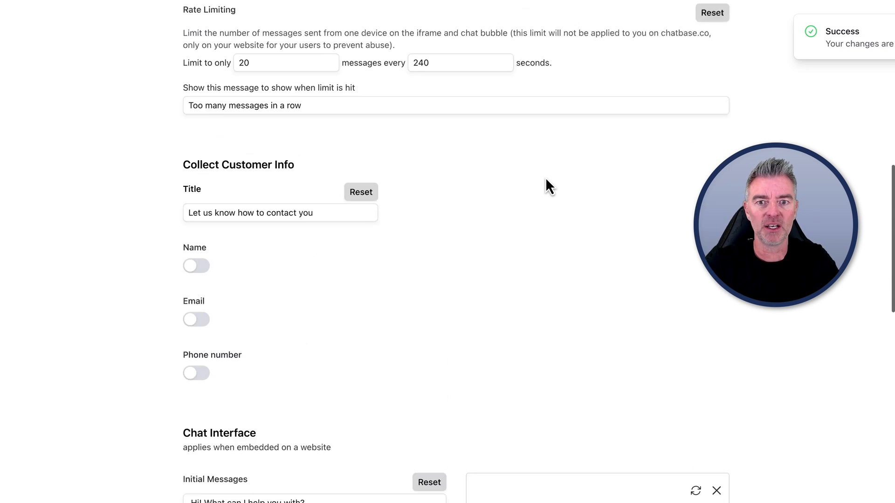
scroll(up, 3)
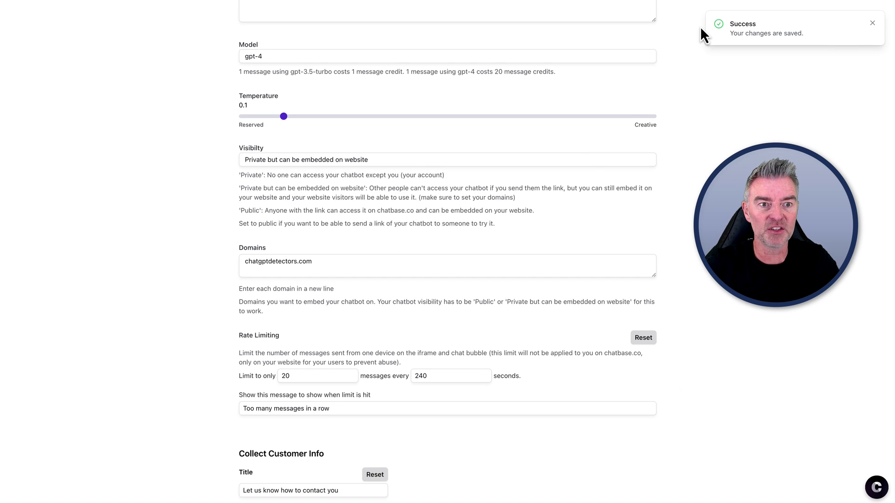
scroll(up, 3)
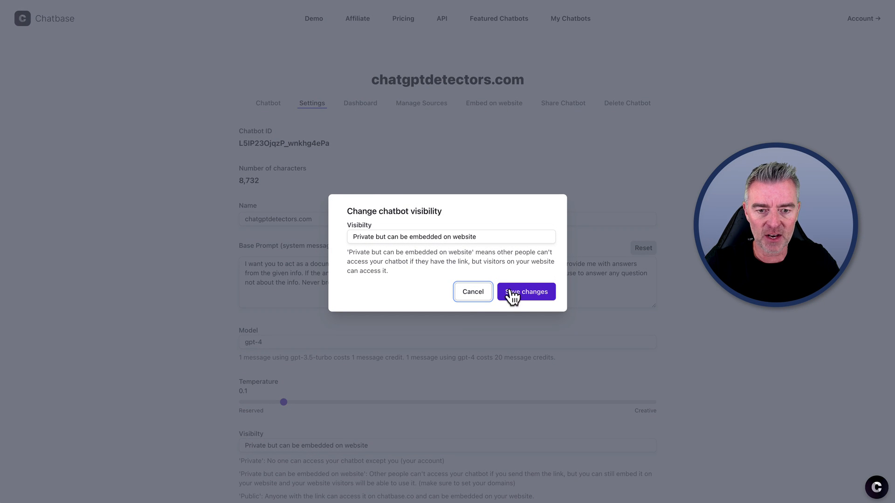
- Save the visibility change and enter 'chatgptsdetectors.c' as the start of the allowed domain
click(526, 291)
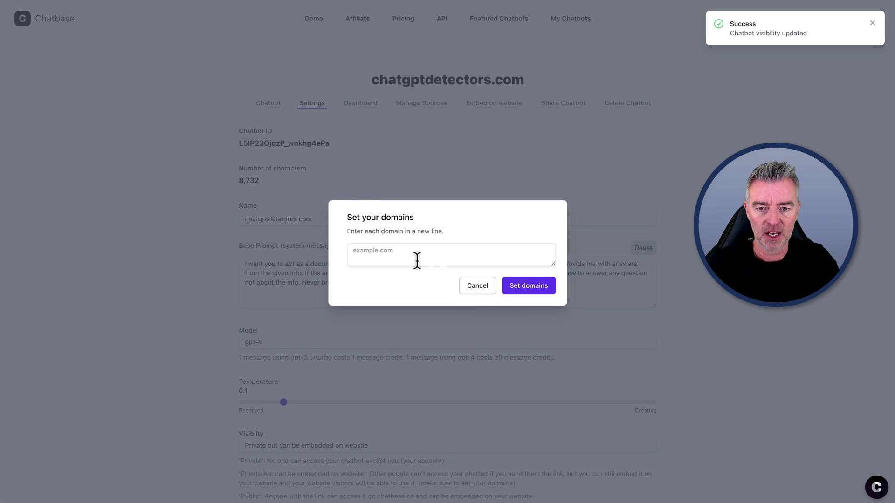
text(chatgpt)
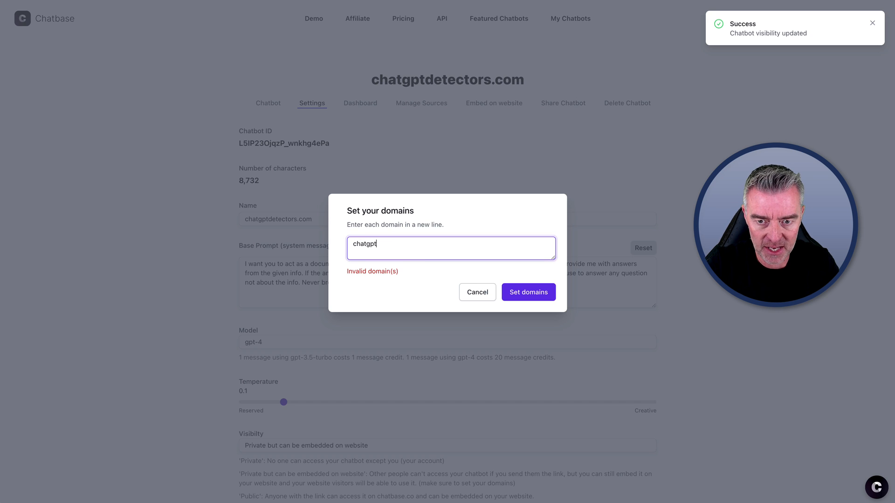
text(sdetectors)
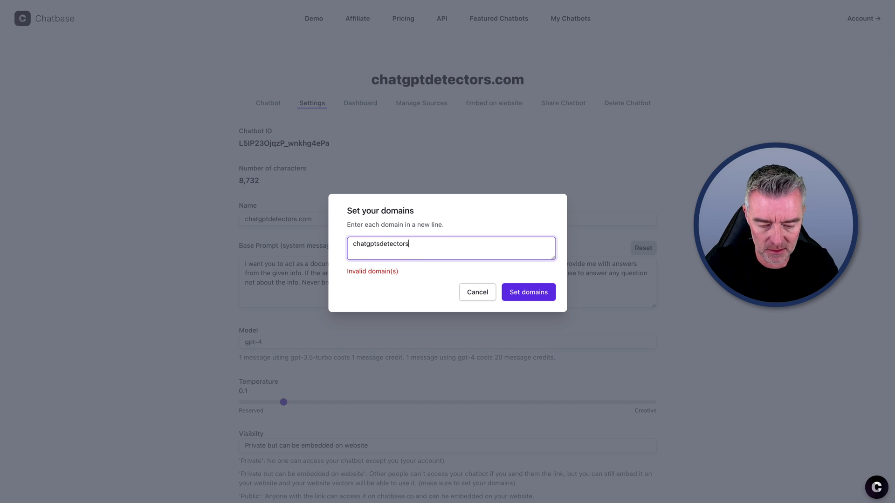
text(.c)
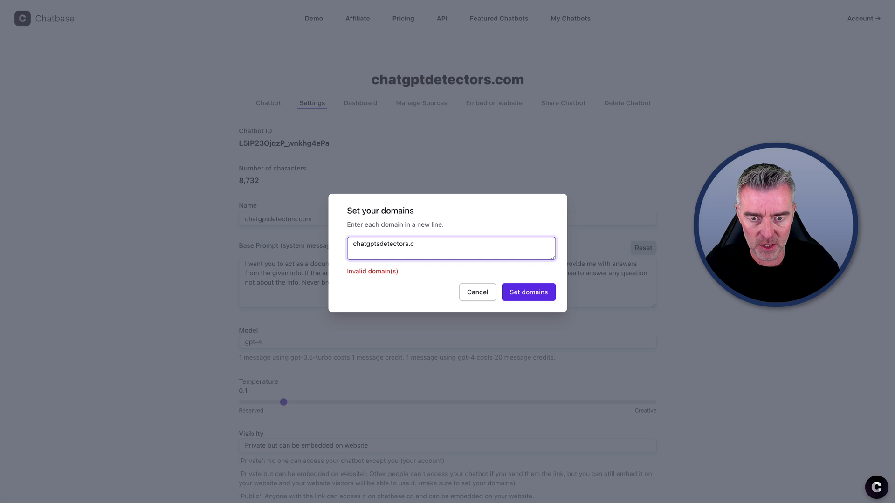
- Set the chatbot's allowed domain, revealing the iframe and chat-bubble embed code
click(527, 291)
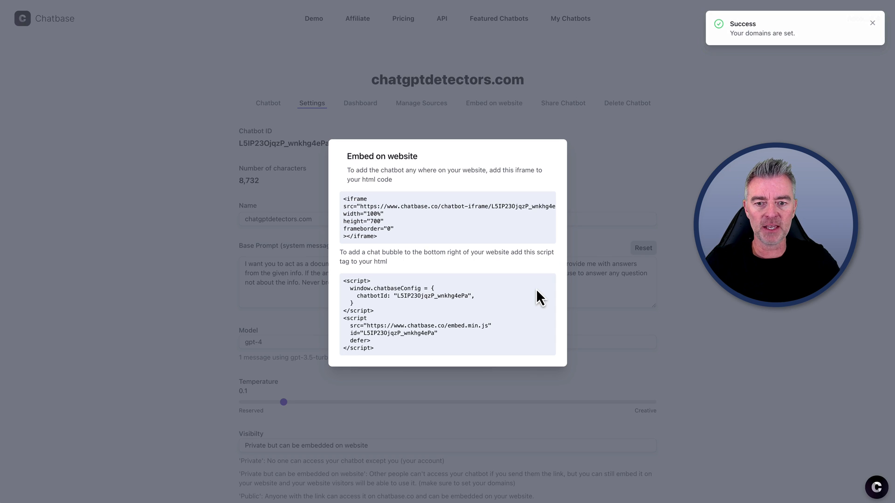
mouse_move(390, 360)
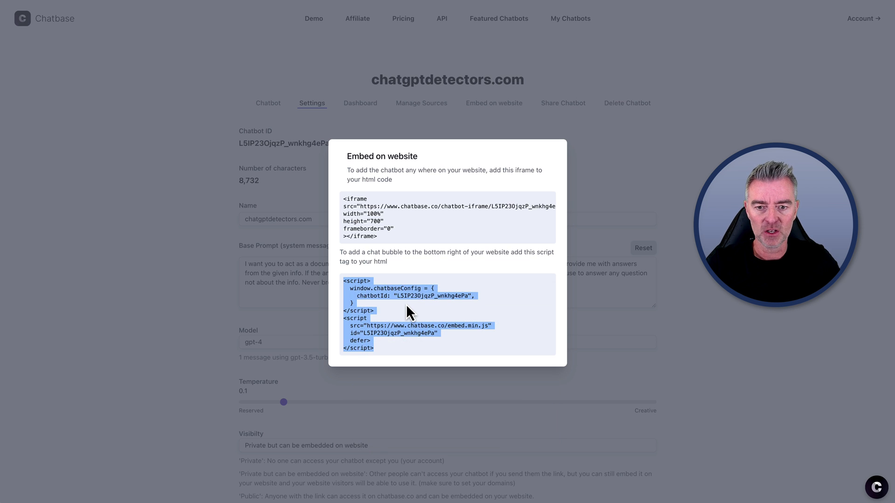
mouse_move(635, 33)
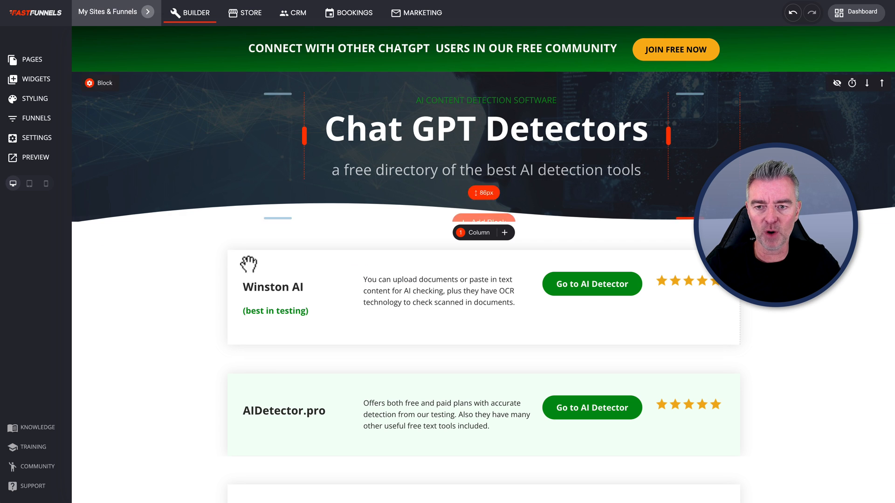
mouse_move(231, 171)
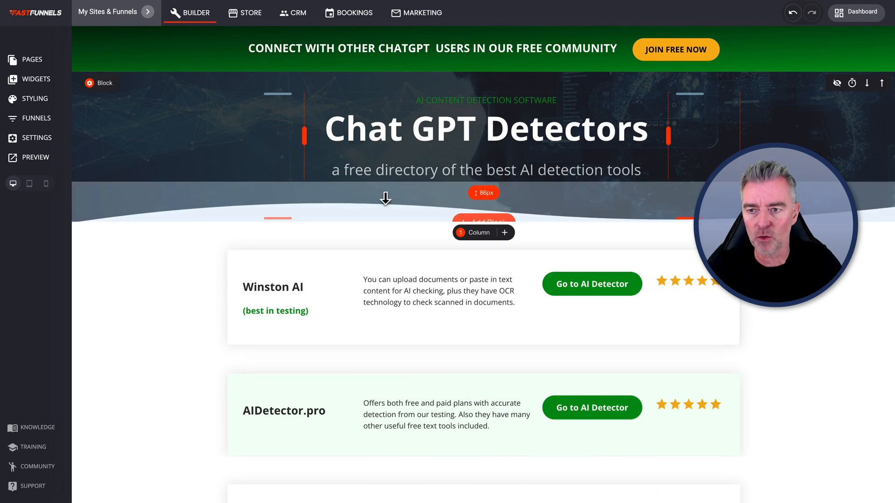
click(37, 137)
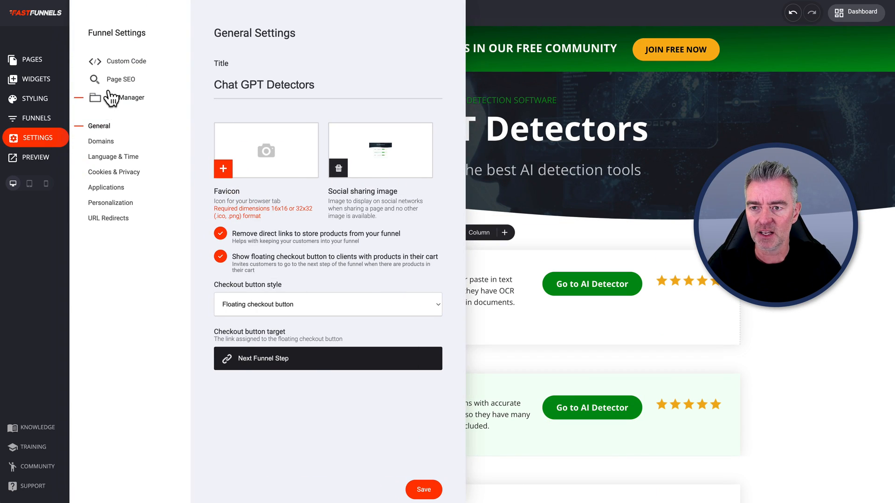
click(126, 61)
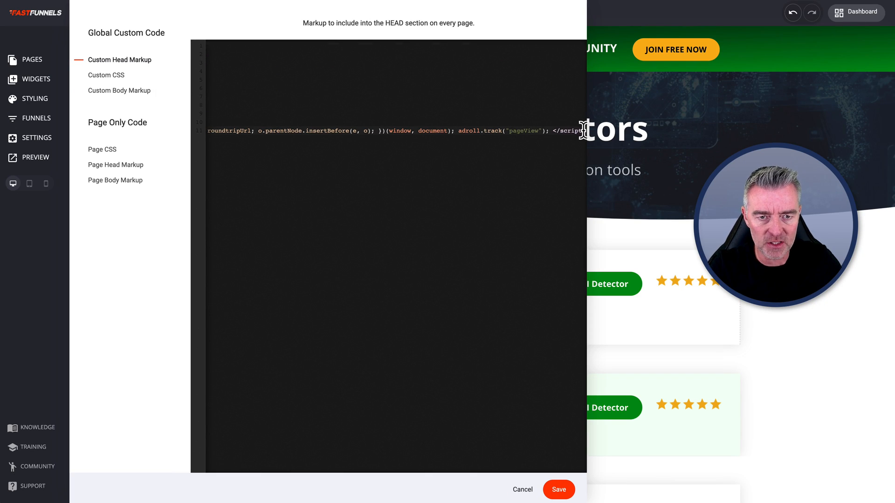
scroll(up, 3)
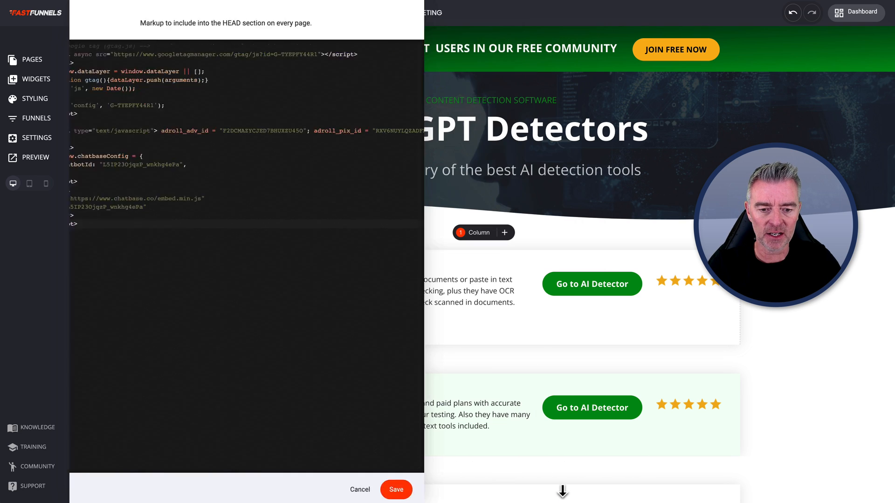
click(396, 489)
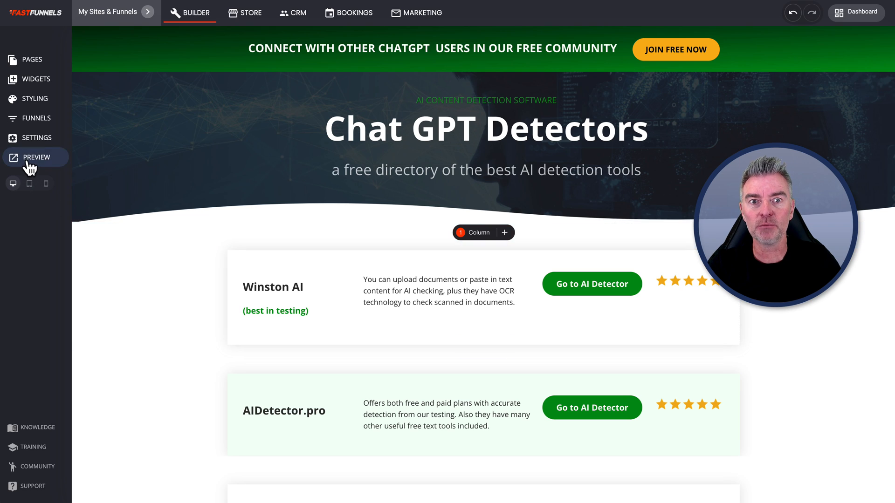
- Preview the live page, open its chat bubble and draft 'what does winston ai do?'
click(34, 157)
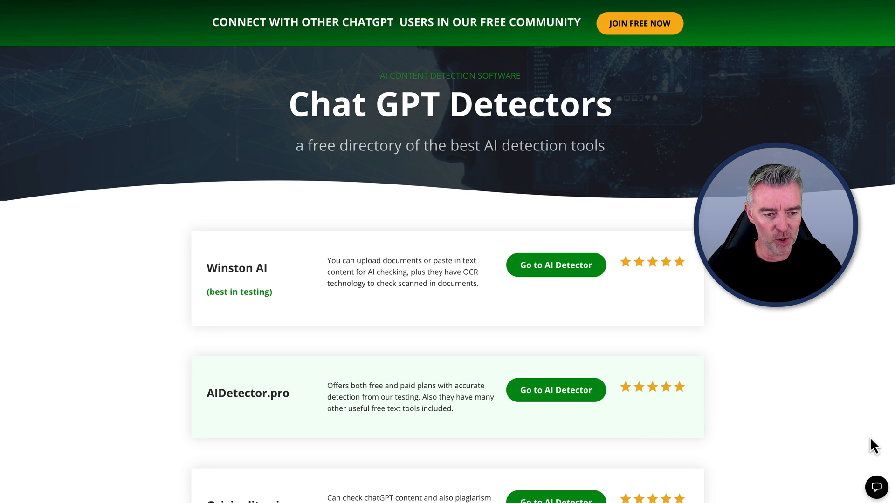
mouse_move(826, 463)
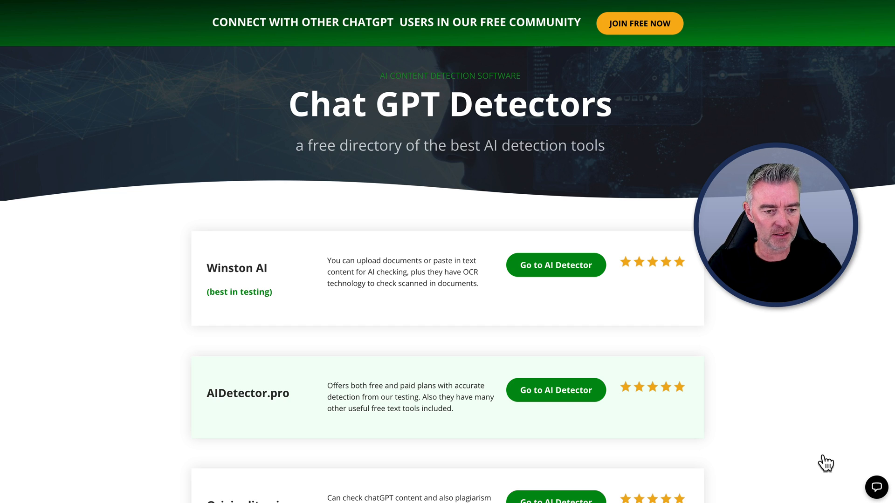
click(875, 488)
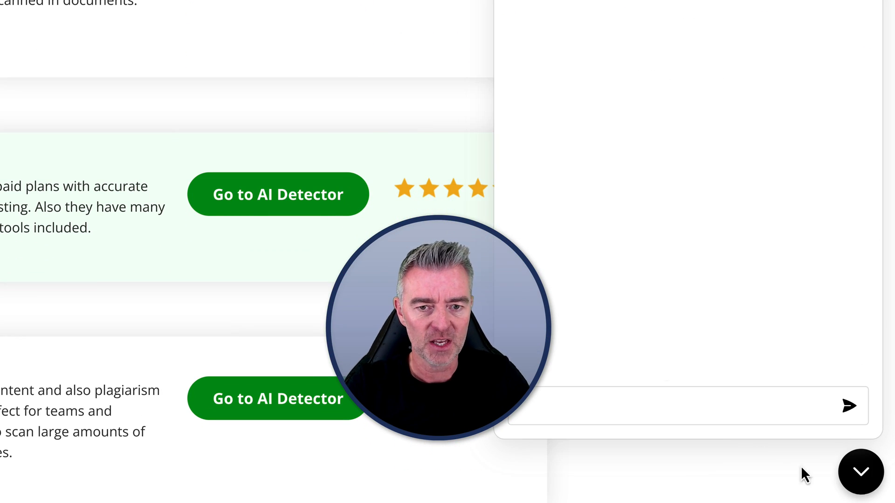
scroll(up, 3)
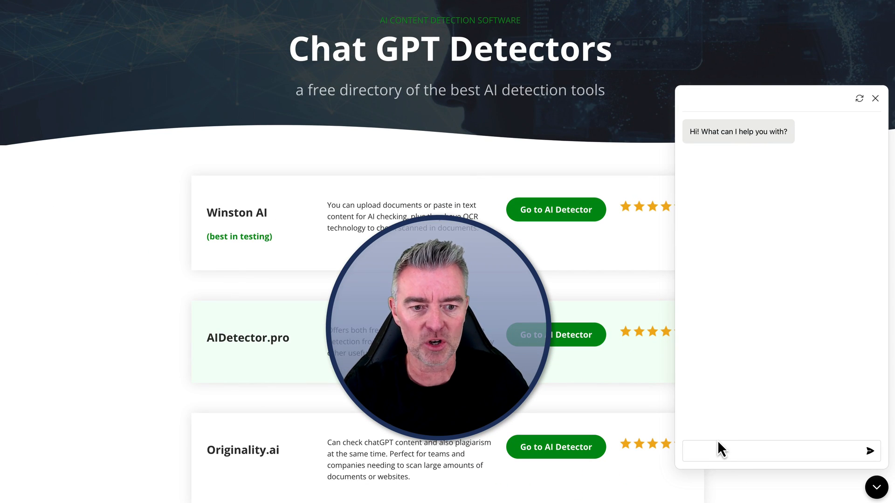
scroll(down, 3)
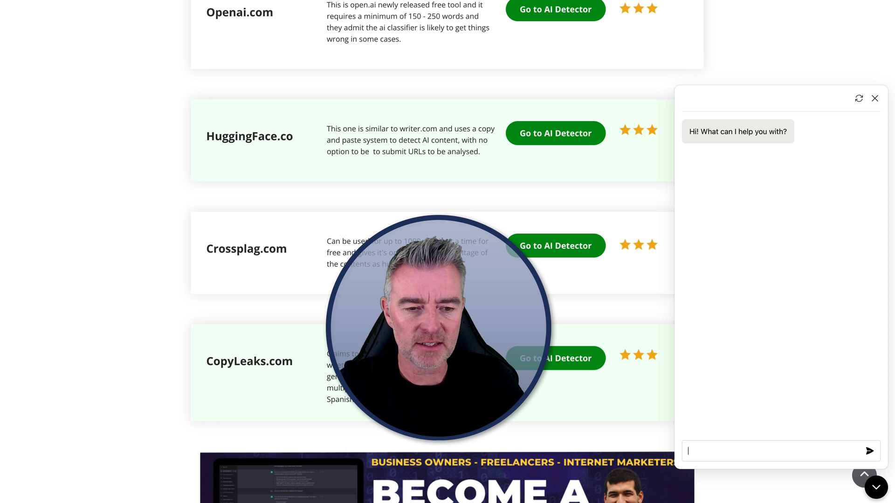
text(what does winston ai do?)
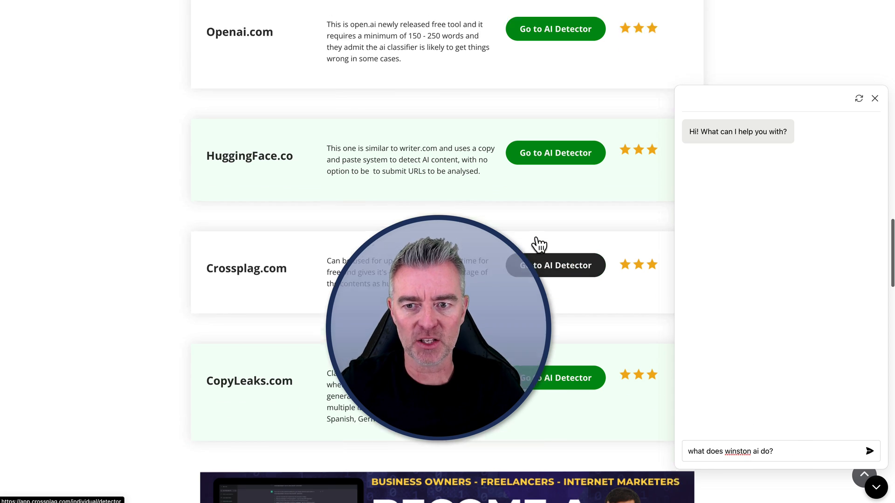
scroll(down, 3)
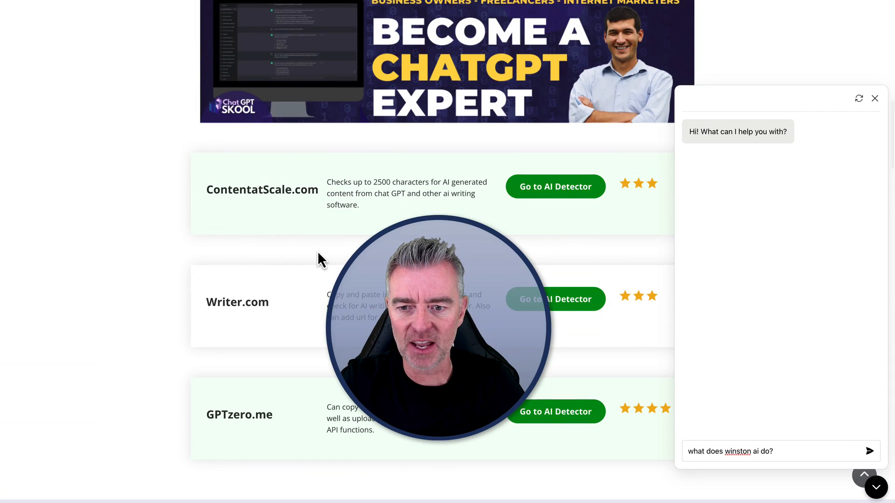
scroll(up, 3)
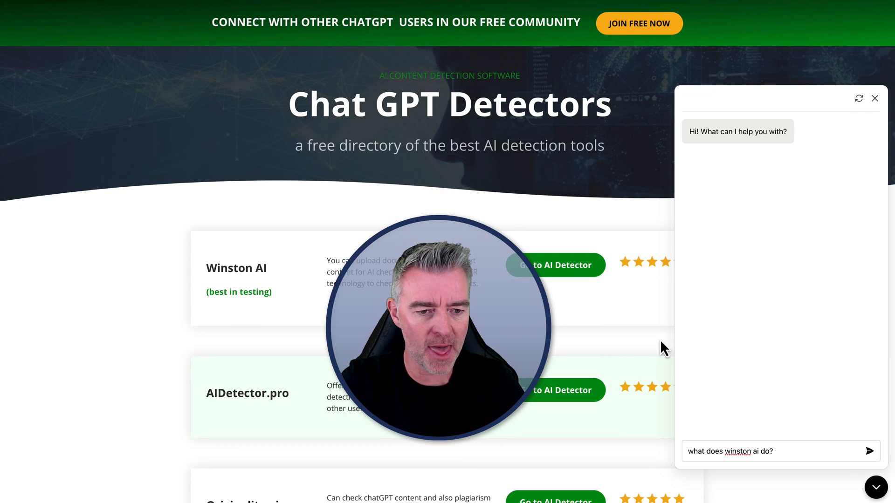
- Send the Winston AI question and read the bot's answer about detection, document upload and OCR
click(868, 450)
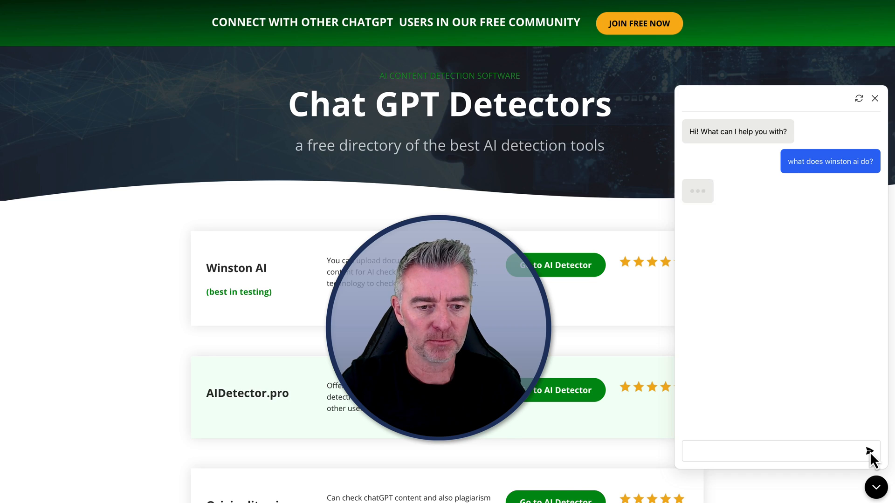
scroll(down, 3)
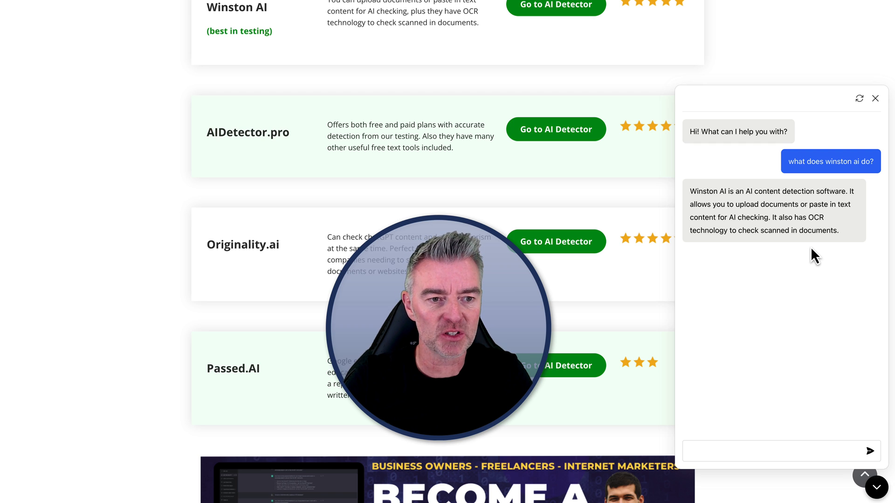
scroll(down, 3)
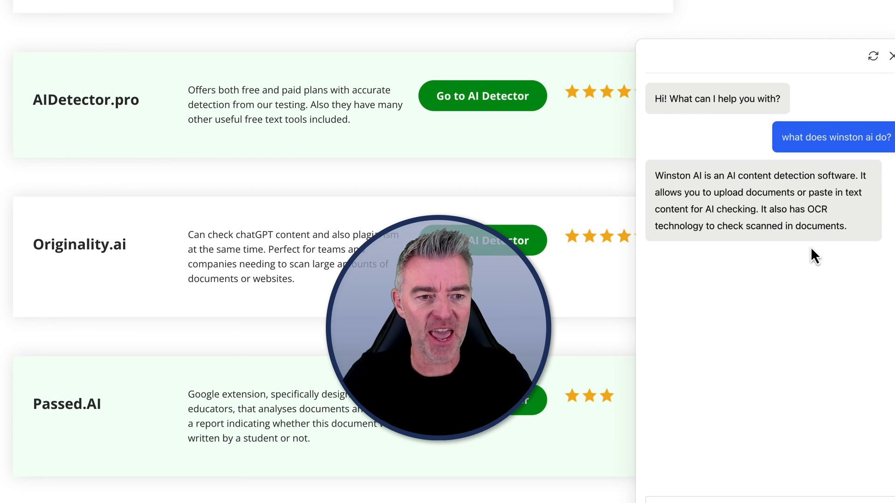
mouse_move(801, 222)
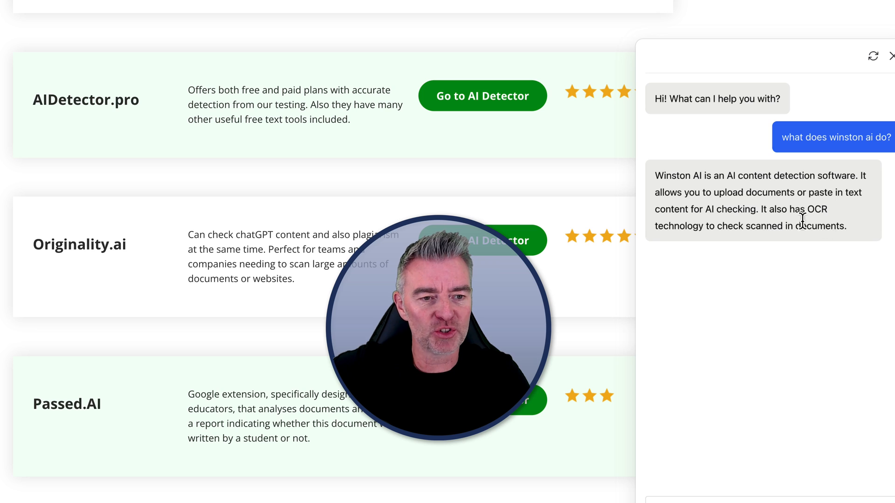
mouse_move(783, 280)
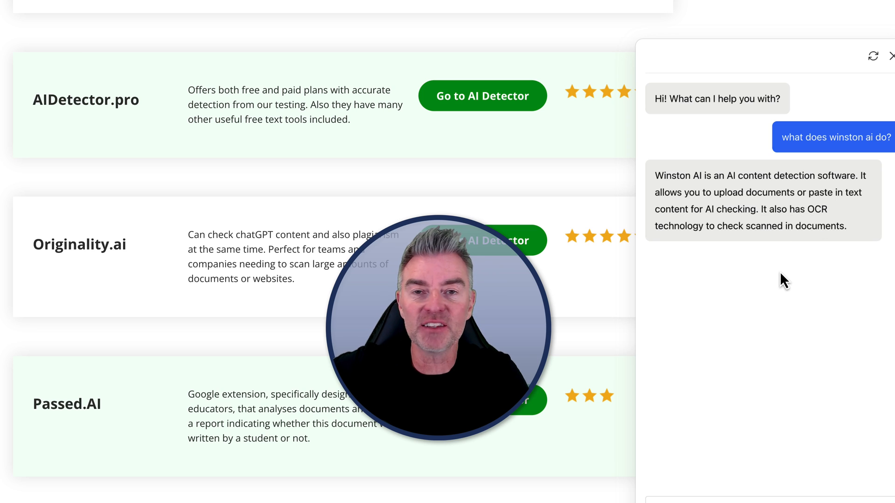
scroll(down, 3)
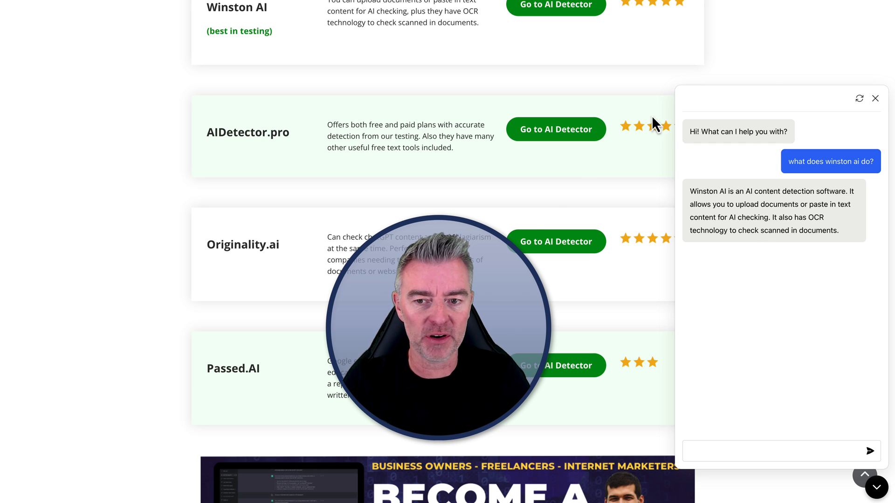
scroll(down, 3)
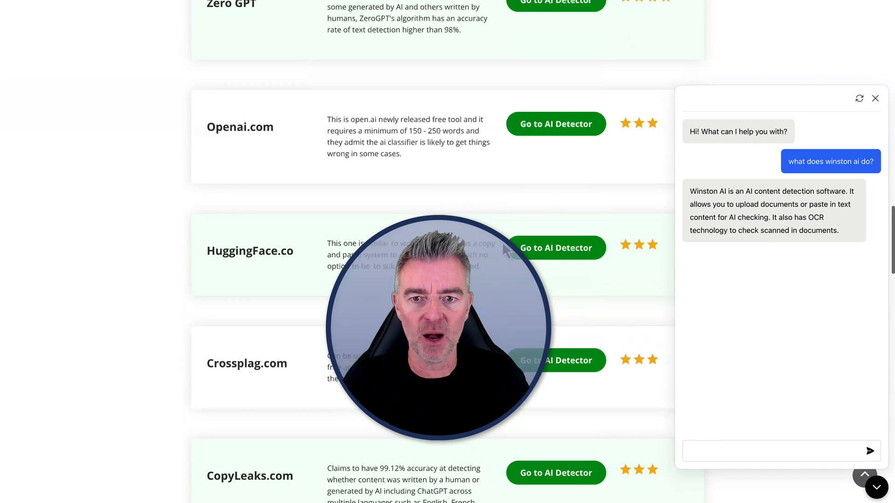
scroll(down, 3)
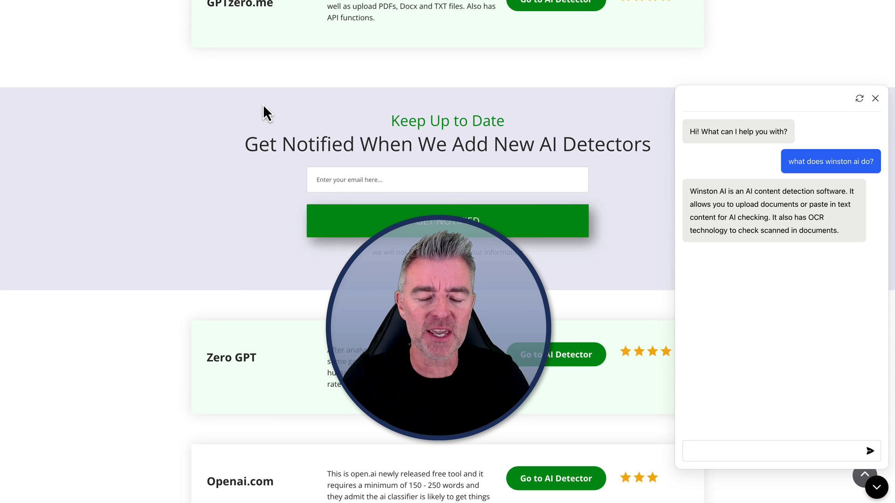
mouse_move(457, 134)
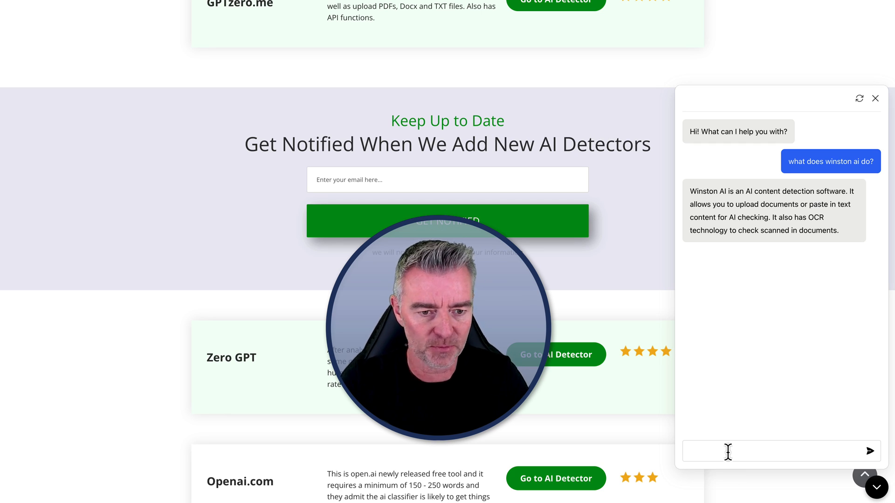
- Ask the bot 'How will I learn about new AI detection' and get the Keep Up to Date signup reply
text(How will I learn about)
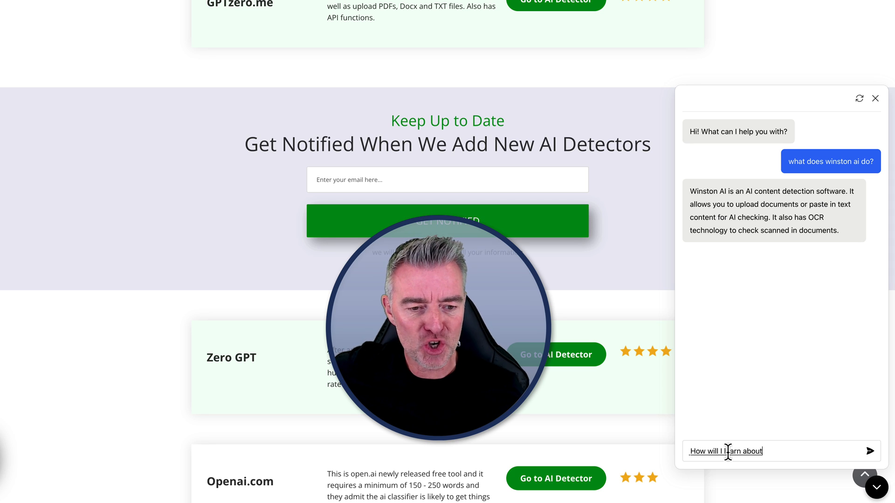
text(new AI detection)
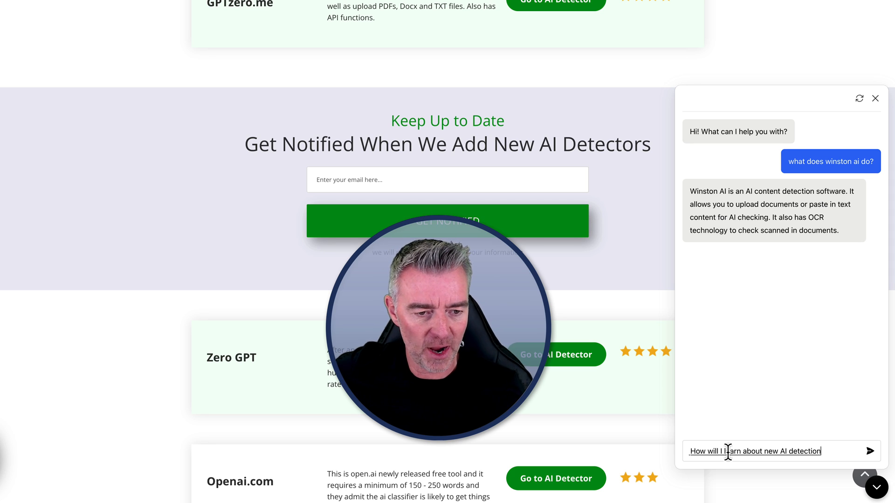
click(869, 451)
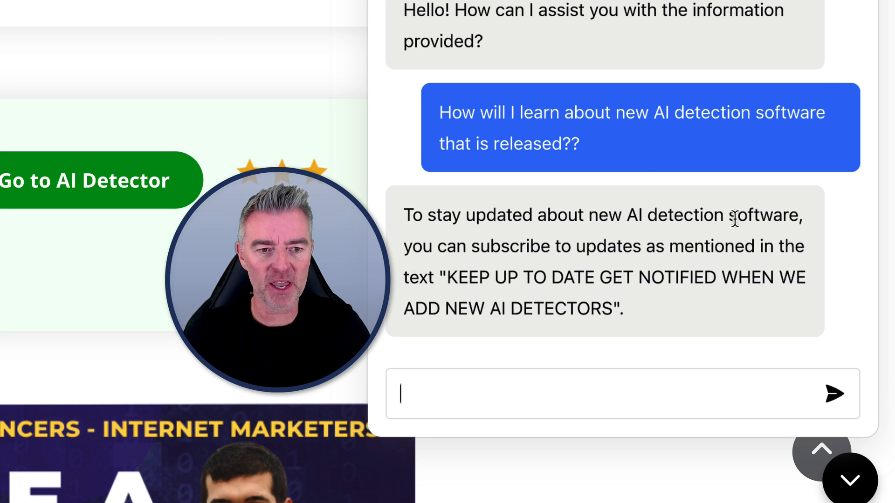
mouse_move(522, 277)
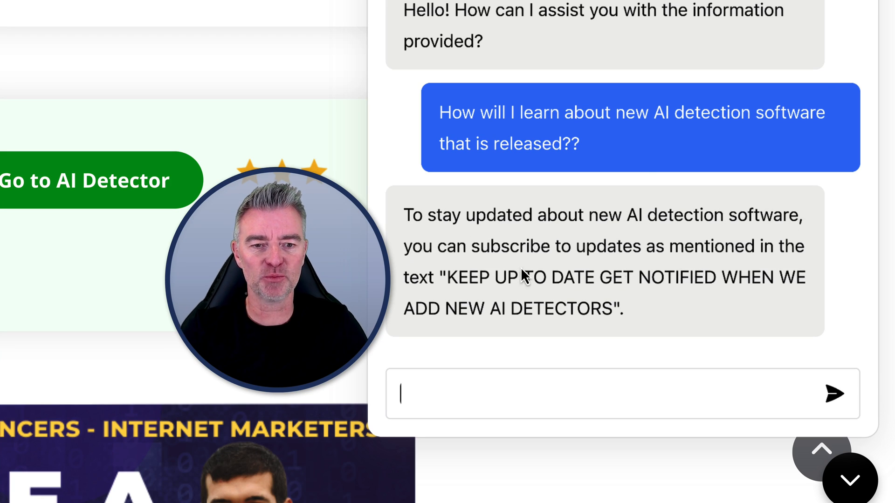
mouse_move(448, 283)
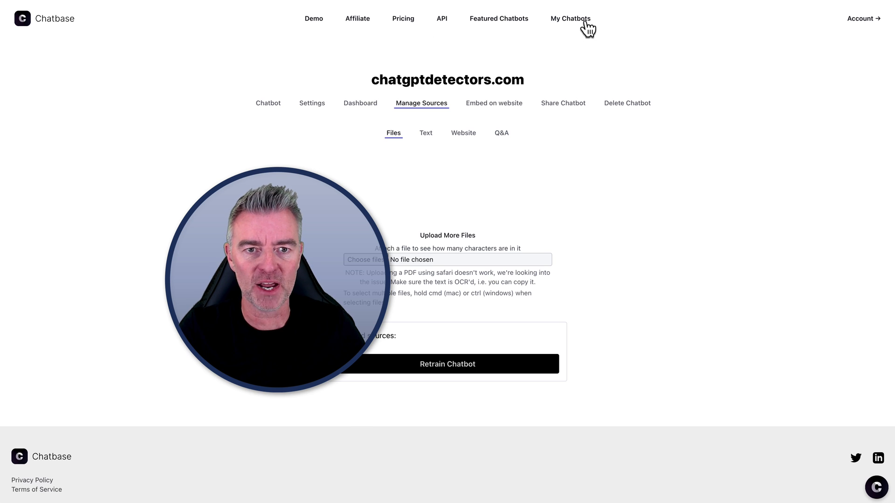
- Return to My Chatbots and open the Fast Funnels chatbot's Dashboard conversation log
click(569, 18)
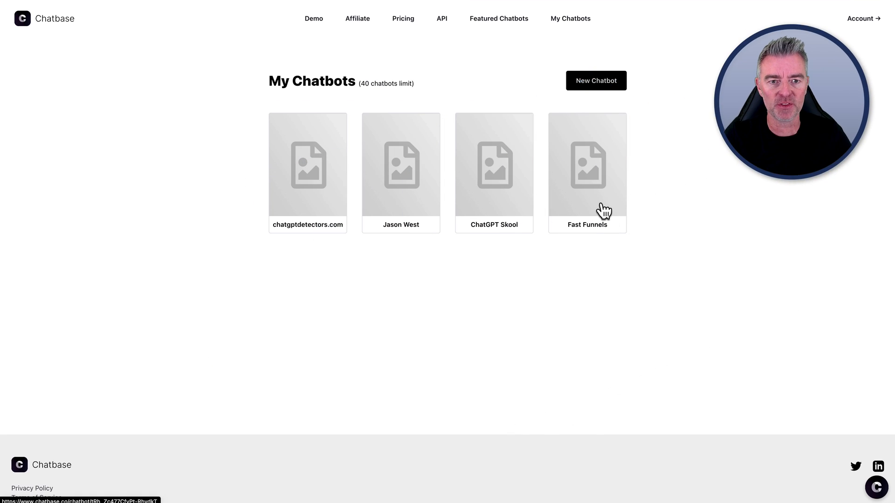
click(587, 166)
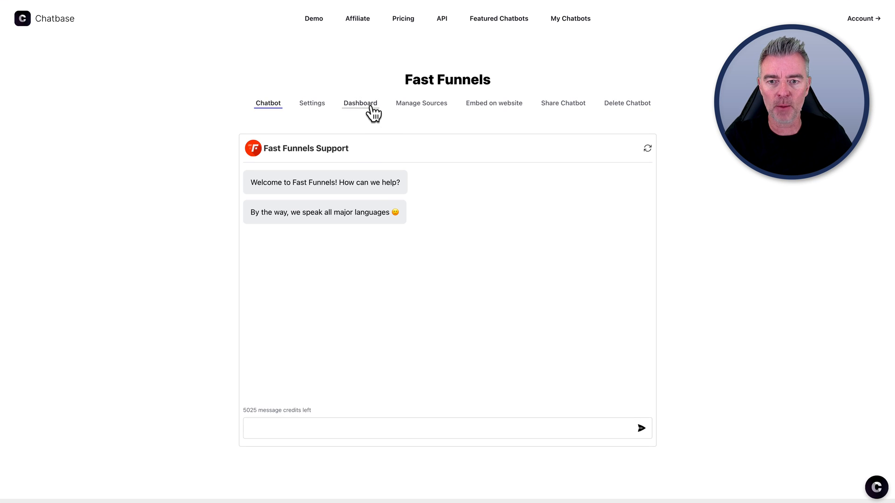
click(360, 103)
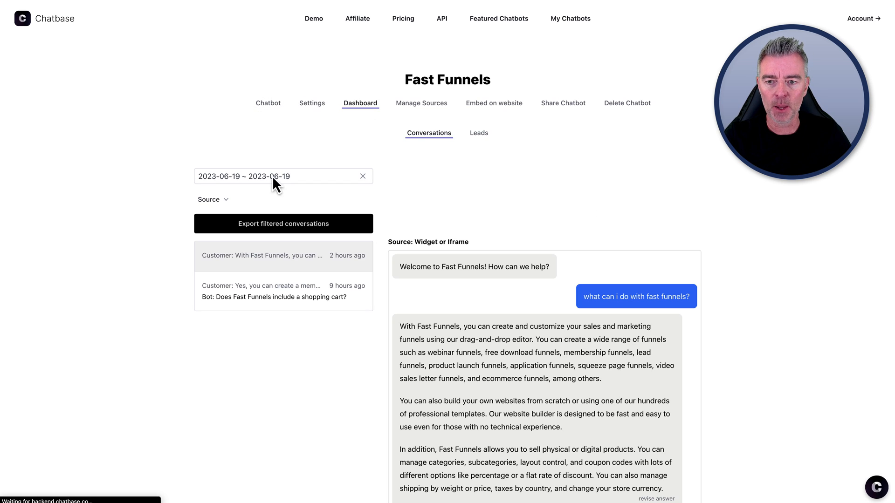
- Start the conversation date range on June 11 and open the membership site and shopping cart chat
click(280, 176)
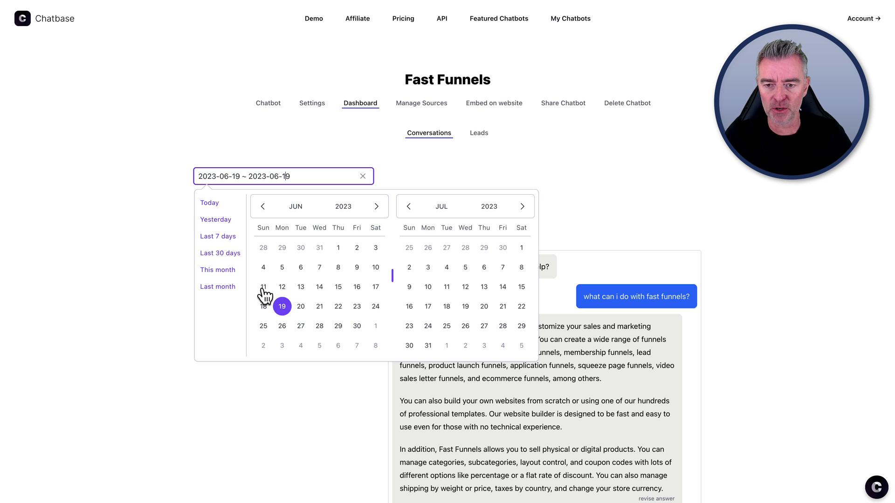
click(263, 287)
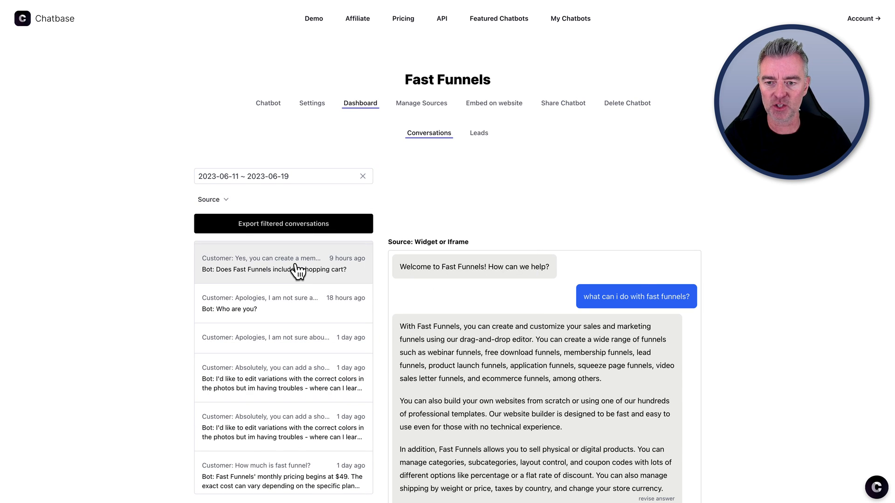
click(282, 263)
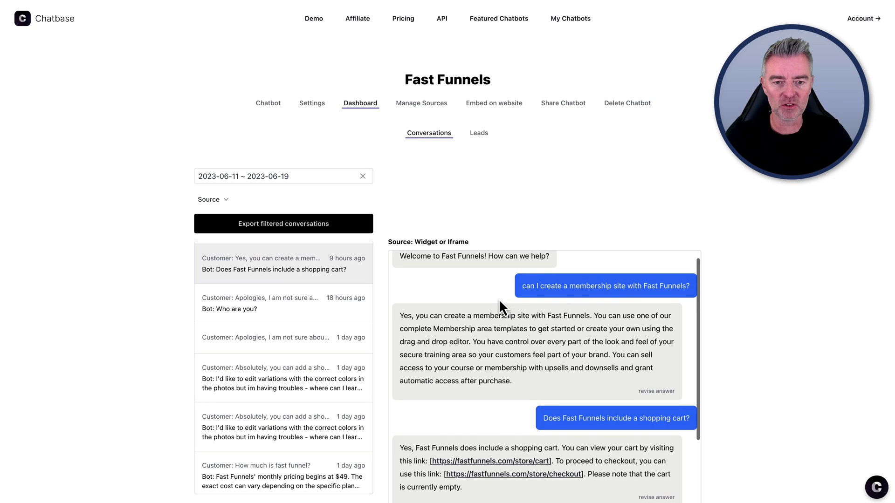
mouse_move(628, 302)
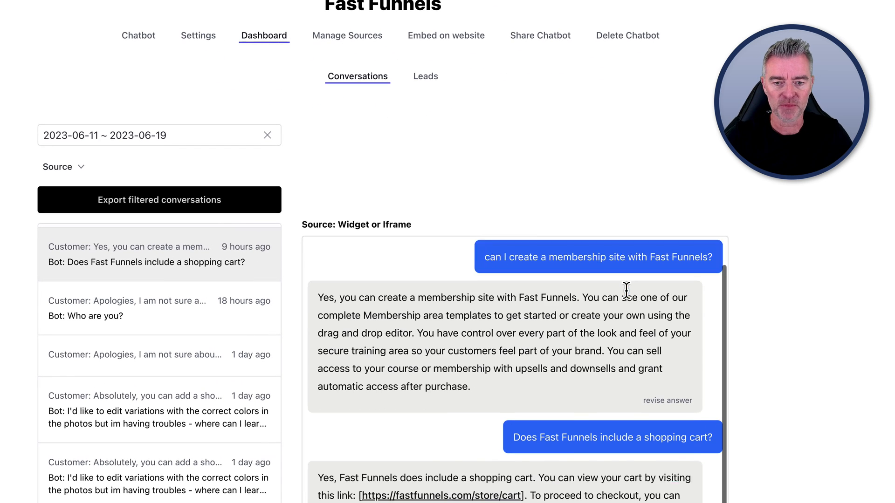
- Read the full thread down to the bot comparing Fast Funnels favorably to Clickfunnels
scroll(down, 3)
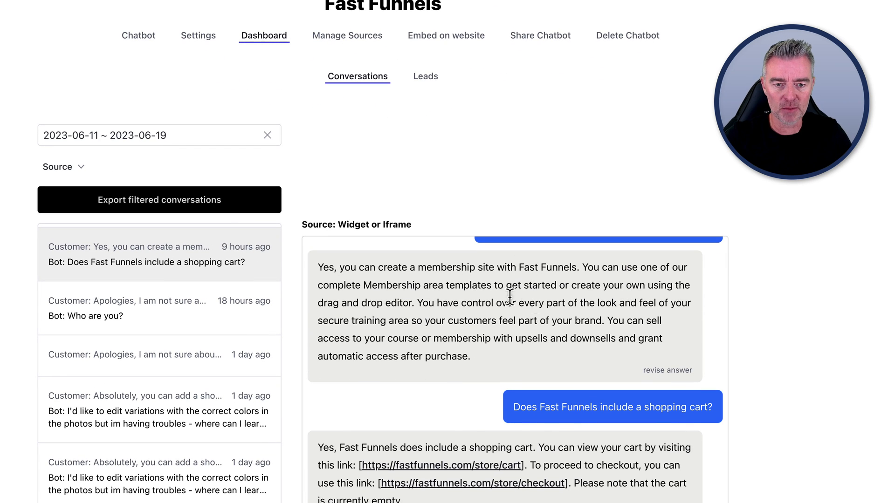
scroll(down, 3)
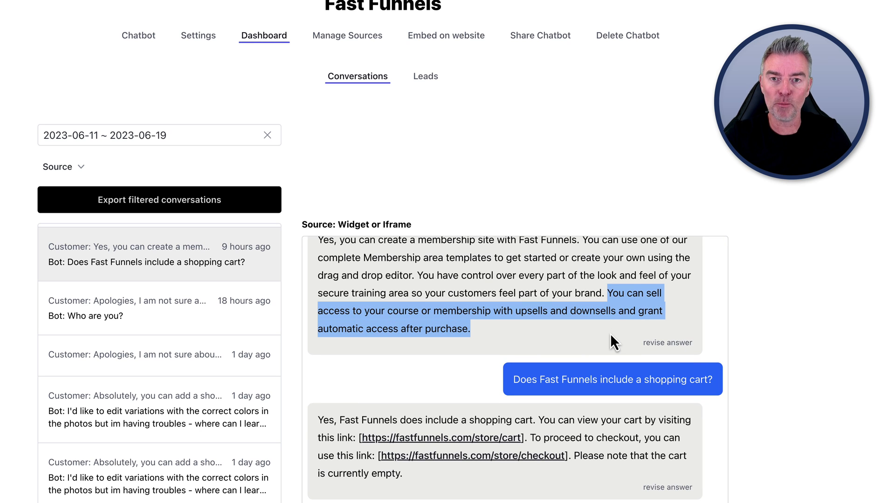
scroll(down, 3)
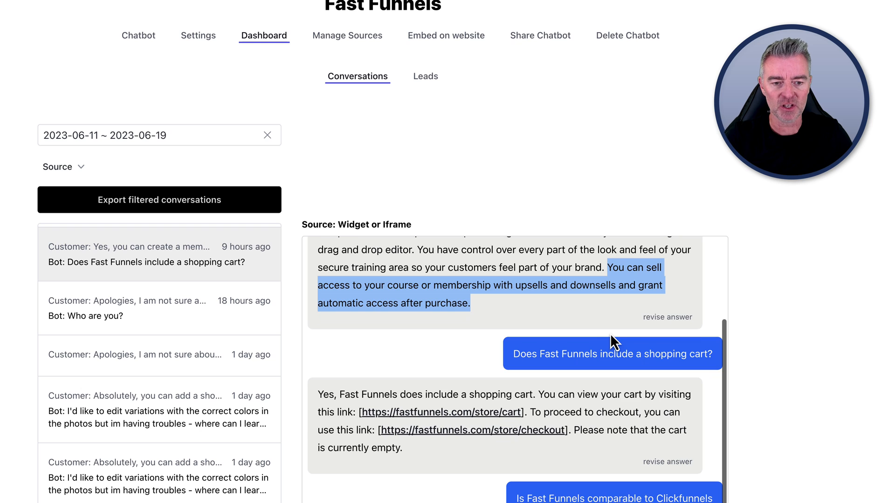
scroll(down, 3)
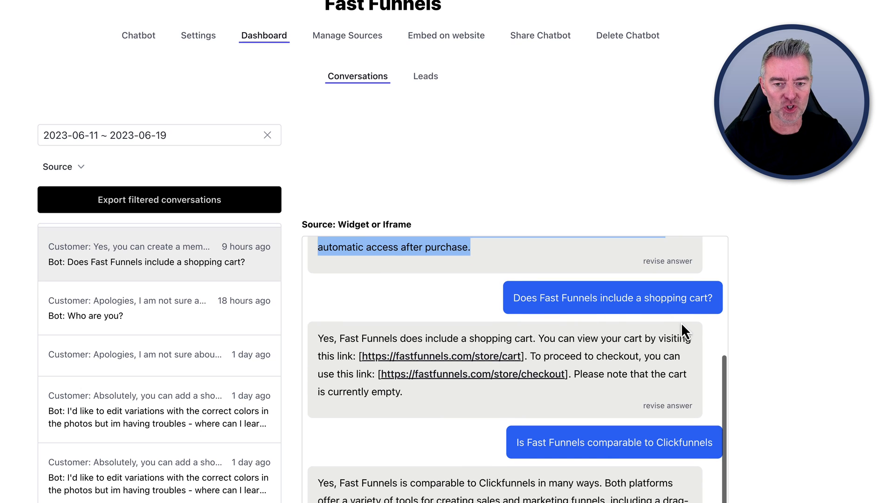
scroll(down, 3)
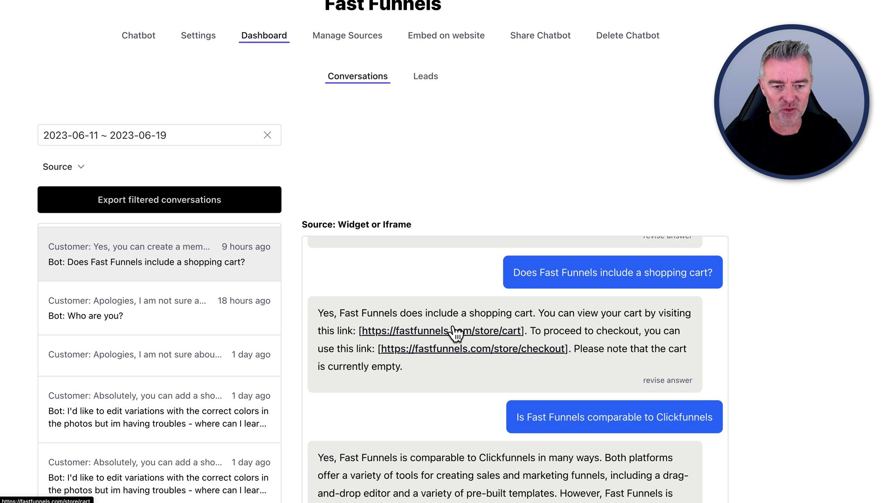
scroll(down, 3)
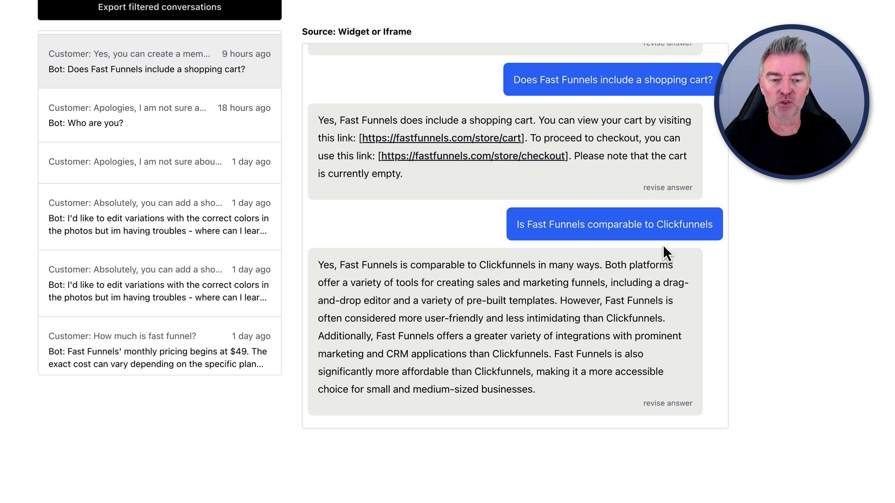
mouse_move(610, 319)
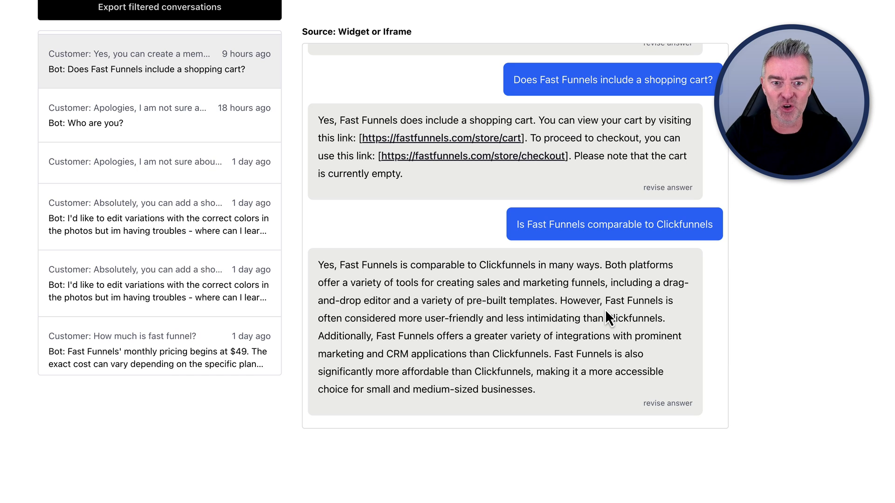
mouse_move(446, 316)
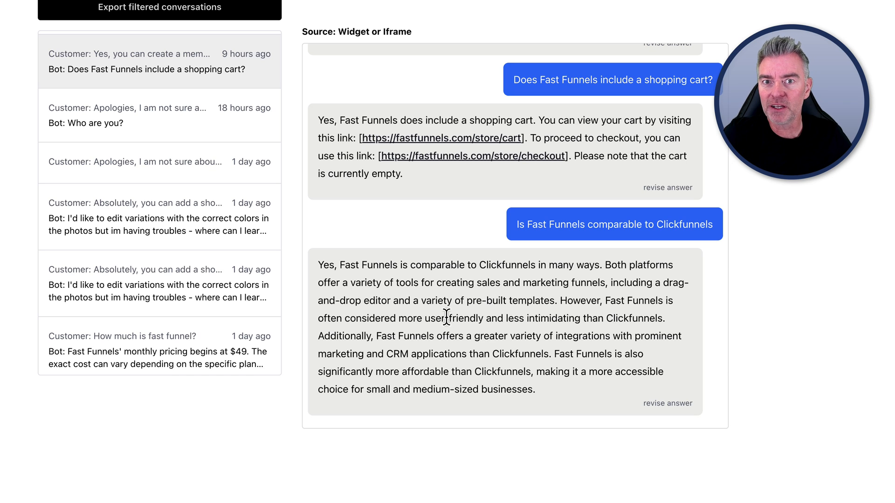
mouse_move(485, 304)
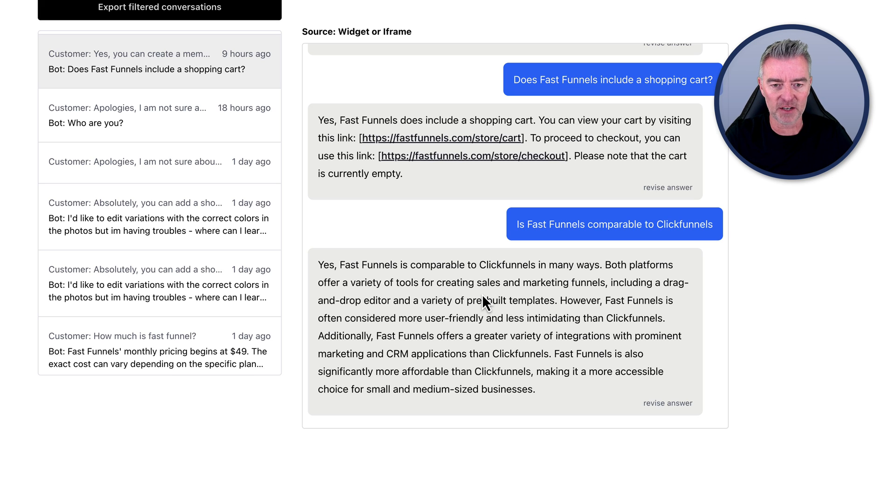
mouse_move(562, 300)
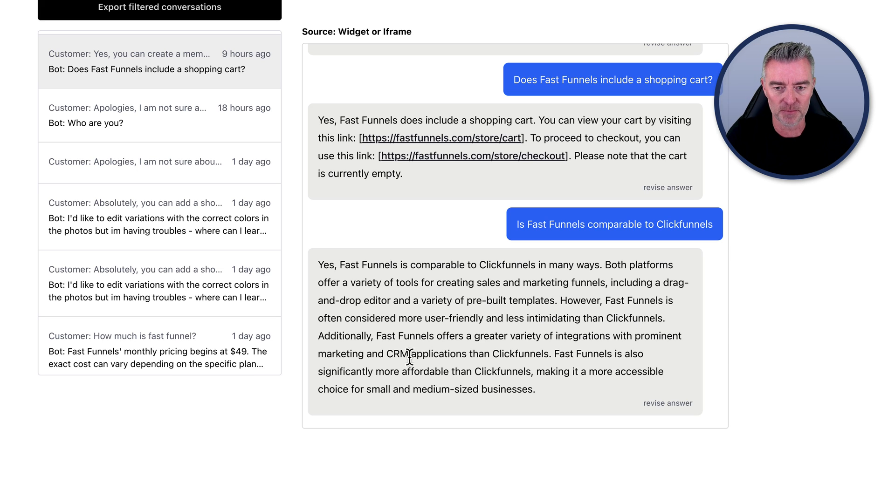
mouse_move(522, 353)
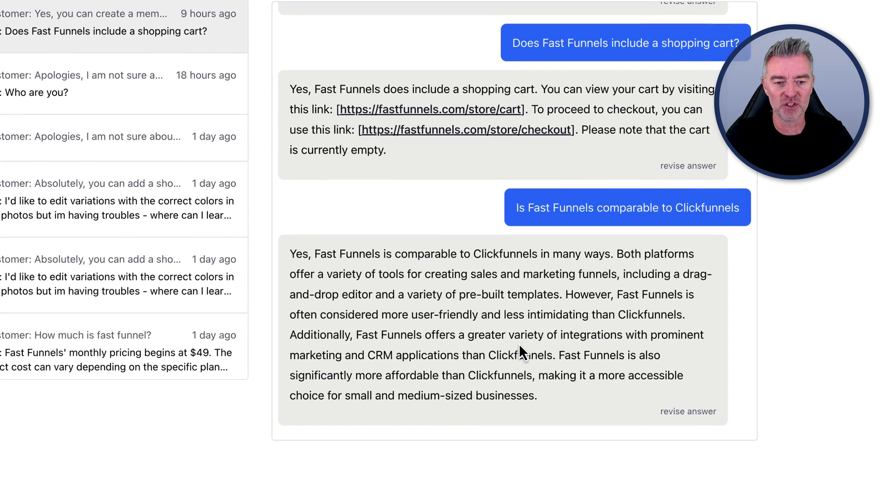
mouse_move(368, 355)
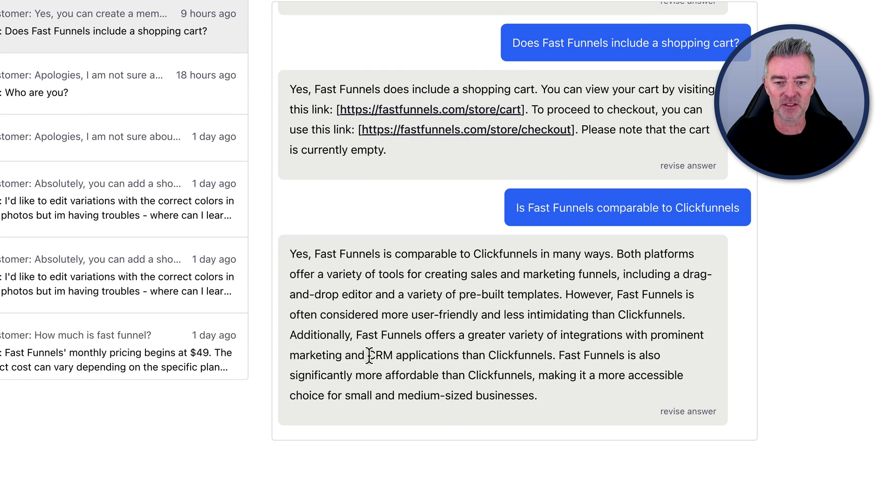
mouse_move(682, 369)
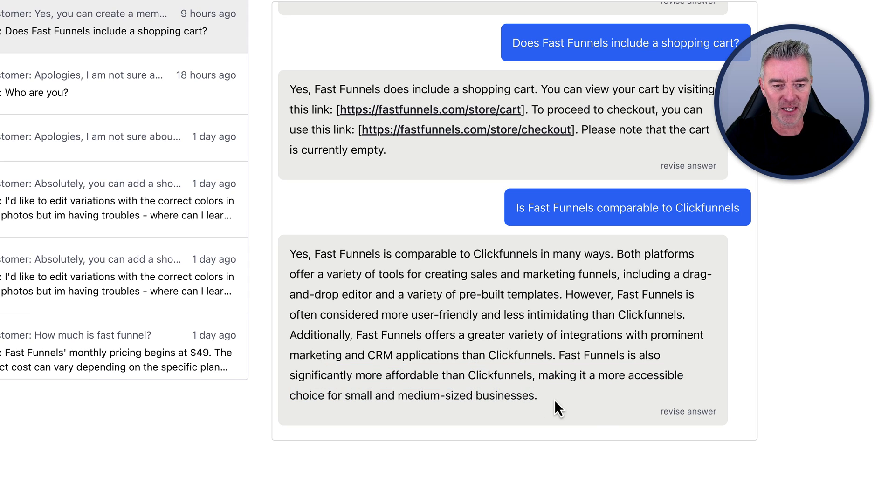
mouse_move(601, 412)
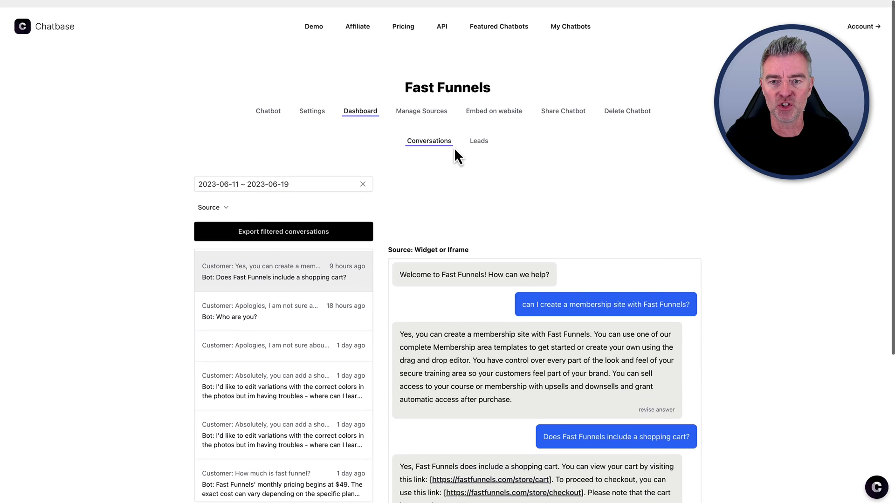
scroll(down, 3)
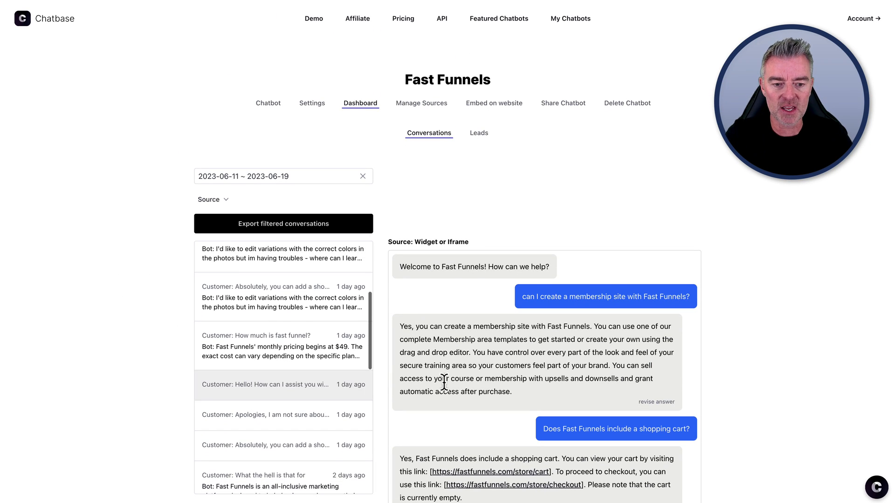
scroll(down, 3)
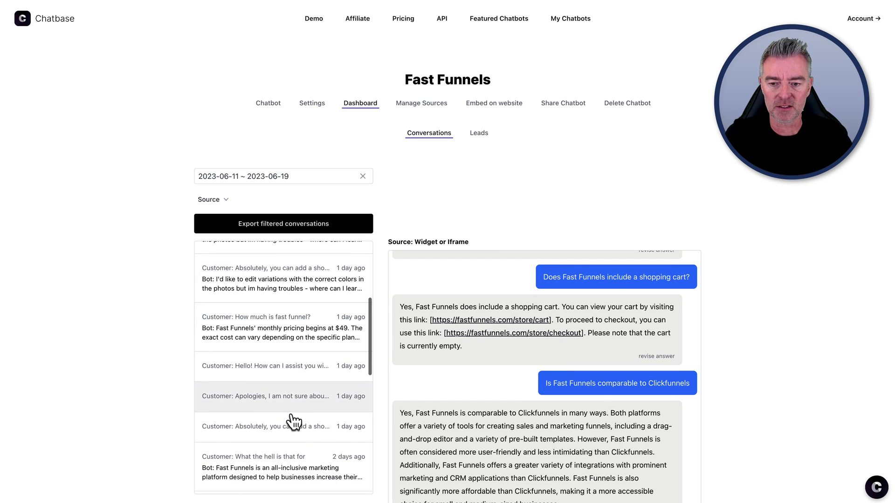
scroll(down, 3)
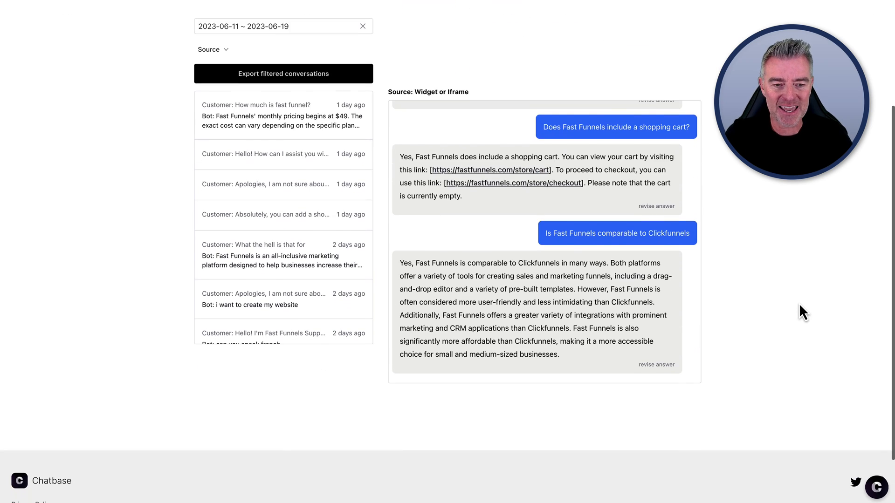
mouse_move(663, 368)
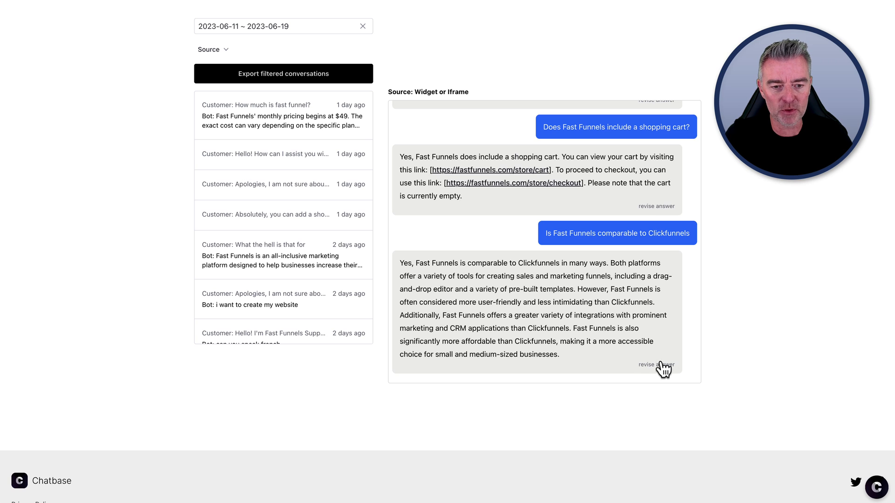
click(656, 365)
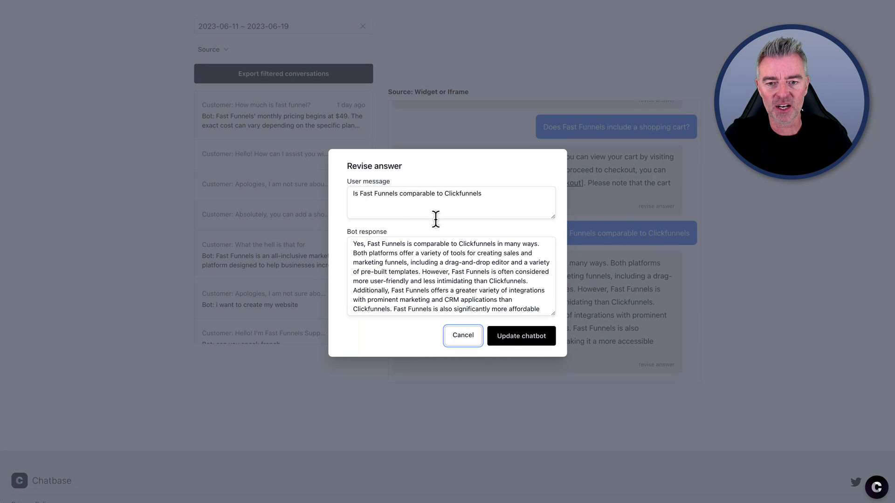
scroll(down, 3)
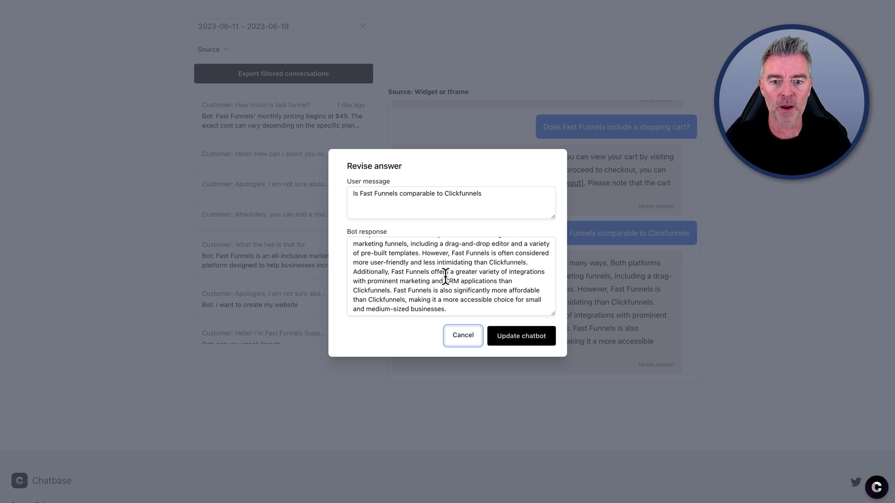
mouse_move(521, 335)
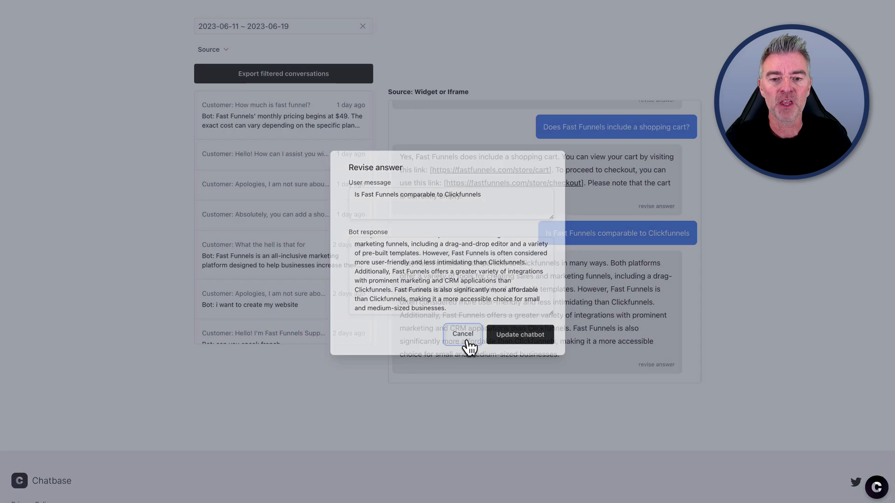
click(462, 333)
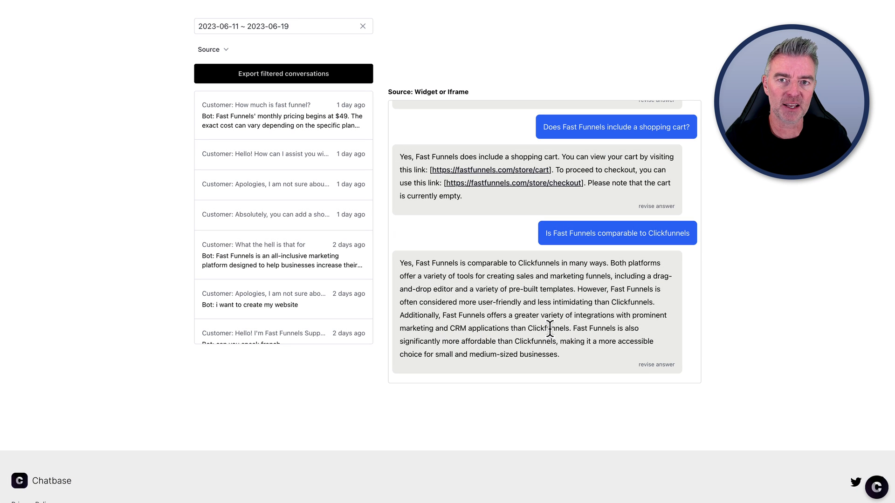
scroll(up, 3)
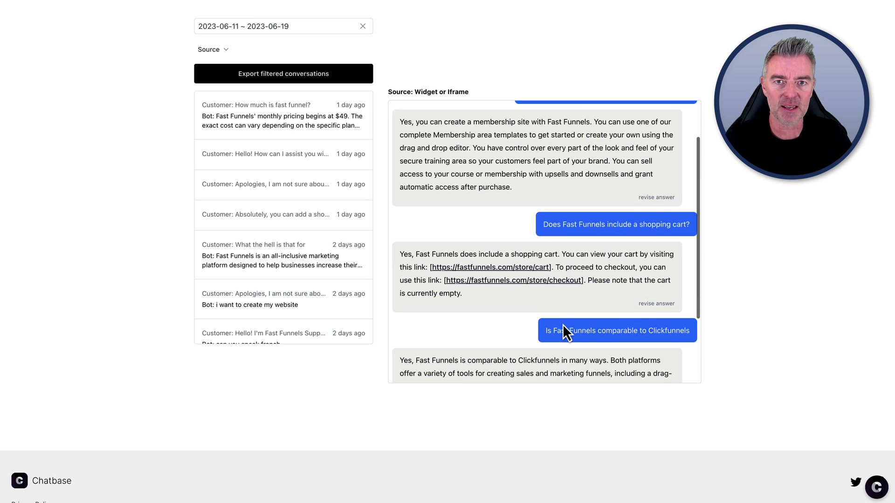
mouse_move(751, 239)
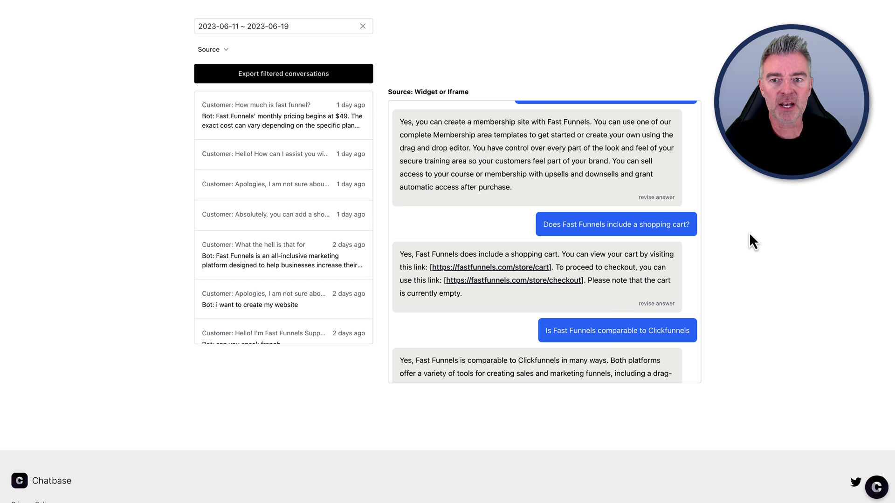
scroll(up, 3)
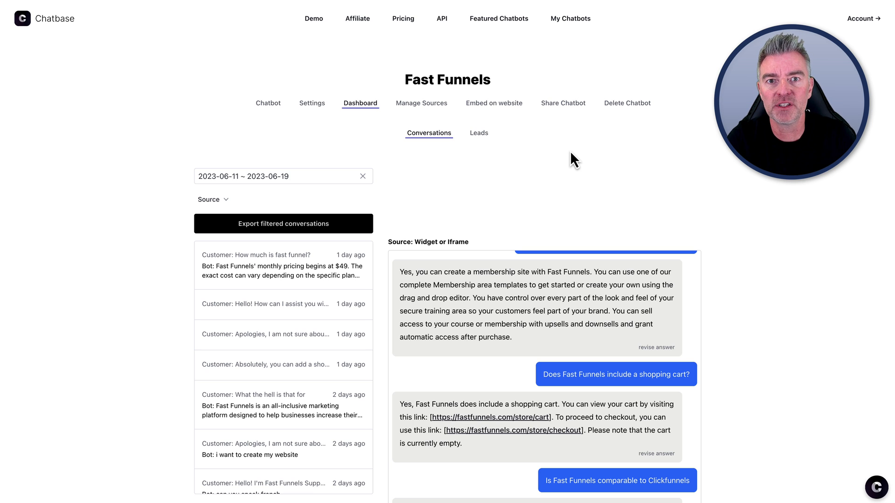
mouse_move(759, 211)
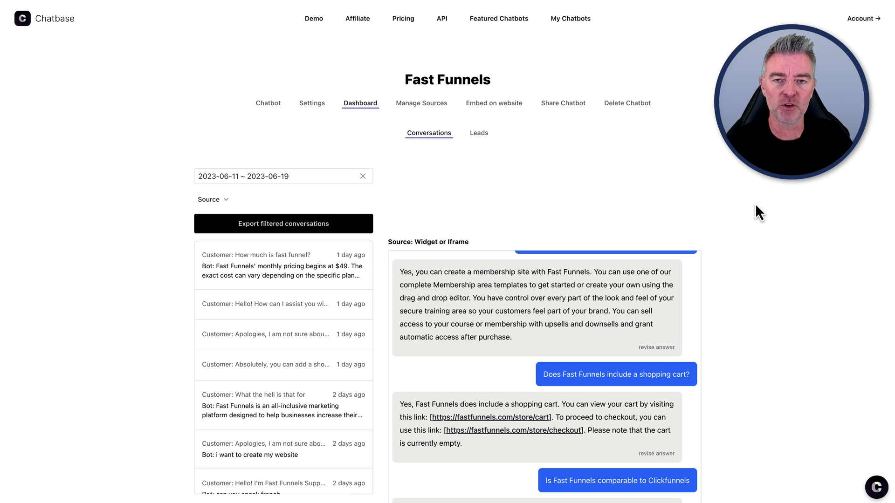
mouse_move(740, 190)
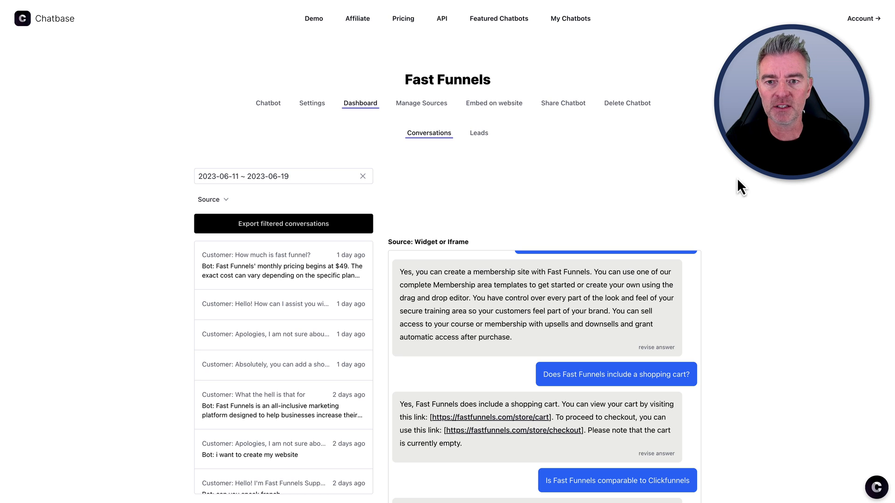
mouse_move(570, 28)
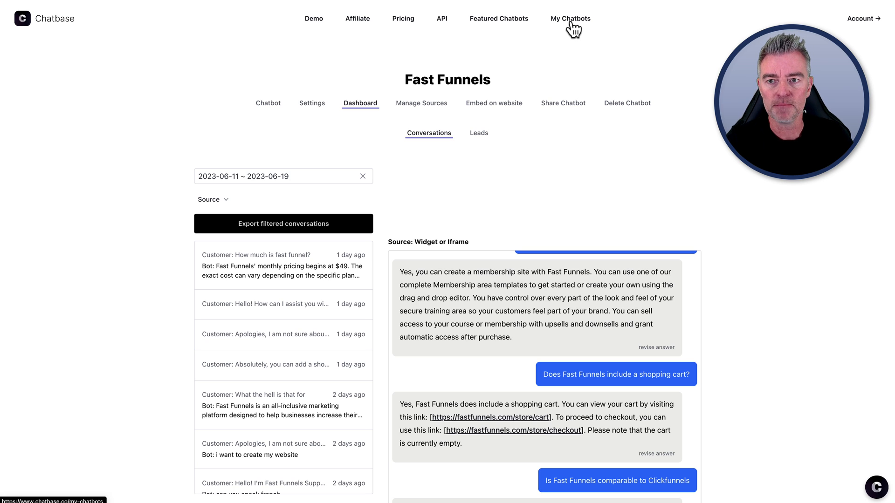
mouse_move(209, 43)
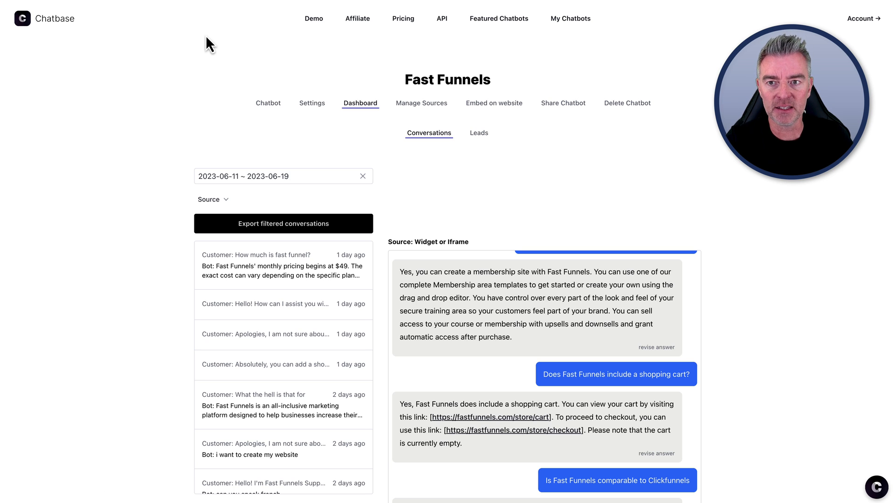
mouse_move(247, 45)
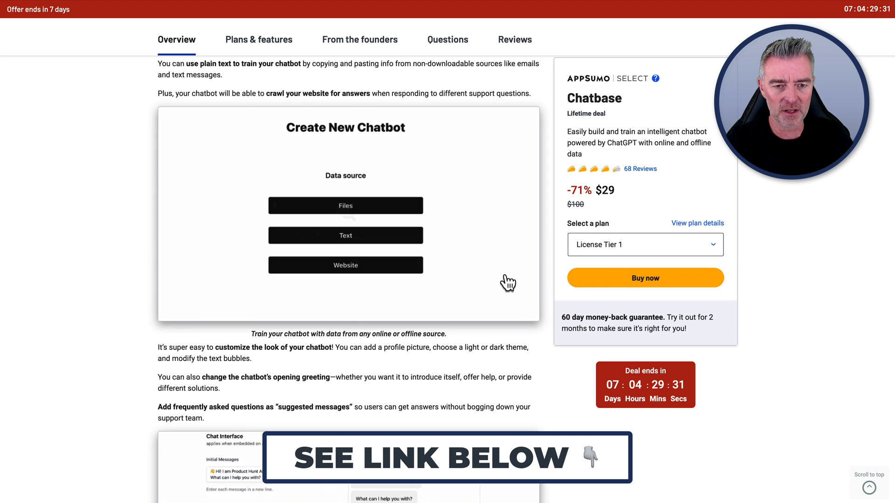
- Scroll the AppSumo Chatbase deal to its plans, License Tier 1 at $29 and Tier 2 at $159
scroll(down, 3)
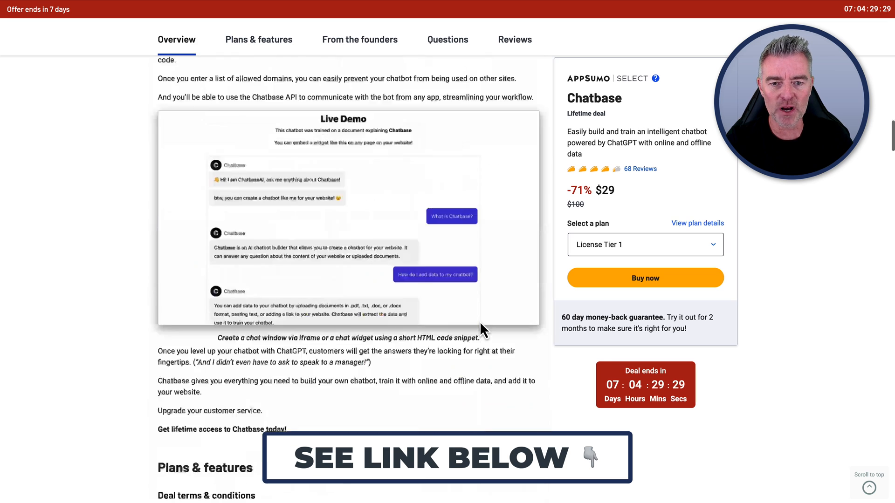
scroll(down, 3)
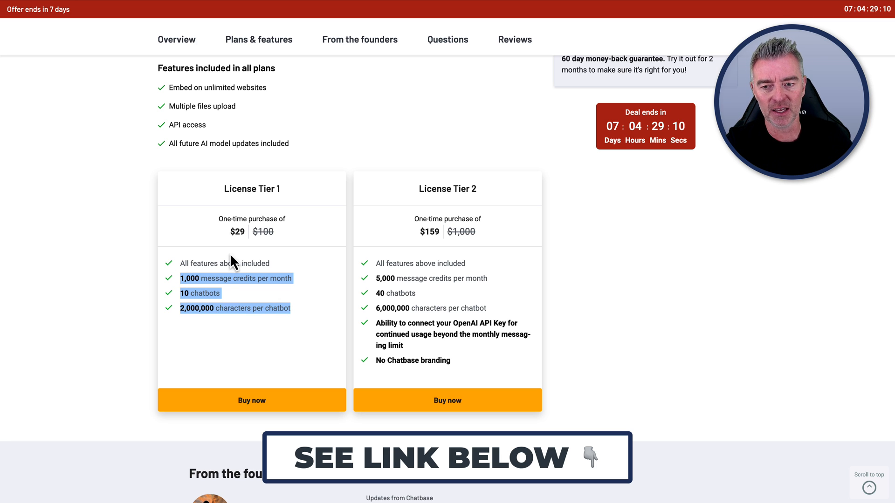
mouse_move(476, 348)
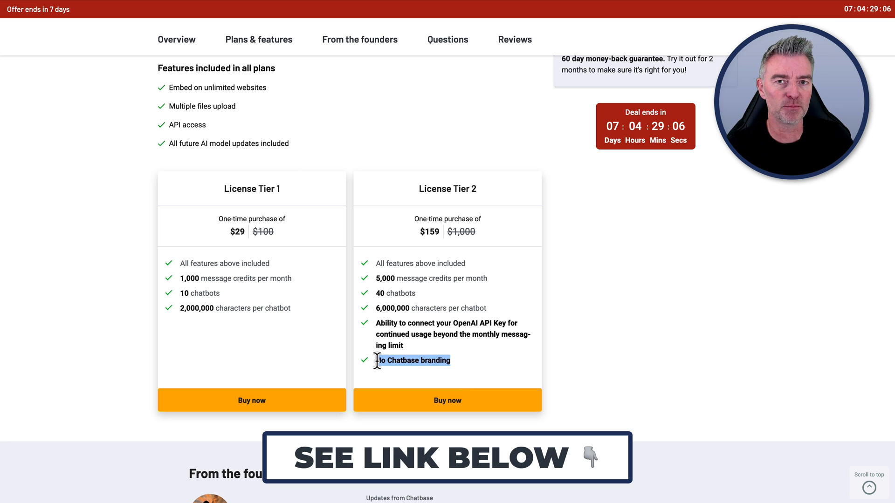
mouse_move(445, 378)
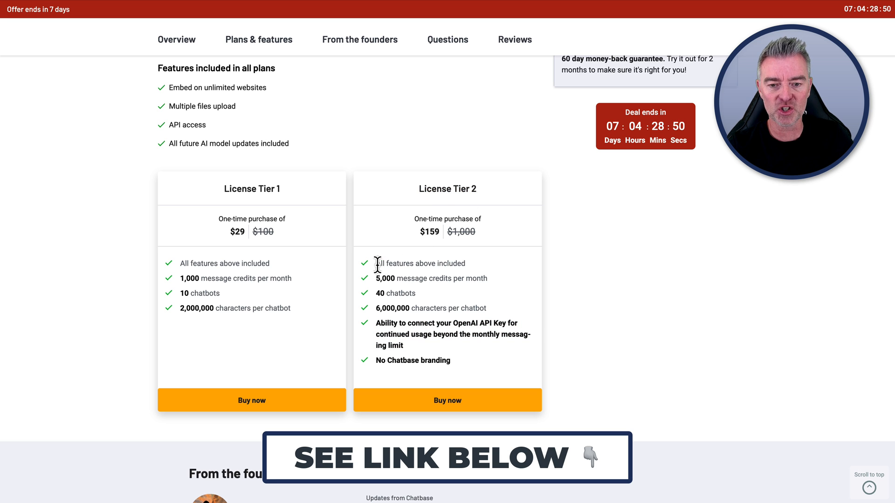
scroll(up, 3)
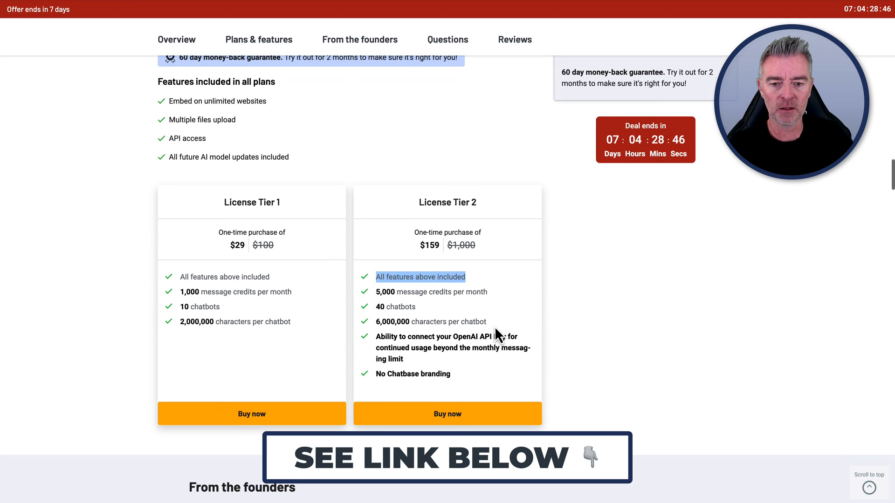
mouse_move(437, 276)
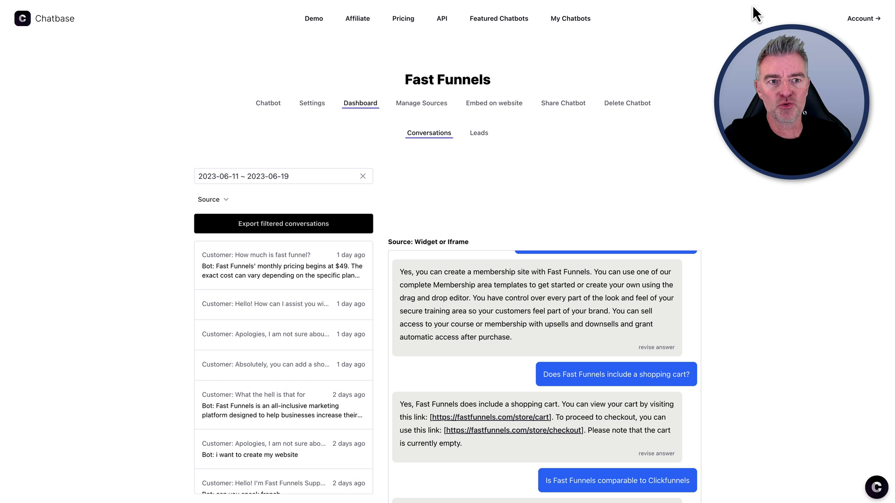
mouse_move(857, 464)
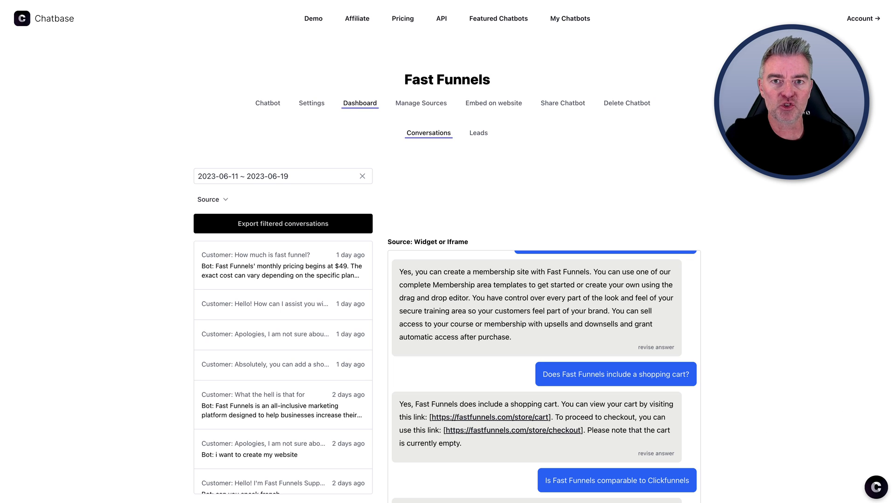
mouse_move(421, 103)
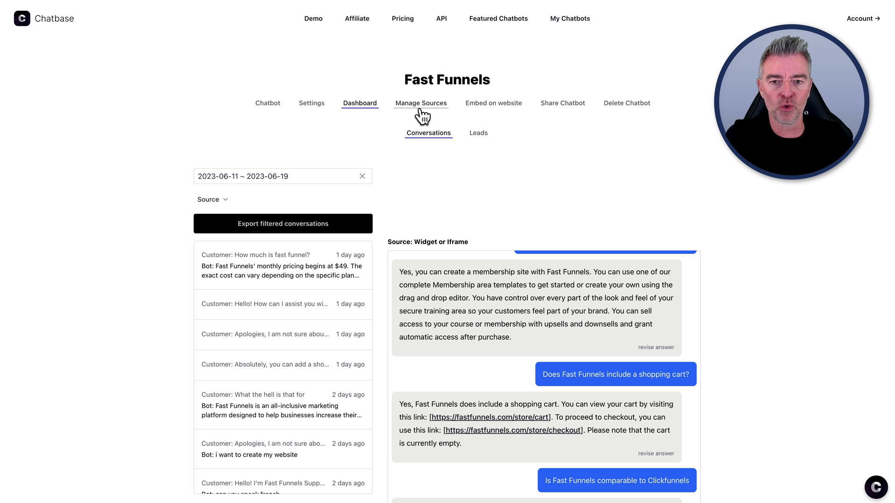
- Review the Fast Funnels text source and the 37 trained website links under Manage Sources
click(420, 103)
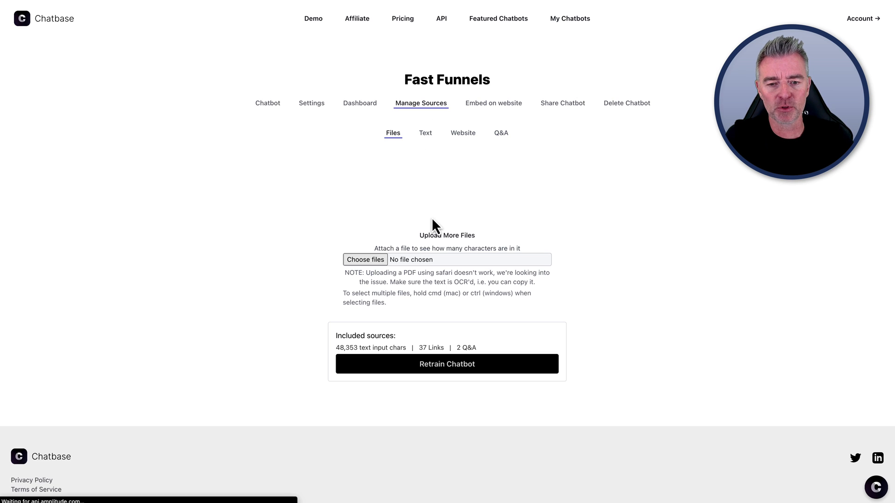
click(424, 132)
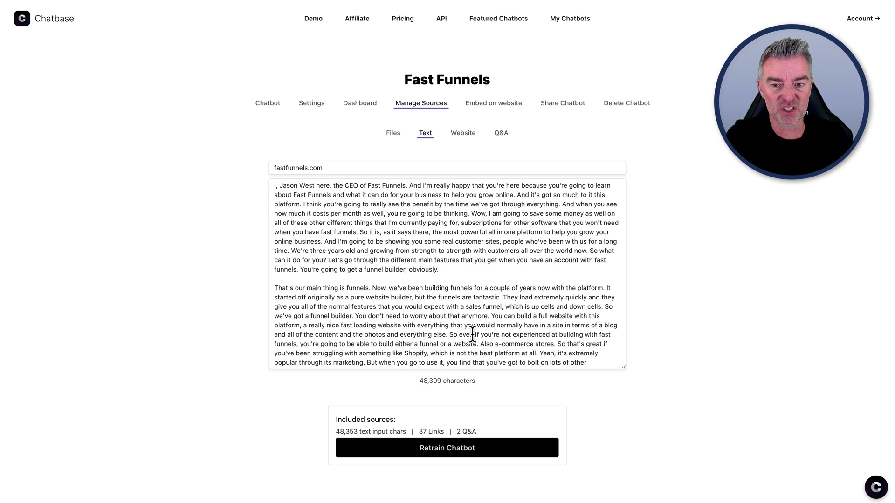
click(462, 132)
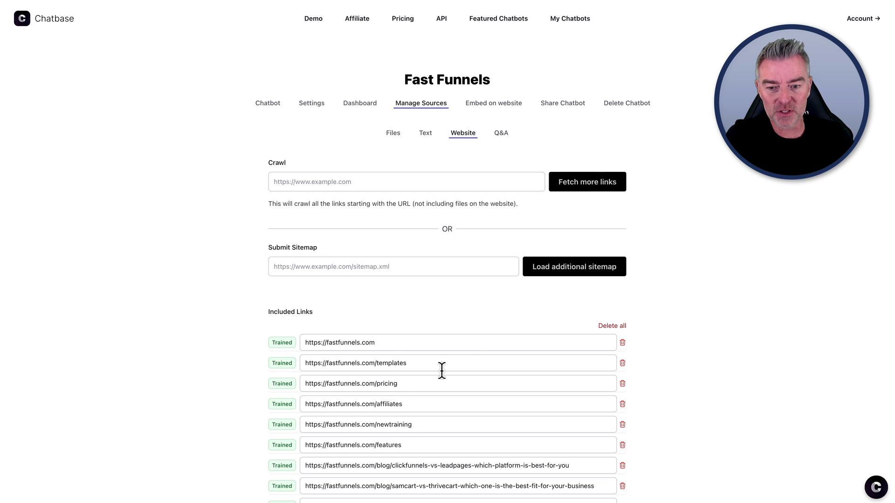
scroll(down, 3)
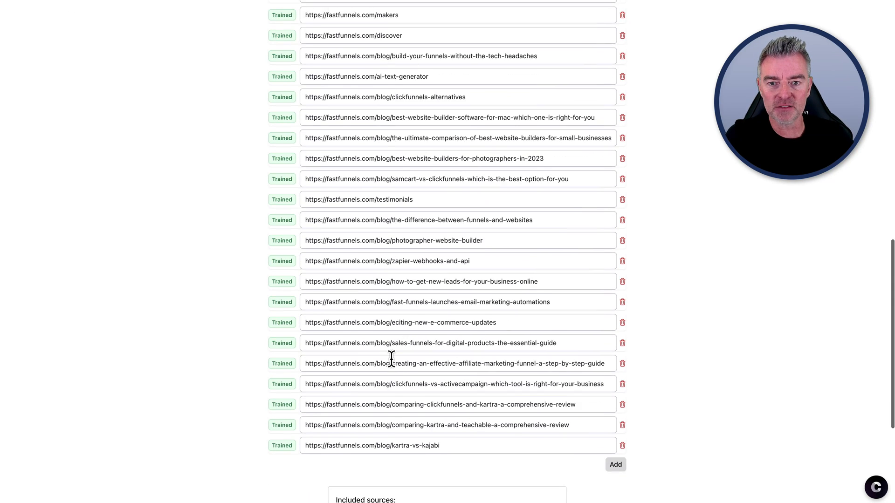
scroll(down, 3)
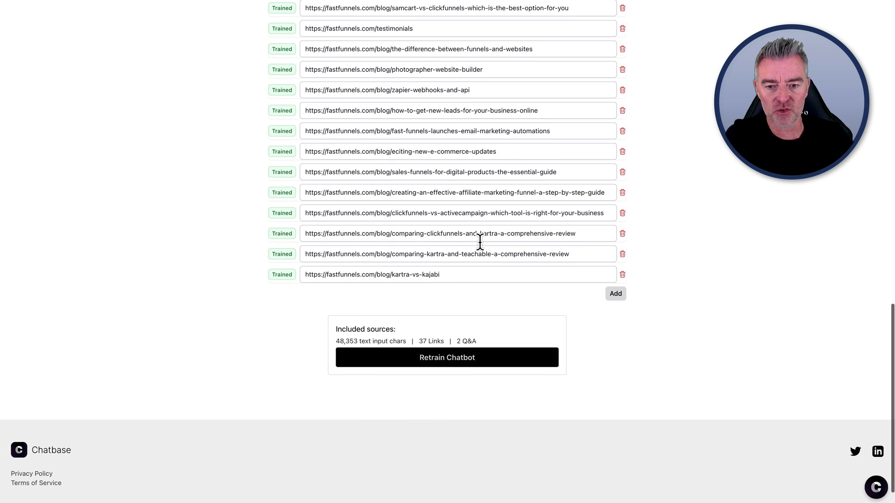
scroll(up, 3)
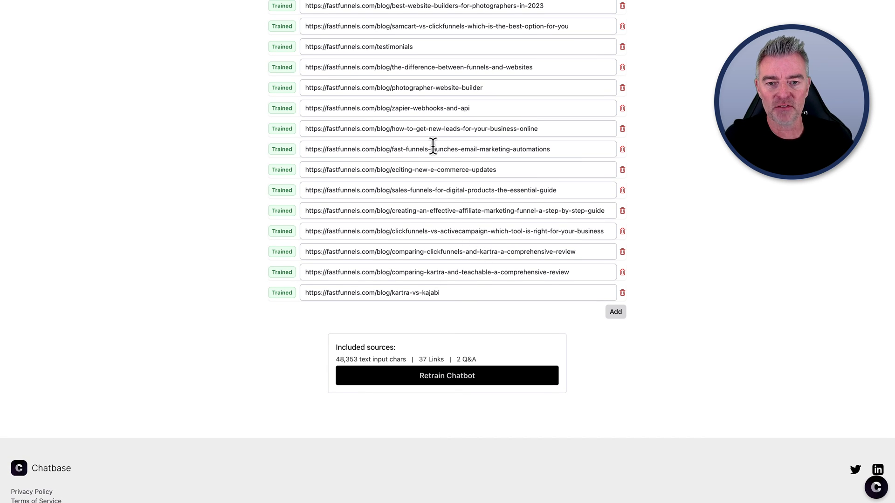
scroll(up, 3)
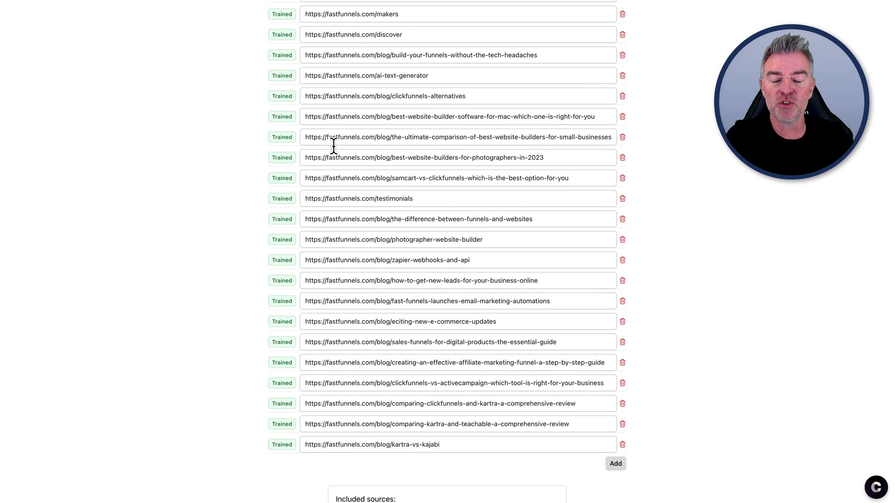
scroll(up, 3)
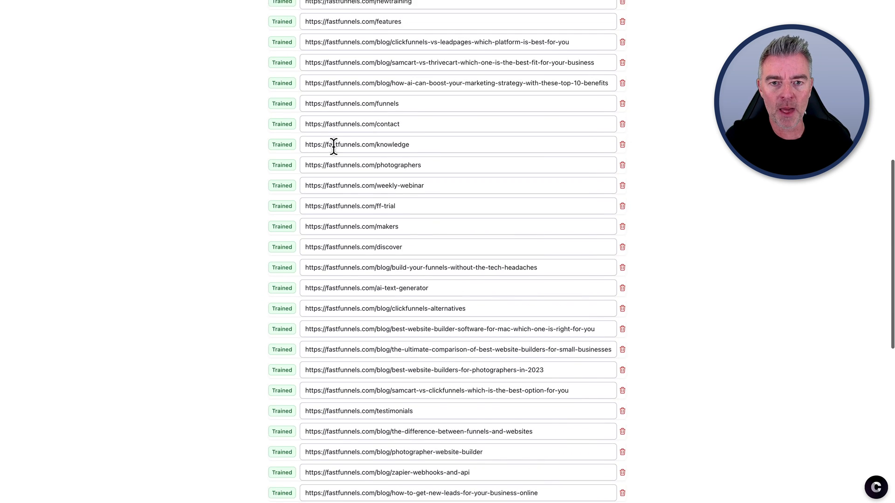
scroll(up, 3)
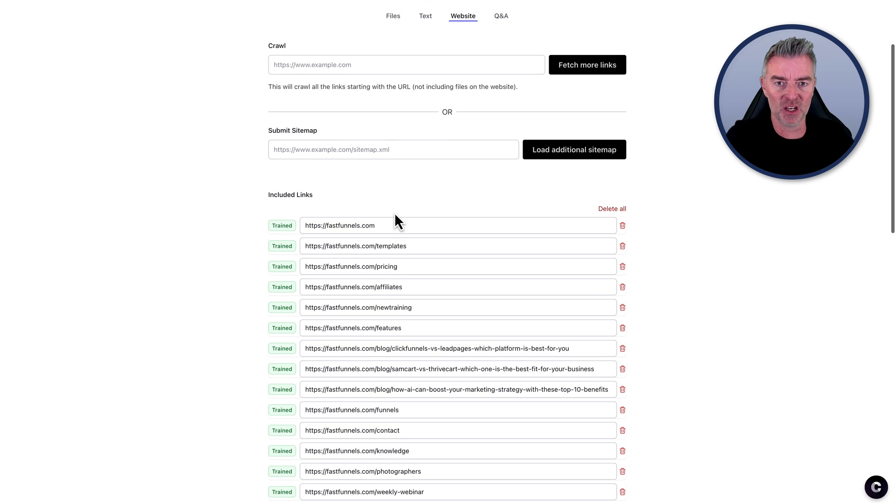
scroll(up, 3)
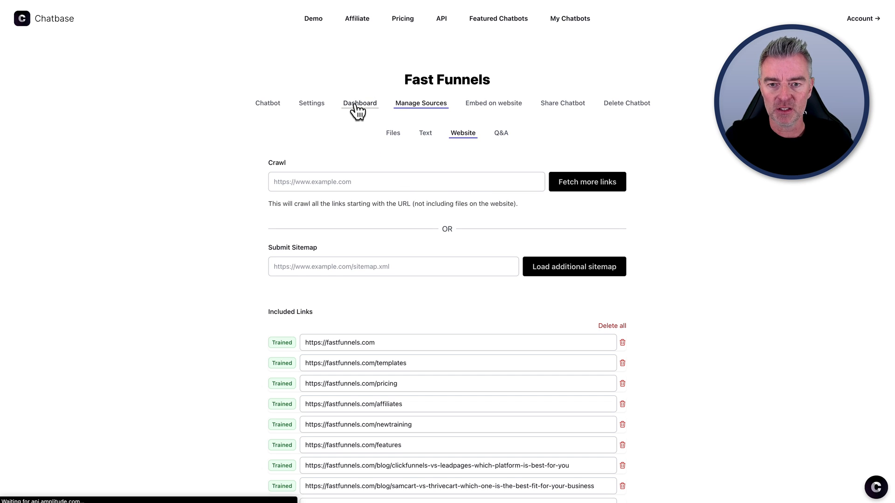
- Return to the Dashboard conversation log with the Fast Funnels features exchange
click(360, 103)
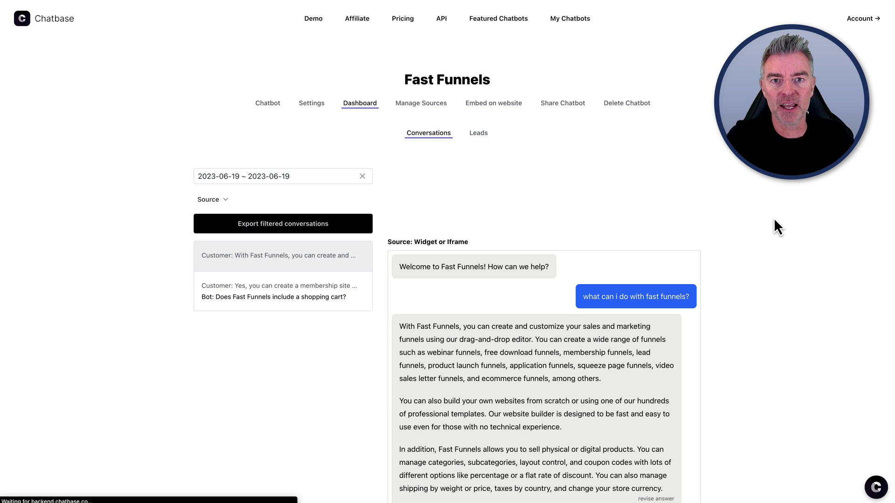